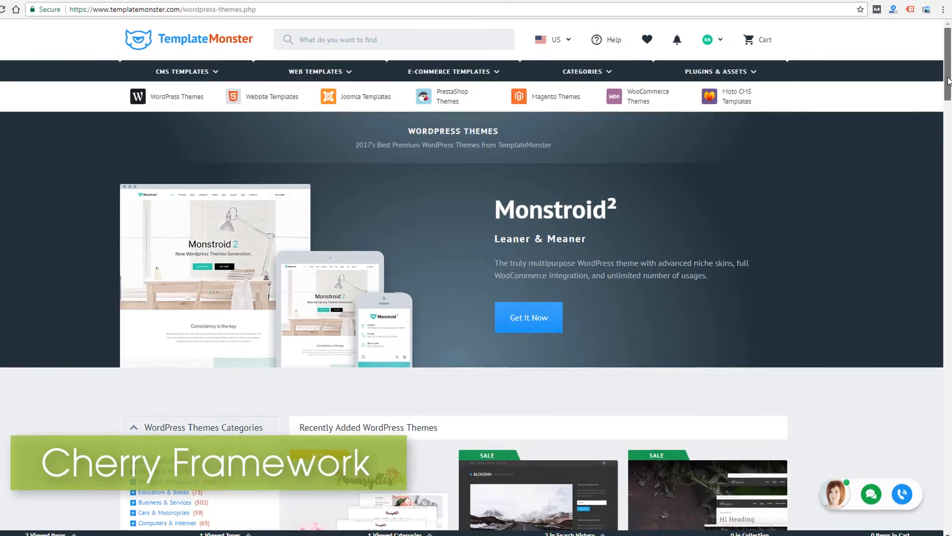
Scroll the TemplateMonster themes catalogue and launch the Consrex construction theme's live demo
{"action": "scroll", "scroll_direction": "down", "scroll_amount": 3}
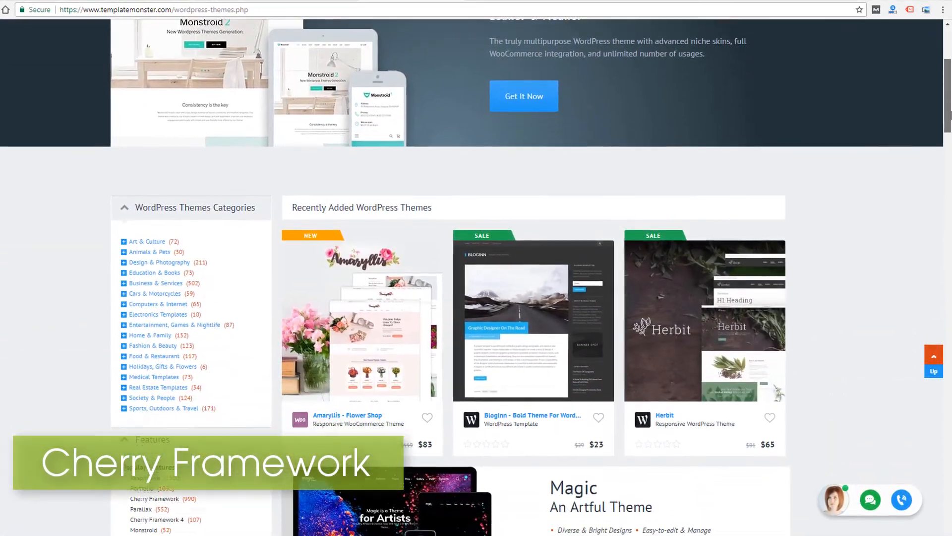
{"action": "scroll", "scroll_direction": "down", "scroll_amount": 3}
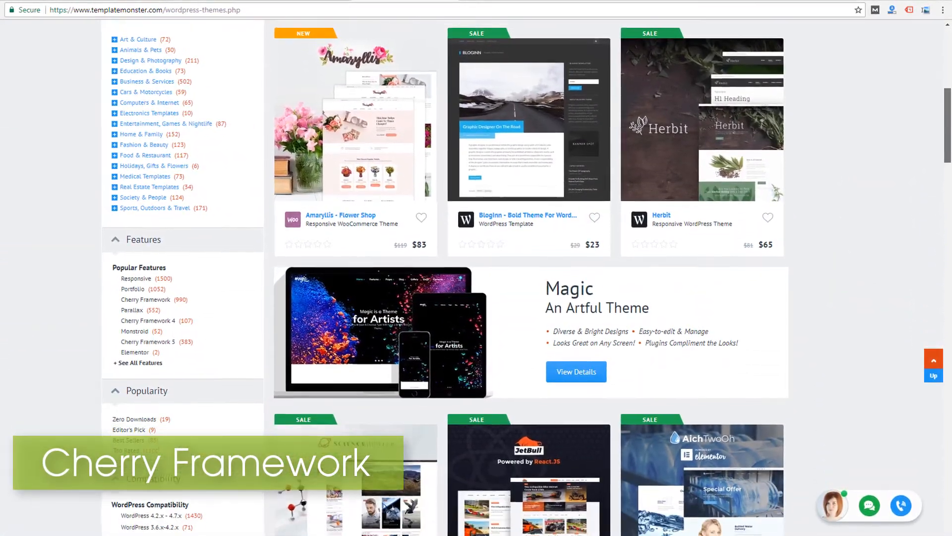
{"action": "scroll", "scroll_direction": "down", "scroll_amount": 3}
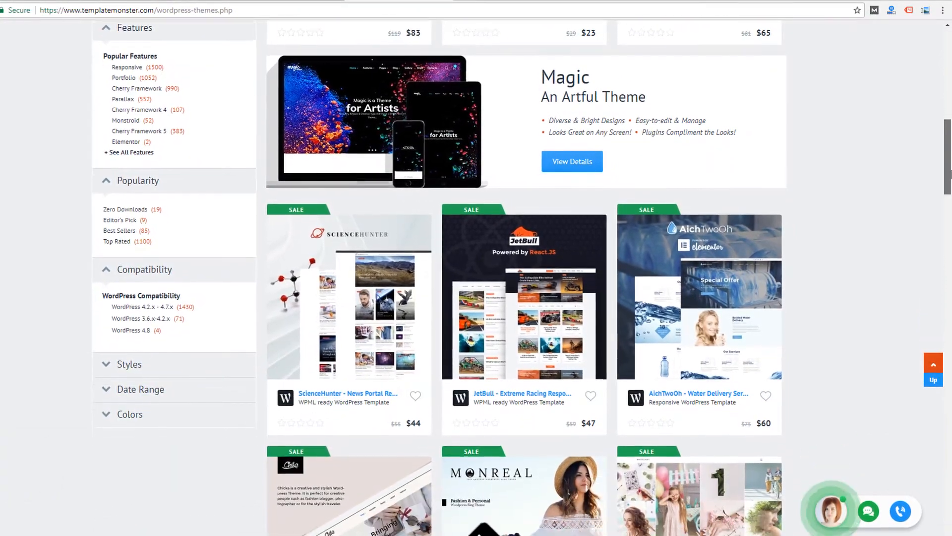
{"action": "scroll", "scroll_direction": "down", "scroll_amount": 3}
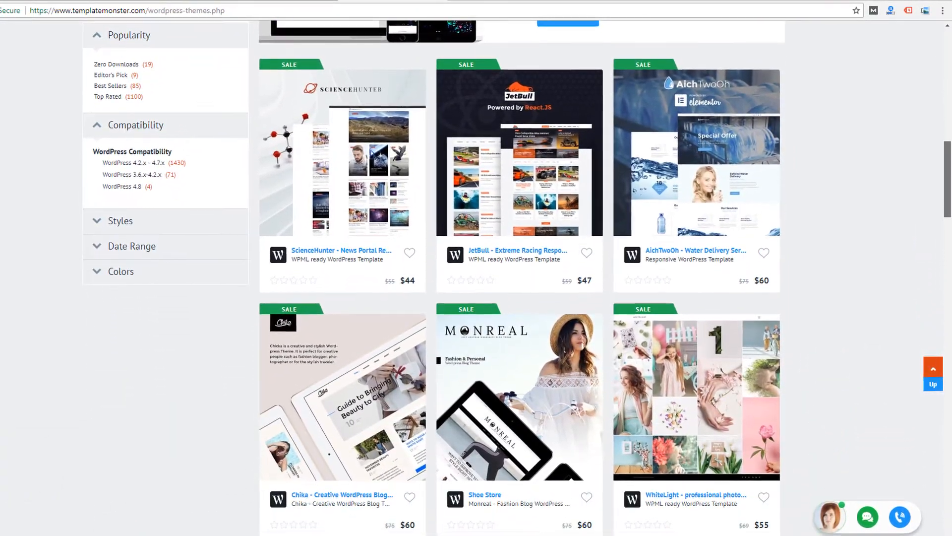
{"action": "scroll", "scroll_direction": "down", "scroll_amount": 3}
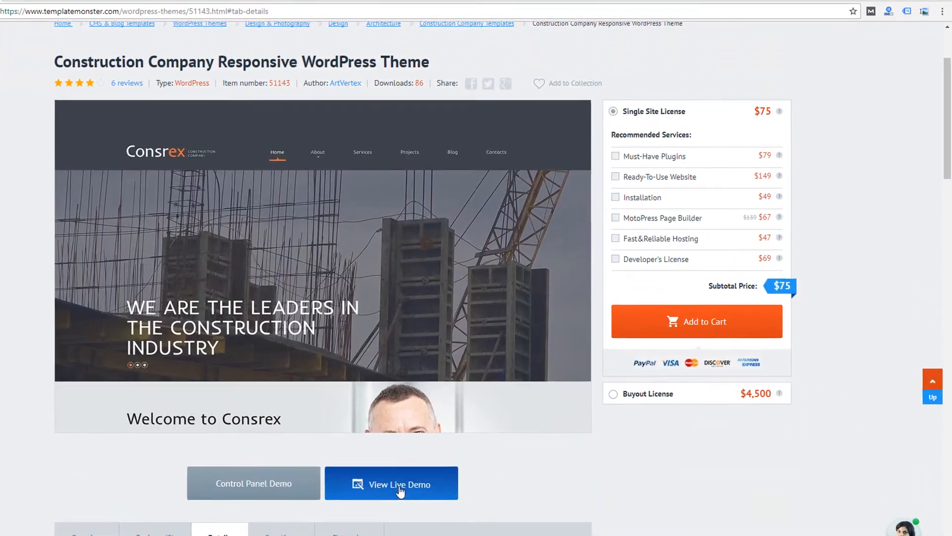
{"action": "left_click", "coordinate": [399, 484]}
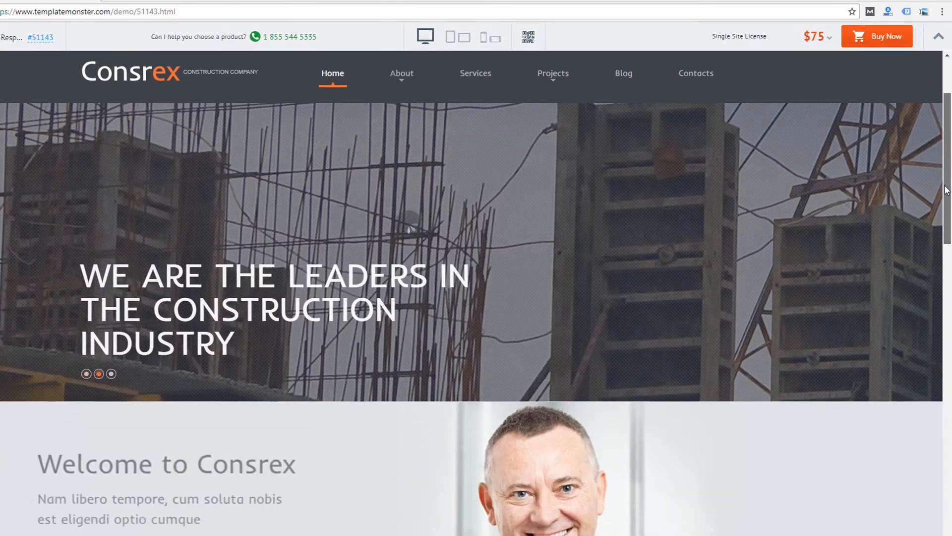
Scroll down through the Consrex demo homepage sections
{"action": "scroll", "scroll_direction": "down", "scroll_amount": 3}
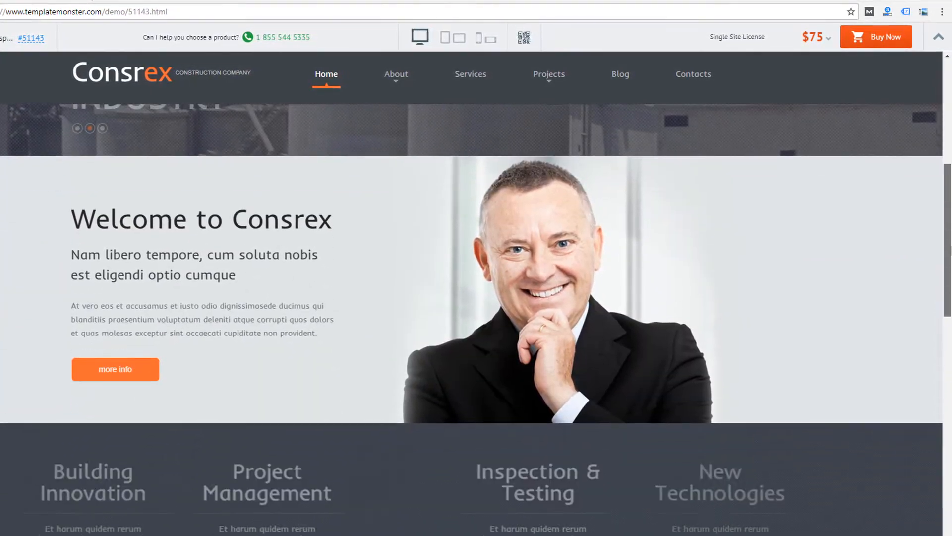
{"action": "scroll", "scroll_direction": "down", "scroll_amount": 3}
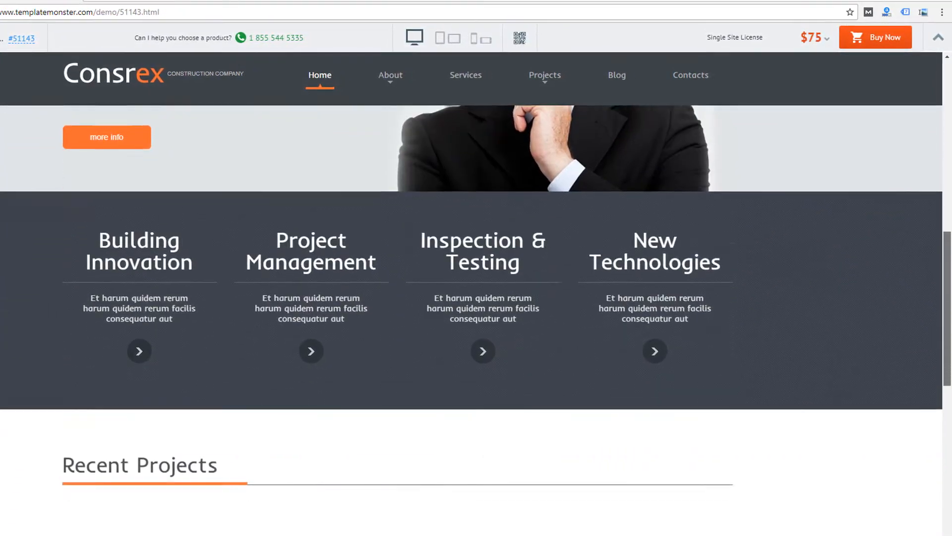
{"action": "scroll", "scroll_direction": "down", "scroll_amount": 3}
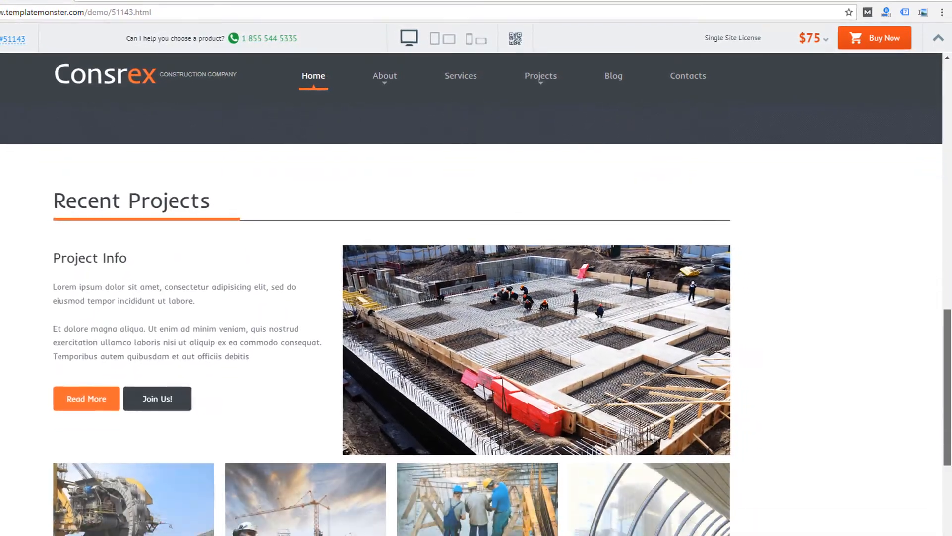
{"action": "scroll", "scroll_direction": "down", "scroll_amount": 3}
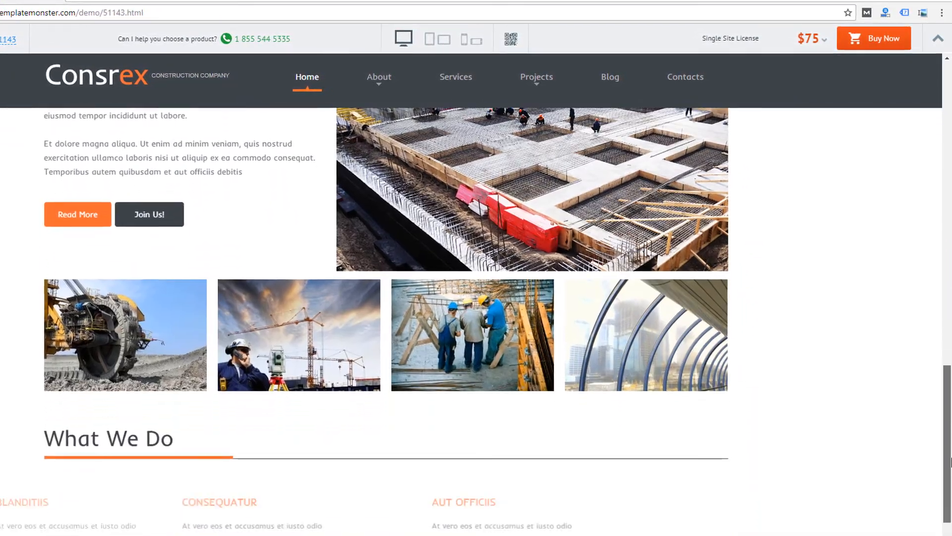
{"action": "scroll", "scroll_direction": "down", "scroll_amount": 3}
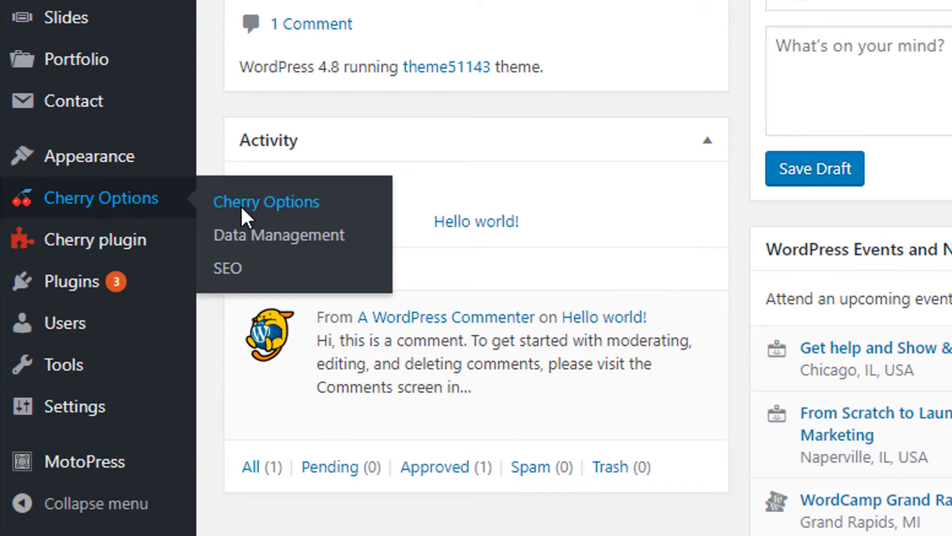
Open Cherry Options from the admin sidebar to reach the General styling settings
{"action": "left_click", "coordinate": [266, 201]}
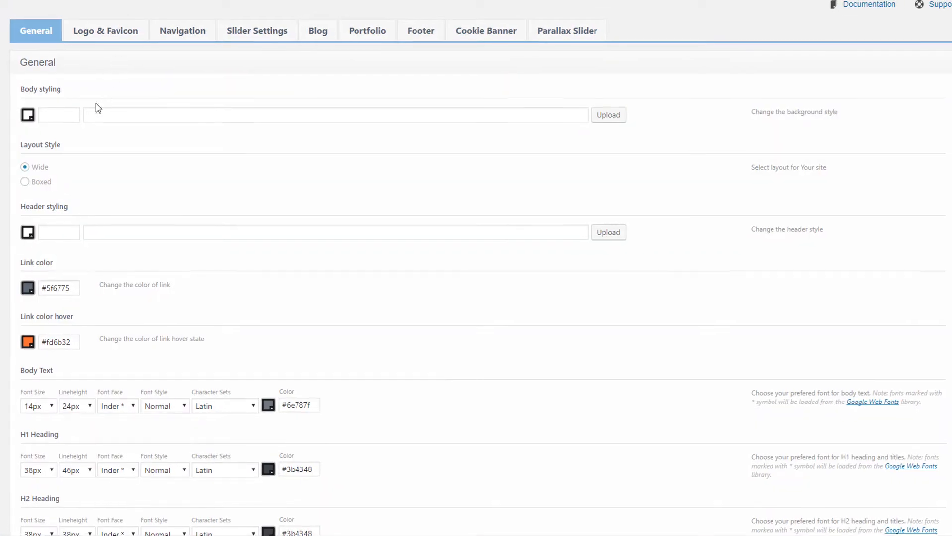
{"action": "left_click", "coordinate": [28, 115]}
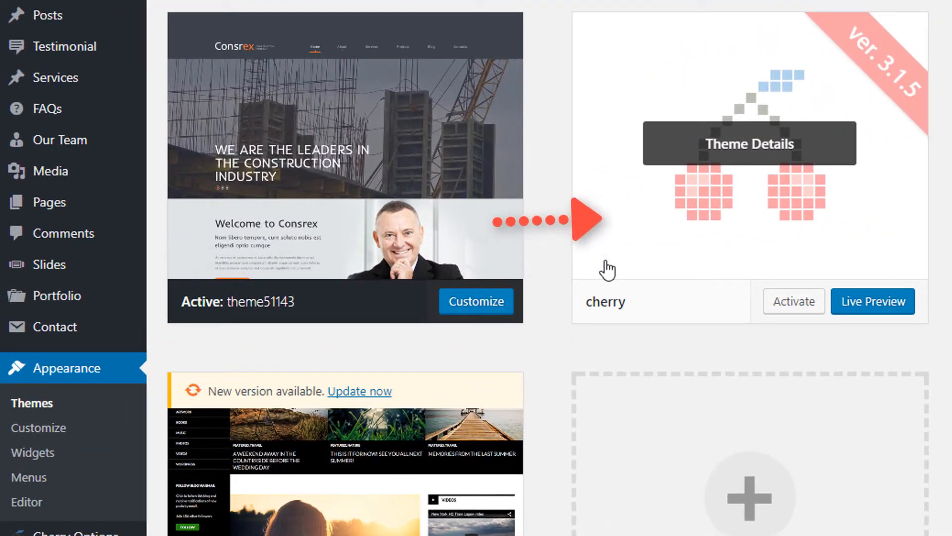
{"action": "mouse_move", "coordinate": [54, 411]}
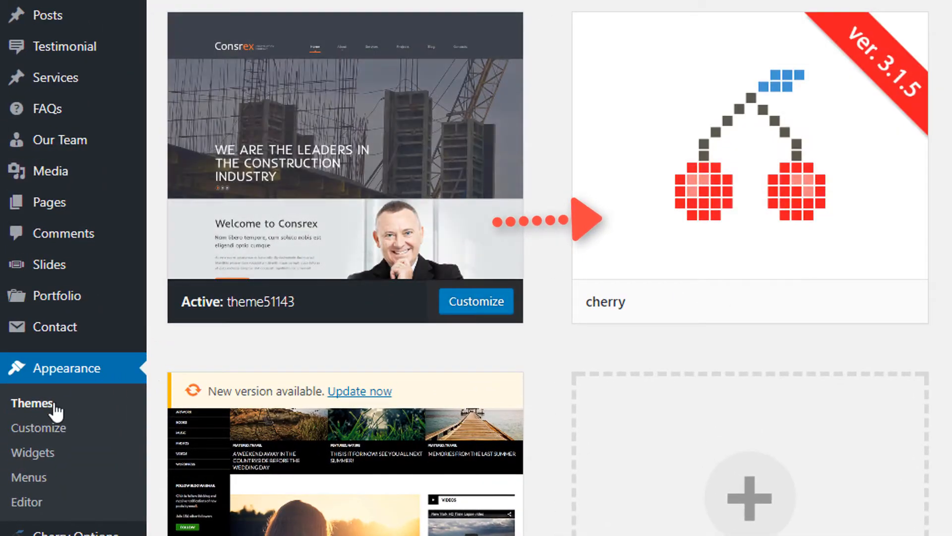
{"action": "mouse_move", "coordinate": [379, 260]}
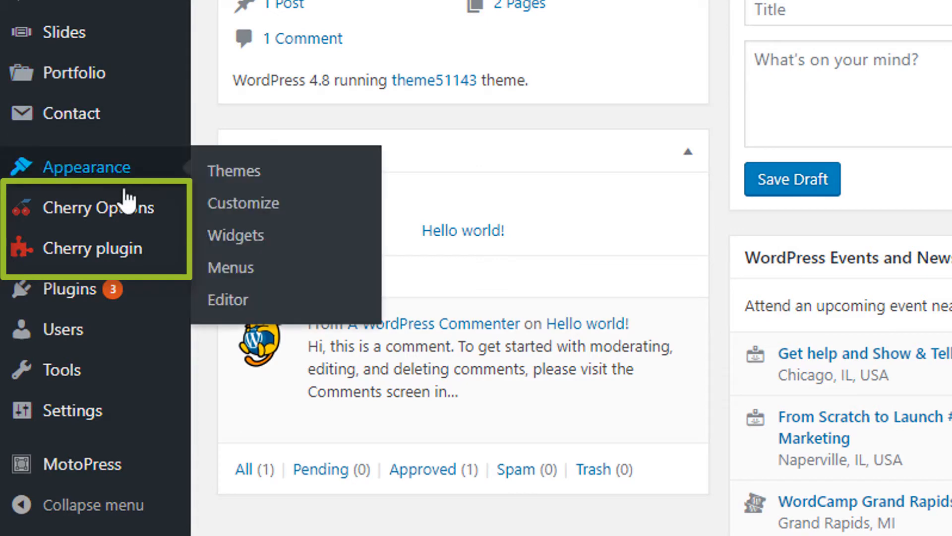
{"action": "mouse_move", "coordinate": [131, 209]}
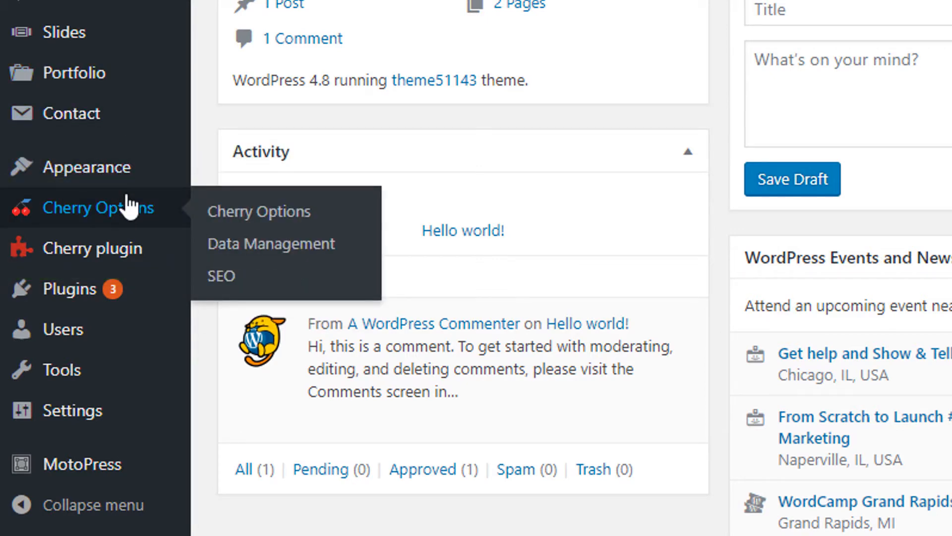
{"action": "mouse_move", "coordinate": [87, 167]}
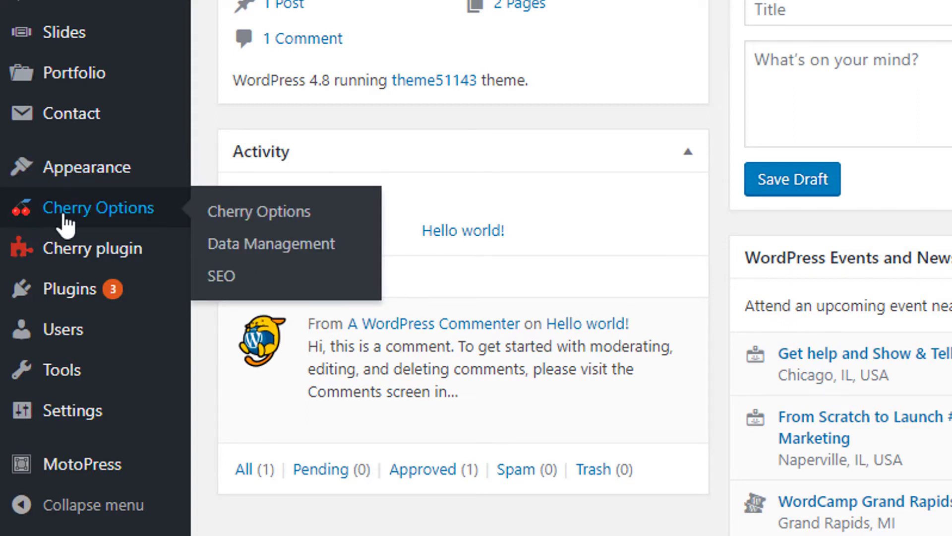
{"action": "mouse_move", "coordinate": [62, 235]}
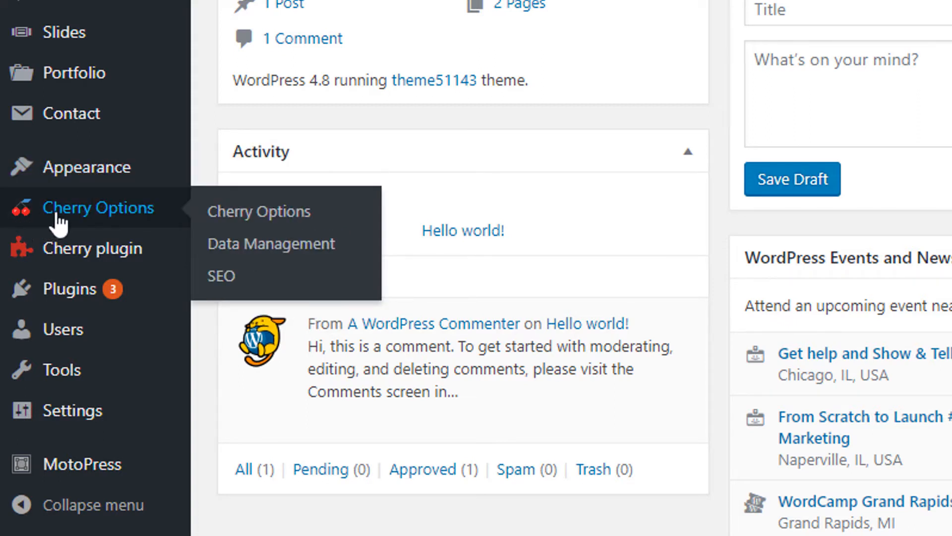
{"action": "mouse_move", "coordinate": [144, 225]}
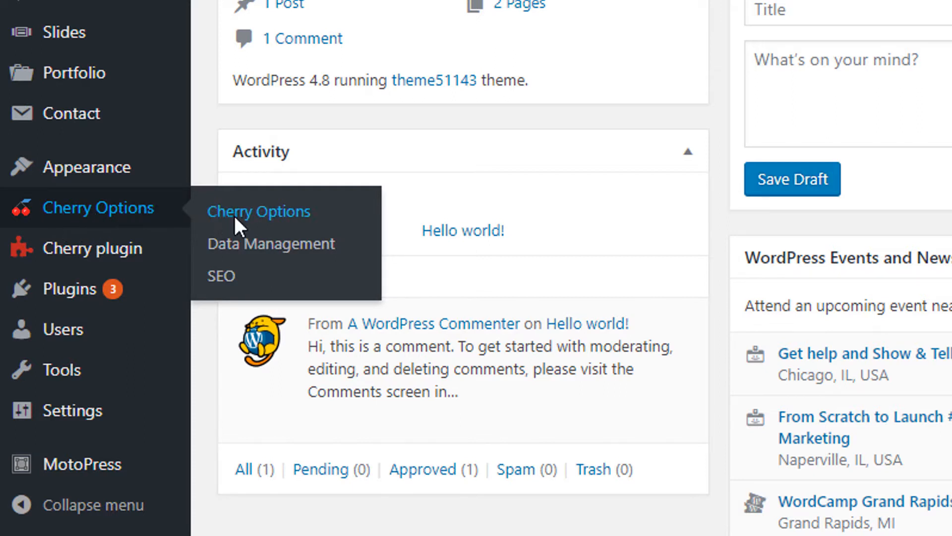
Open Cherry Options from the Dashboard sidebar, landing on the General tab
{"action": "left_click", "coordinate": [259, 211]}
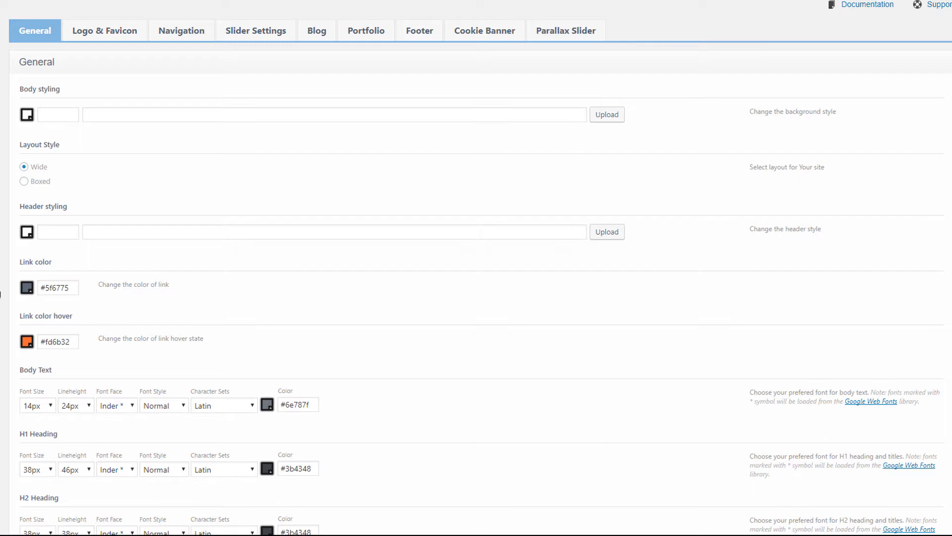
{"action": "mouse_move", "coordinate": [49, 43]}
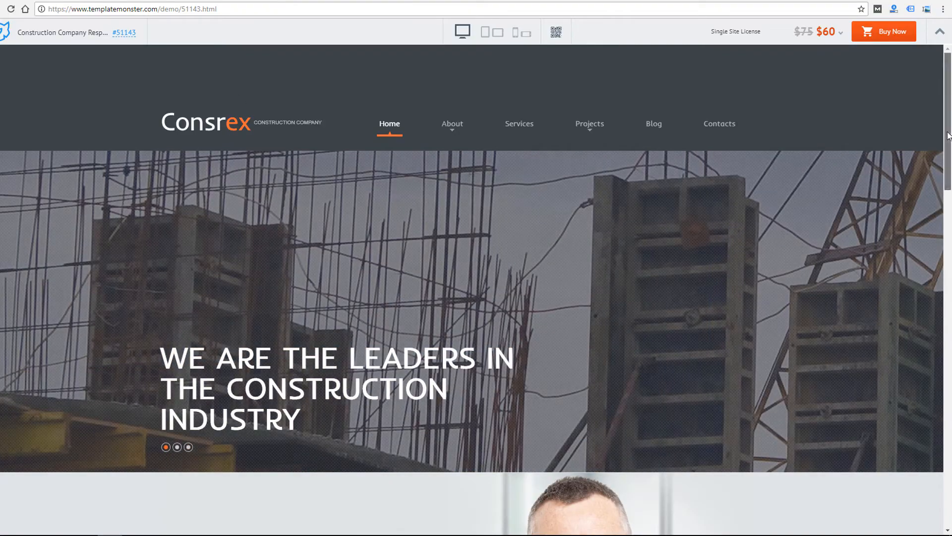
Scroll the Consrex live demo homepage in the TemplateMonster tab
{"action": "scroll", "scroll_direction": "down", "scroll_amount": 3}
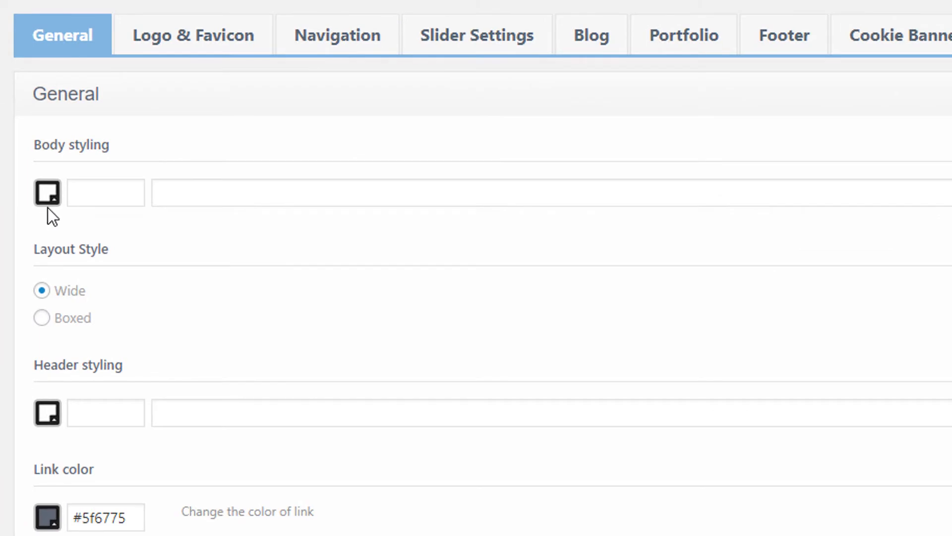
{"action": "left_click", "coordinate": [47, 193]}
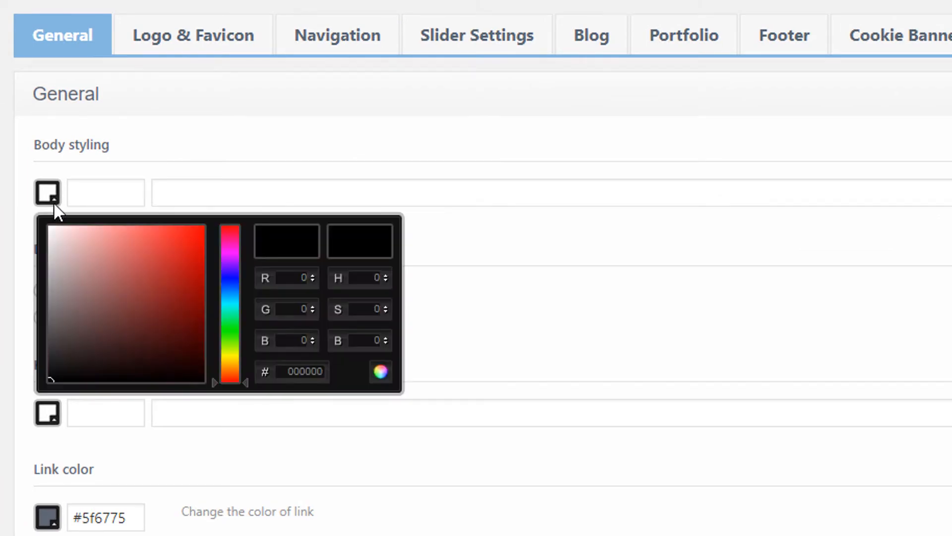
{"action": "mouse_move", "coordinate": [273, 280]}
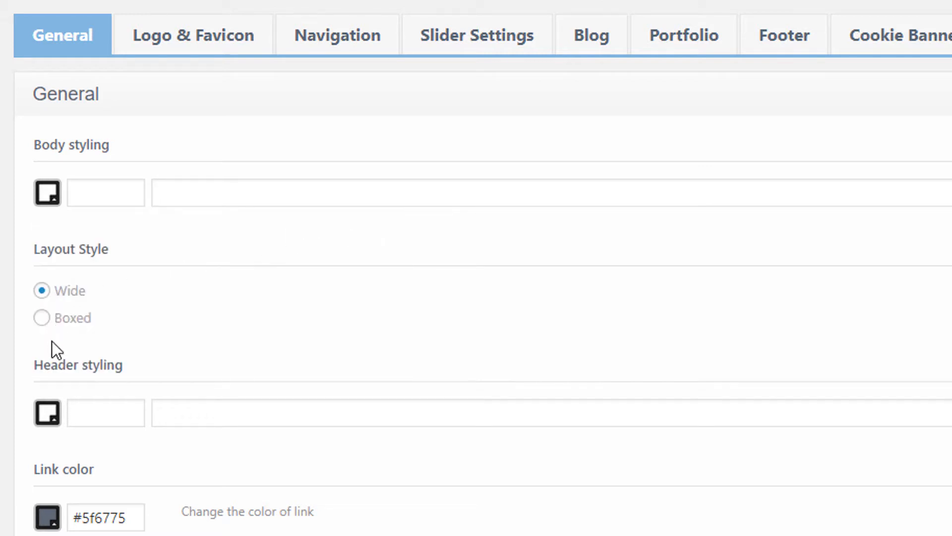
{"action": "scroll", "scroll_direction": "down", "scroll_amount": 3}
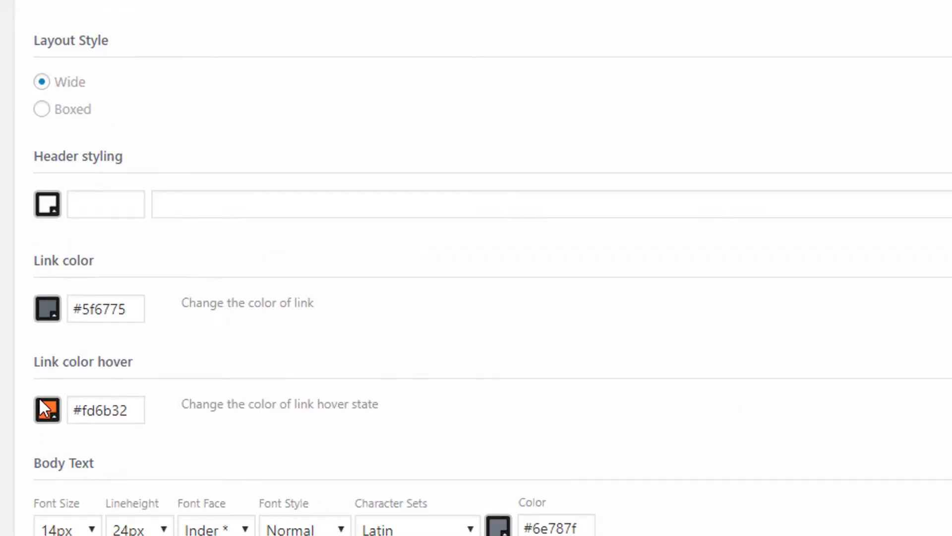
{"action": "scroll", "scroll_direction": "down", "scroll_amount": 3}
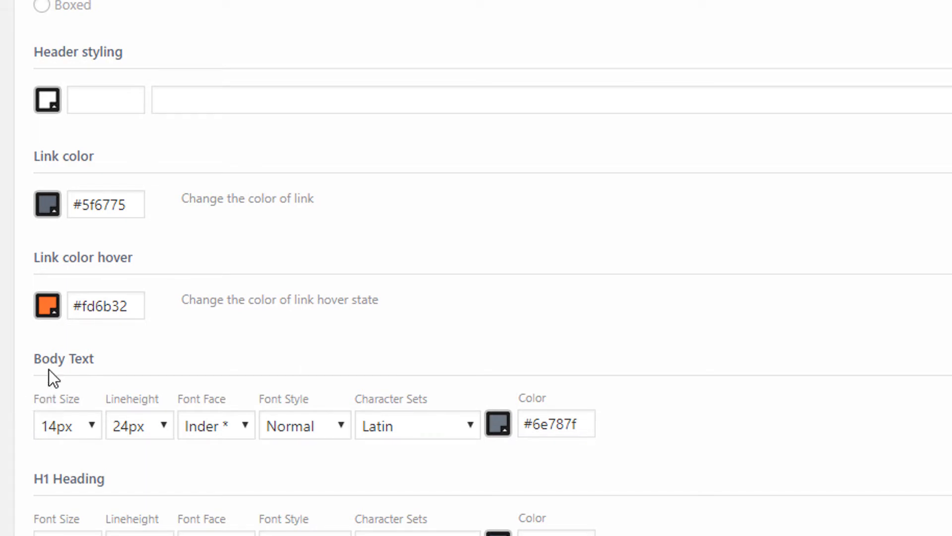
{"action": "mouse_move", "coordinate": [51, 307]}
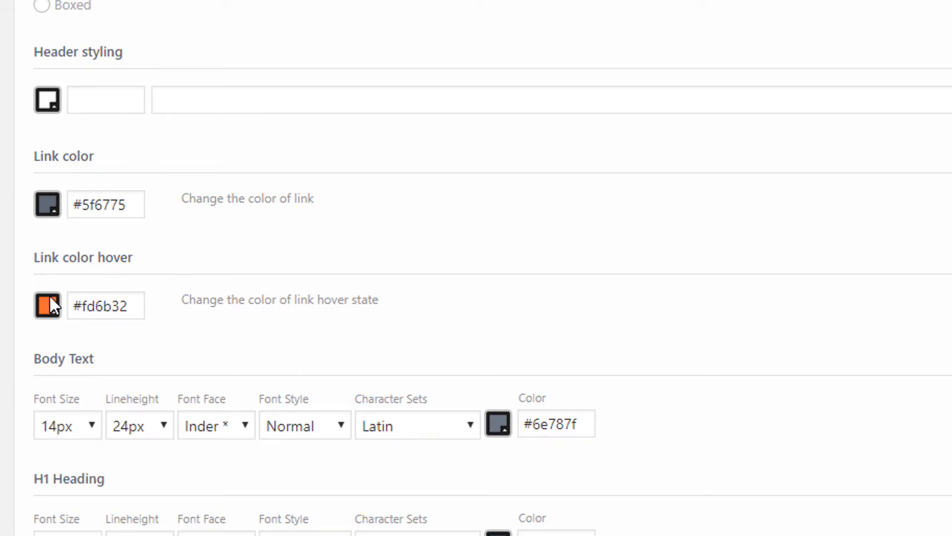
{"action": "scroll", "scroll_direction": "down", "scroll_amount": 3}
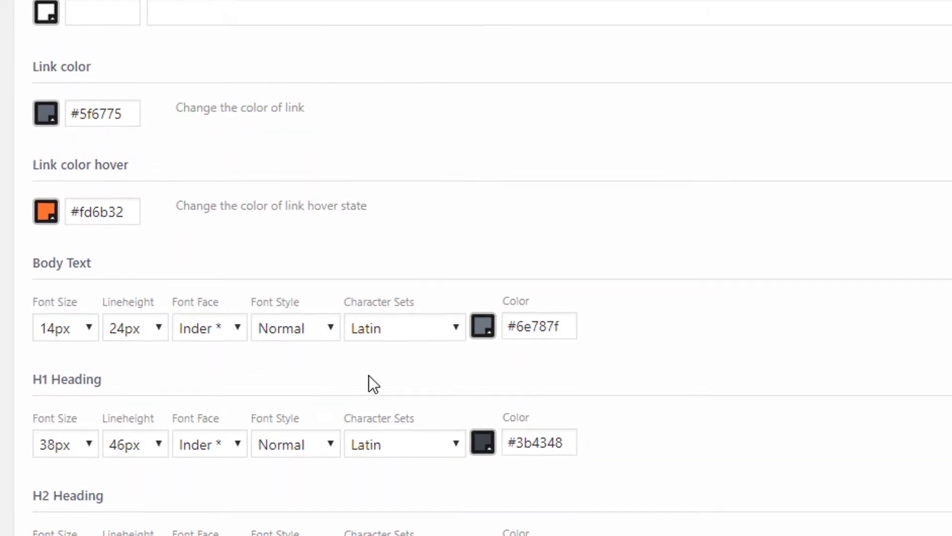
{"action": "scroll", "scroll_direction": "down", "scroll_amount": 3}
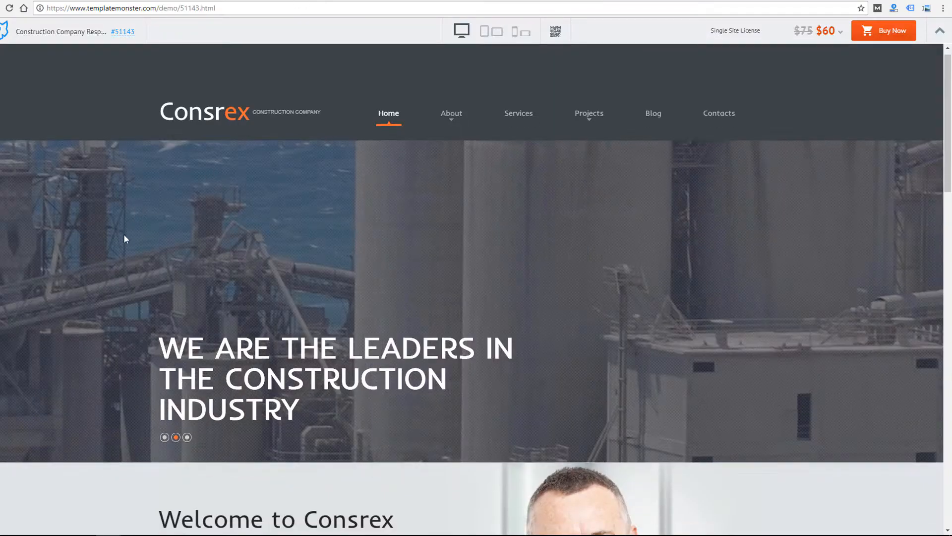
{"action": "scroll", "scroll_direction": "down", "scroll_amount": 3}
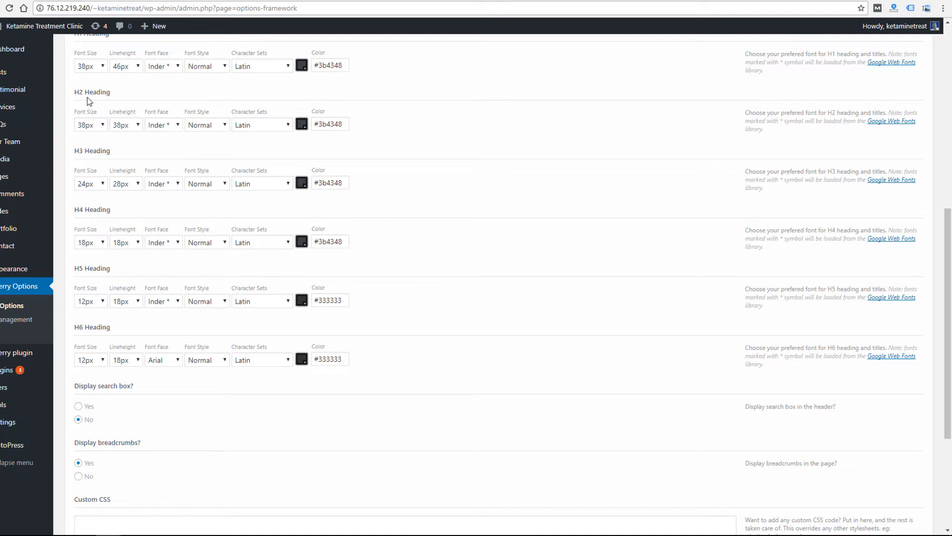
Review the General options, then switch Cherry Options to the Logo & Favicon settings
{"action": "scroll", "scroll_direction": "up", "scroll_amount": 3}
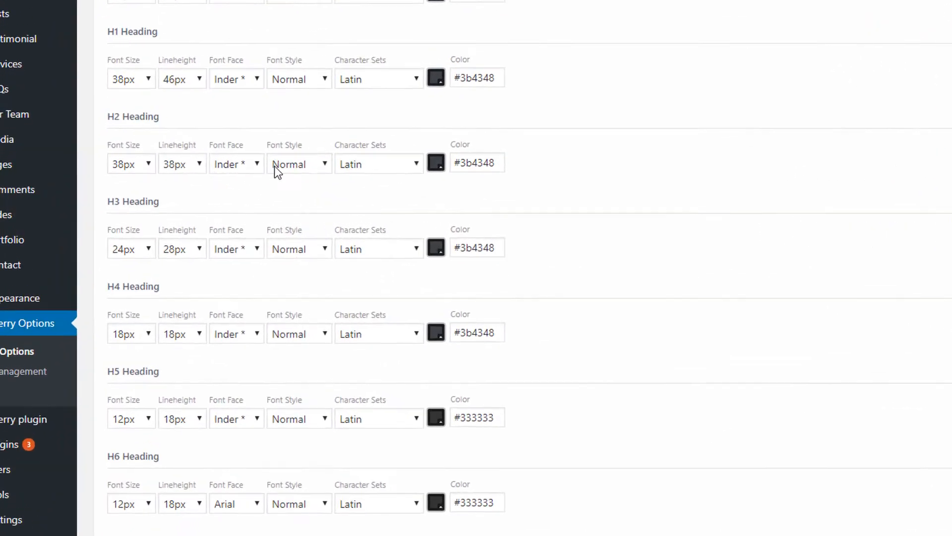
{"action": "scroll", "scroll_direction": "down", "scroll_amount": 3}
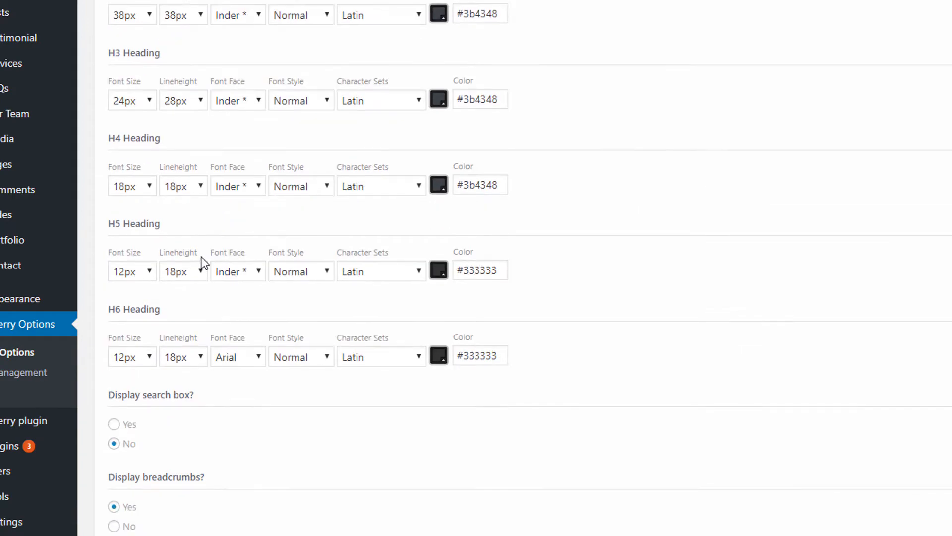
{"action": "scroll", "scroll_direction": "down", "scroll_amount": 3}
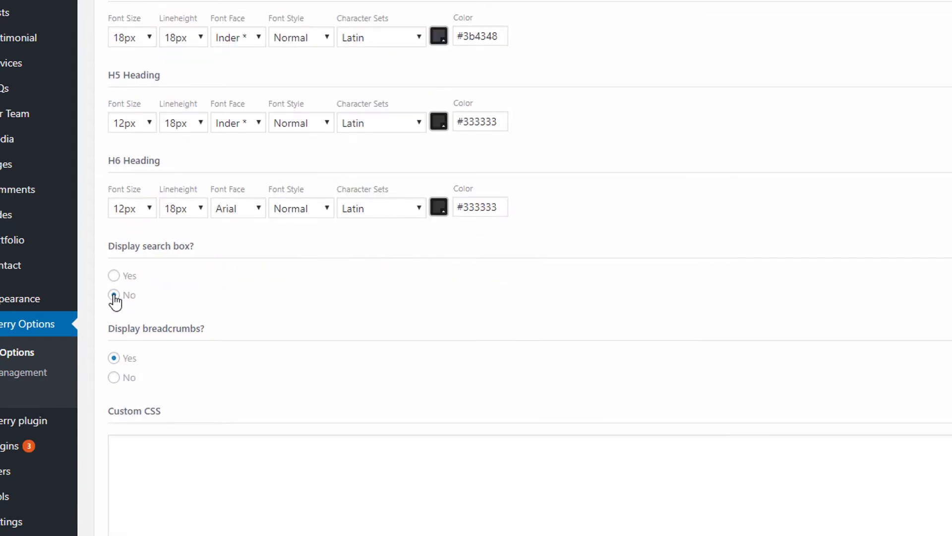
{"action": "scroll", "scroll_direction": "down", "scroll_amount": 3}
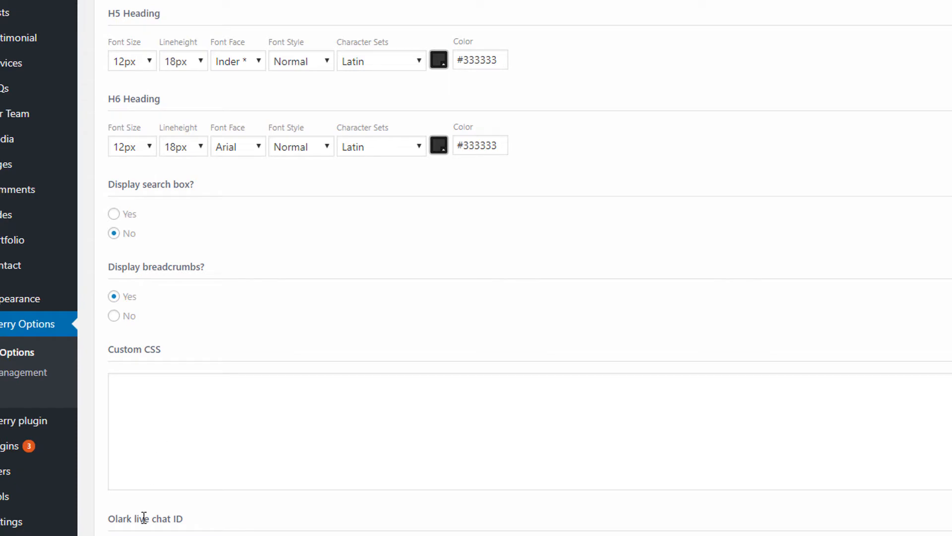
{"action": "left_click", "coordinate": [132, 13]}
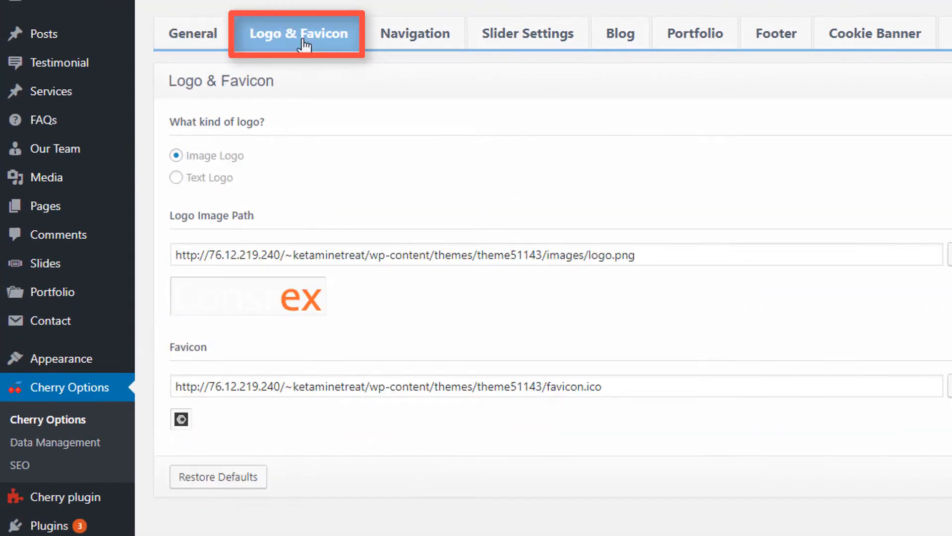
{"action": "mouse_move", "coordinate": [198, 237]}
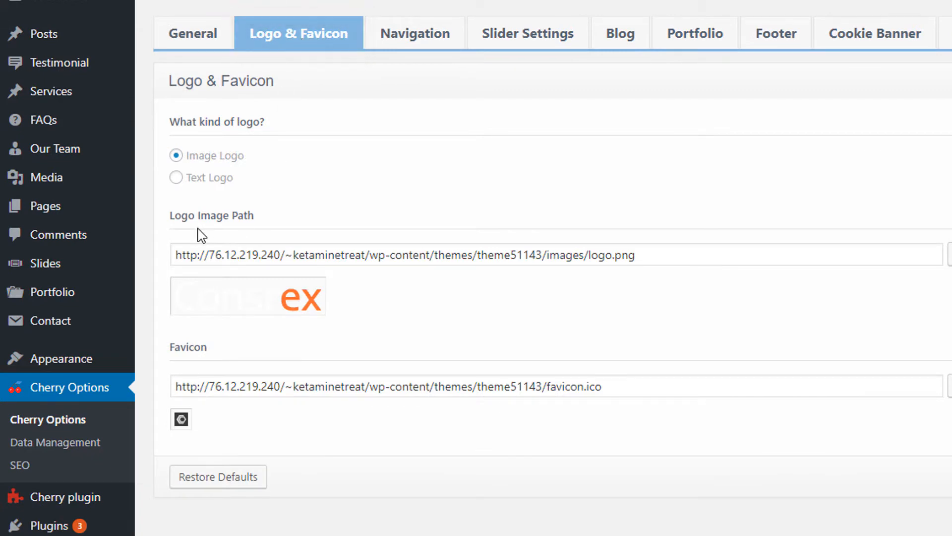
{"action": "mouse_move", "coordinate": [176, 186]}
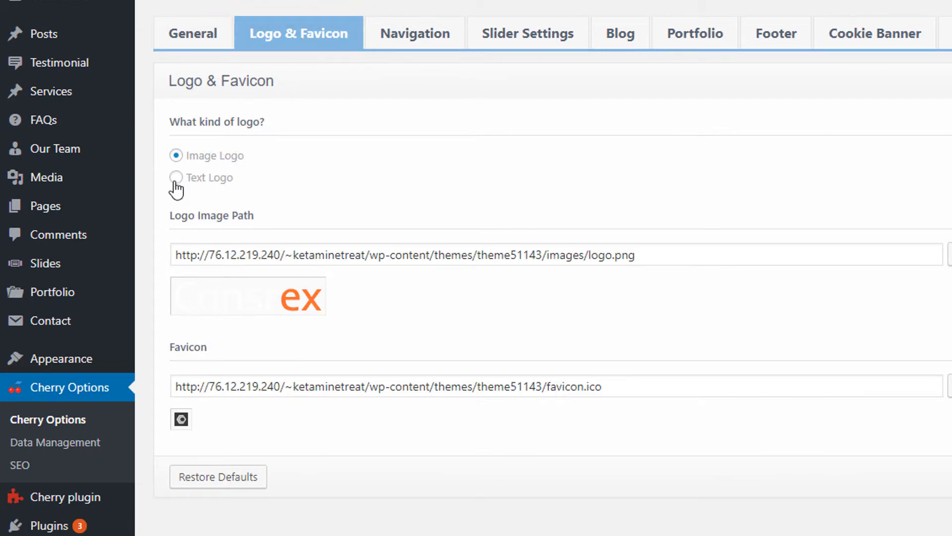
Switch Cherry Options to the Navigation menu settings
{"action": "left_click", "coordinate": [413, 33]}
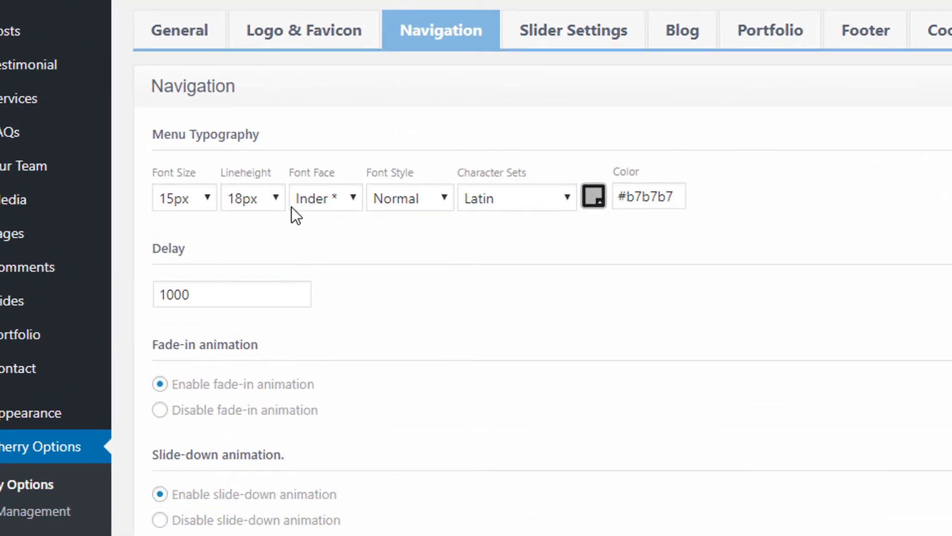
{"action": "scroll", "scroll_direction": "down", "scroll_amount": 3}
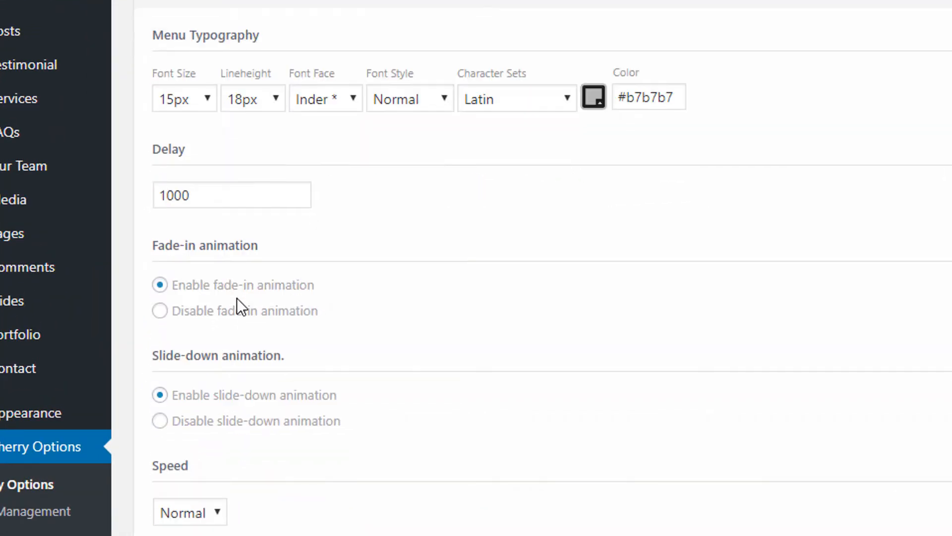
{"action": "scroll", "scroll_direction": "down", "scroll_amount": 3}
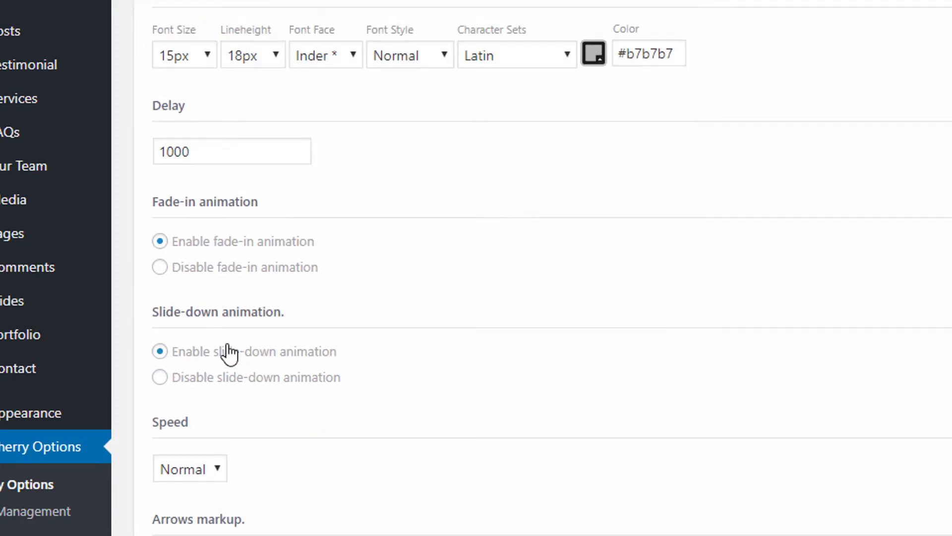
{"action": "scroll", "scroll_direction": "down", "scroll_amount": 3}
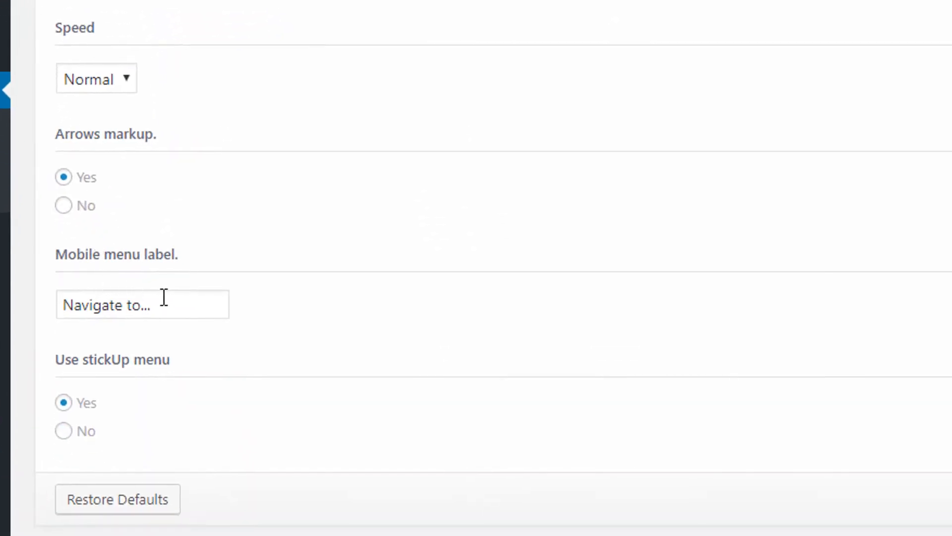
{"action": "mouse_move", "coordinate": [104, 413]}
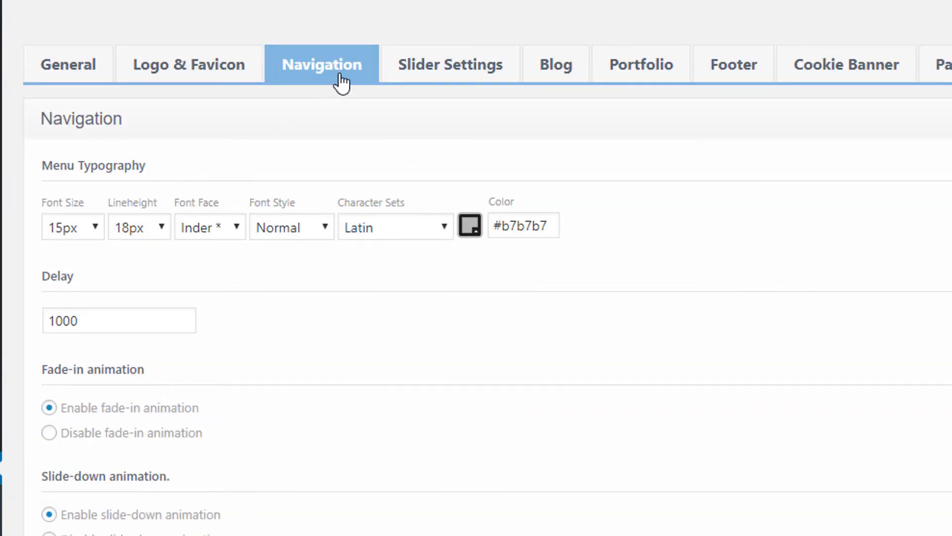
Show the Slider Settings type and sorting options, then the Parallax Slider options
{"action": "left_click", "coordinate": [450, 63]}
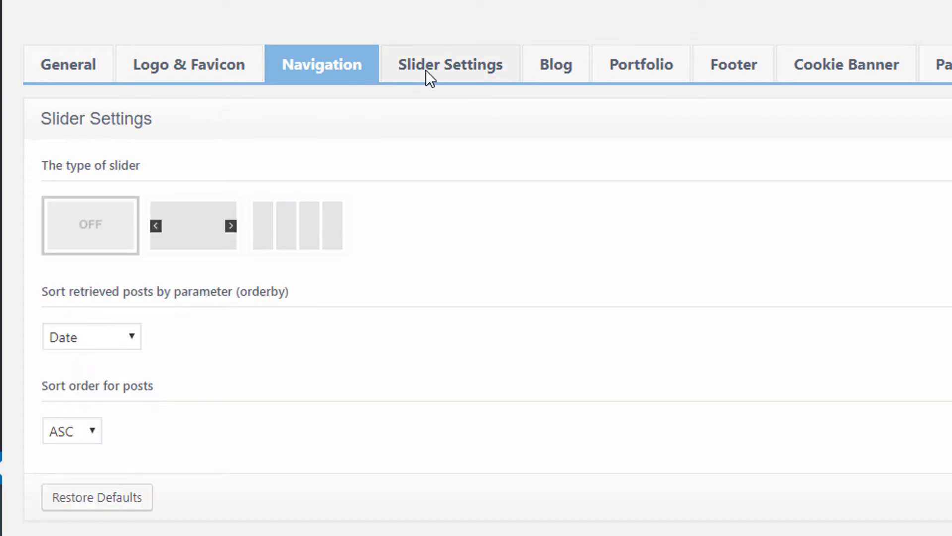
{"action": "left_click", "coordinate": [430, 69]}
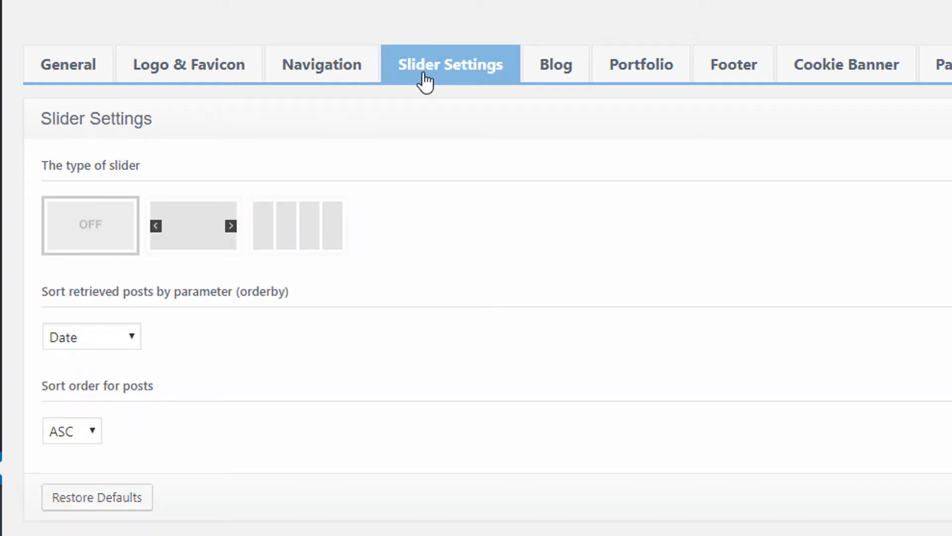
{"action": "mouse_move", "coordinate": [438, 91]}
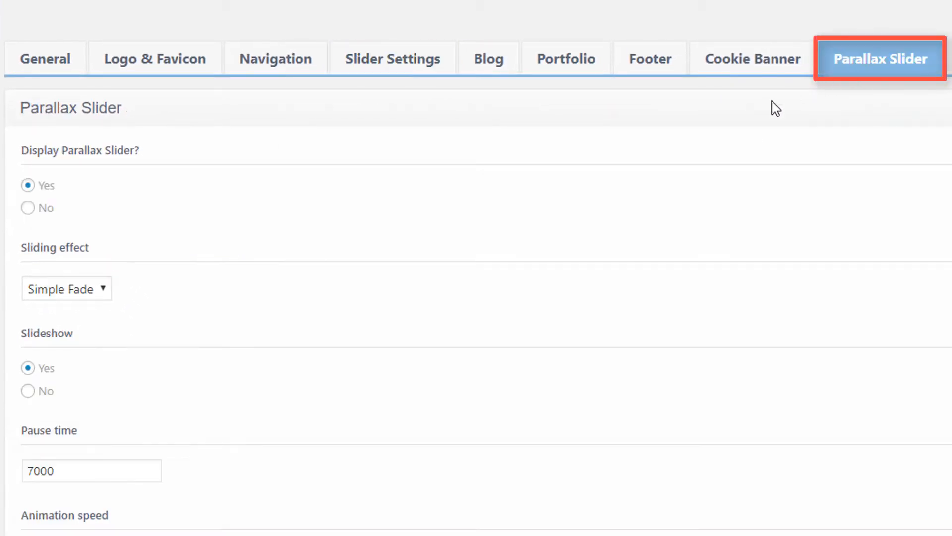
{"action": "mouse_move", "coordinate": [67, 315]}
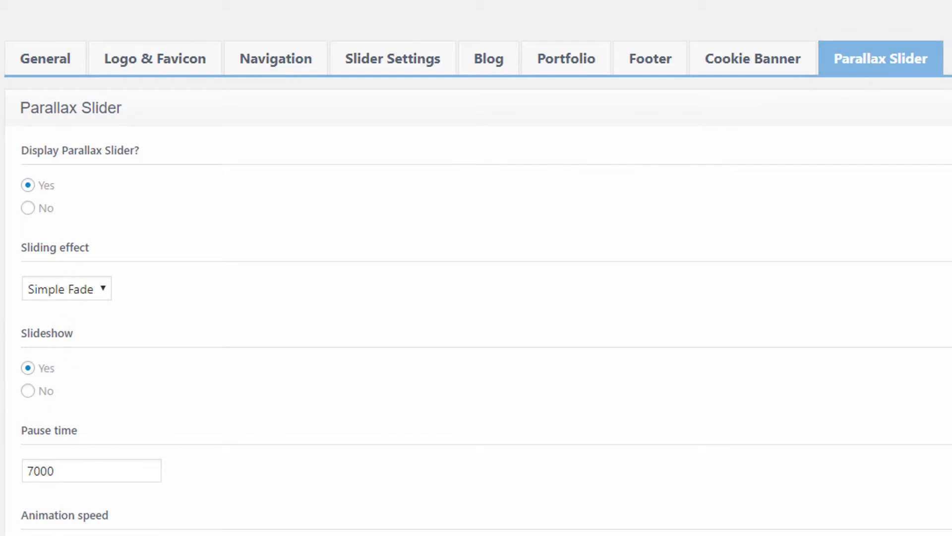
{"action": "mouse_move", "coordinate": [285, 204]}
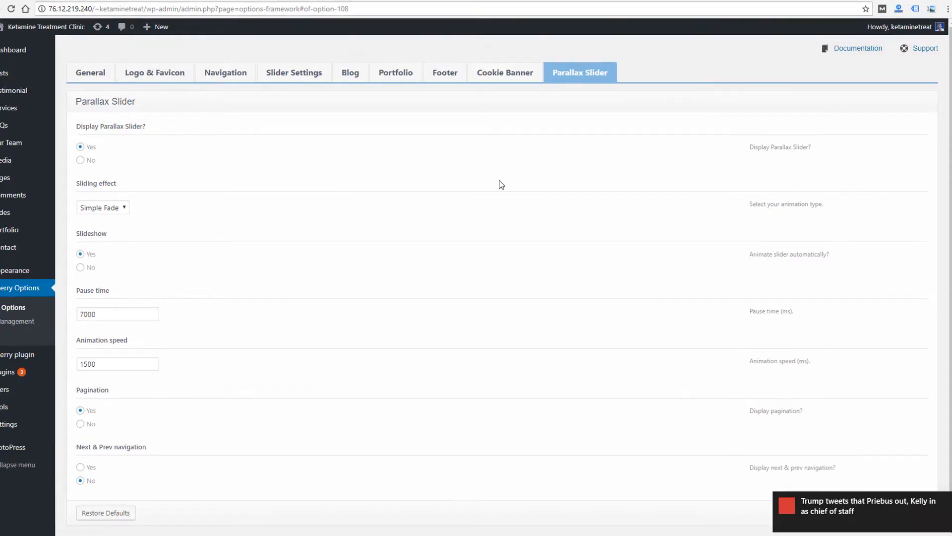
Show the Blog settings: titles, layout, image sizes and share-button options
{"action": "left_click", "coordinate": [350, 72]}
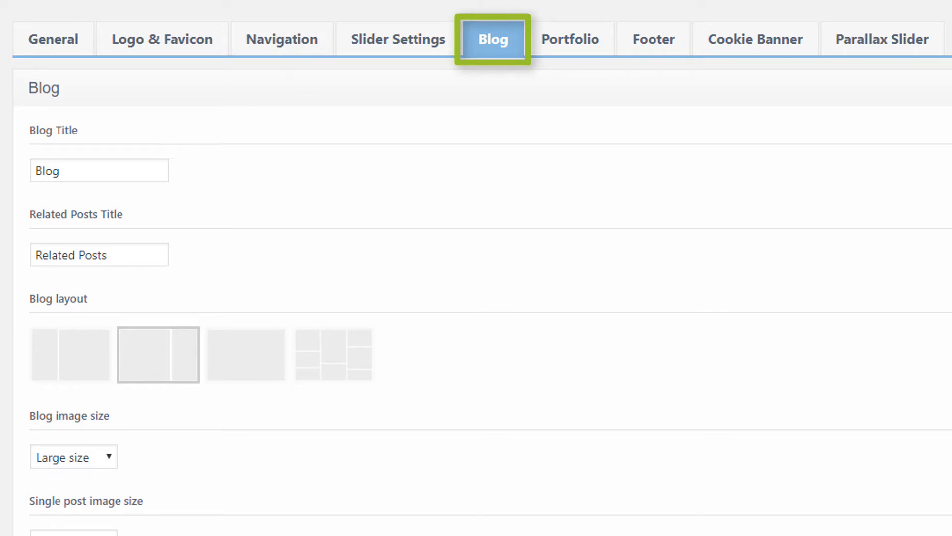
{"action": "mouse_move", "coordinate": [404, 14]}
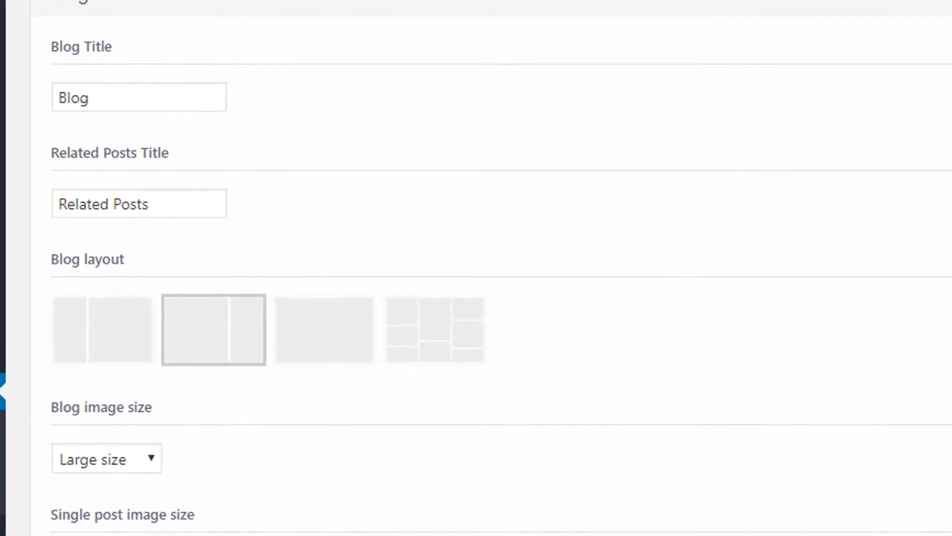
{"action": "mouse_move", "coordinate": [363, 363]}
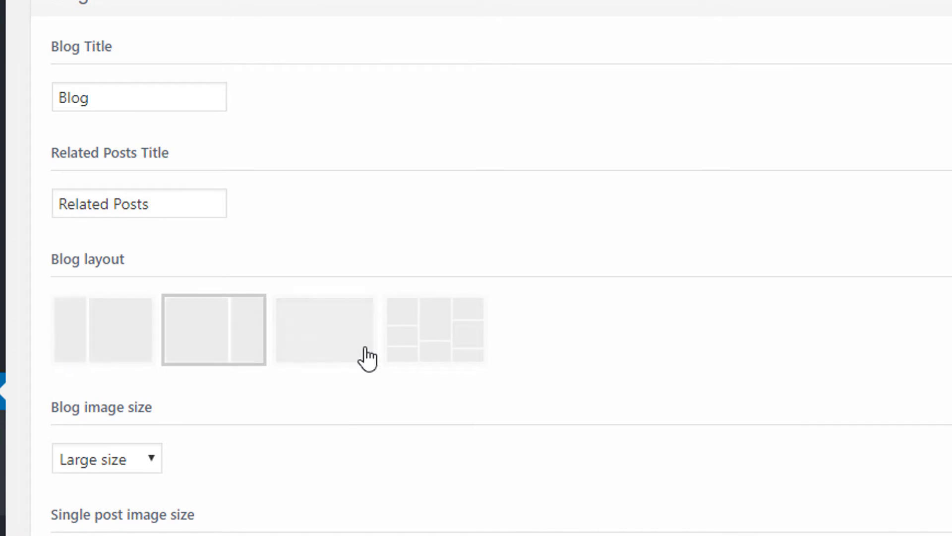
{"action": "mouse_move", "coordinate": [124, 342]}
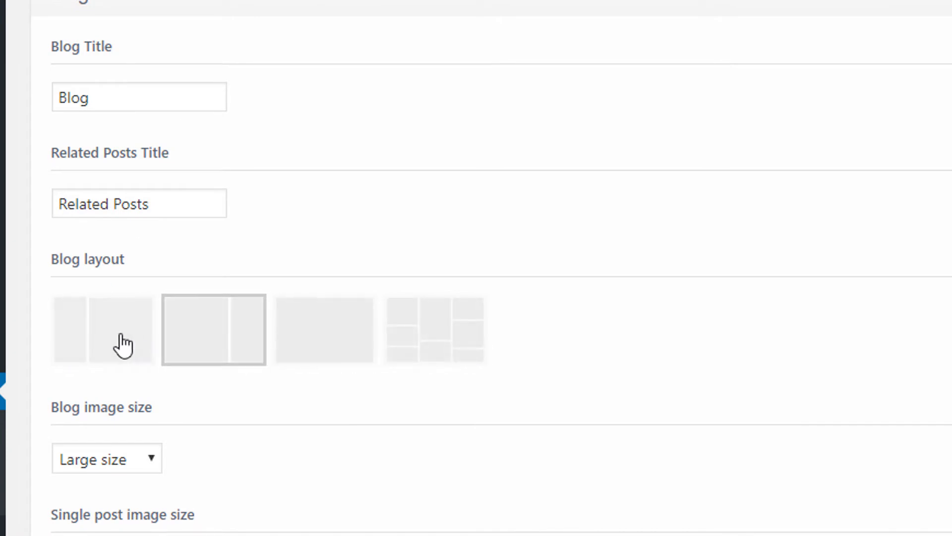
{"action": "mouse_move", "coordinate": [143, 467]}
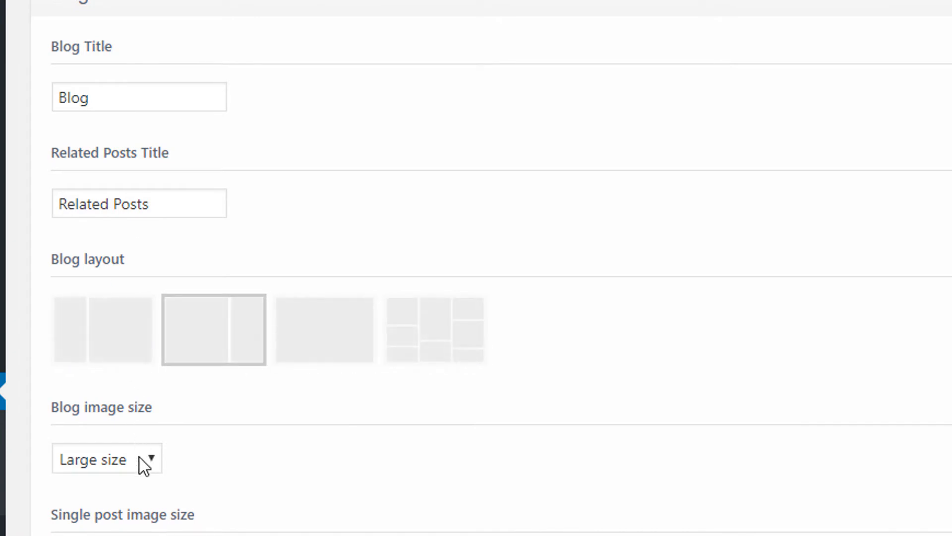
{"action": "scroll", "scroll_direction": "down", "scroll_amount": 3}
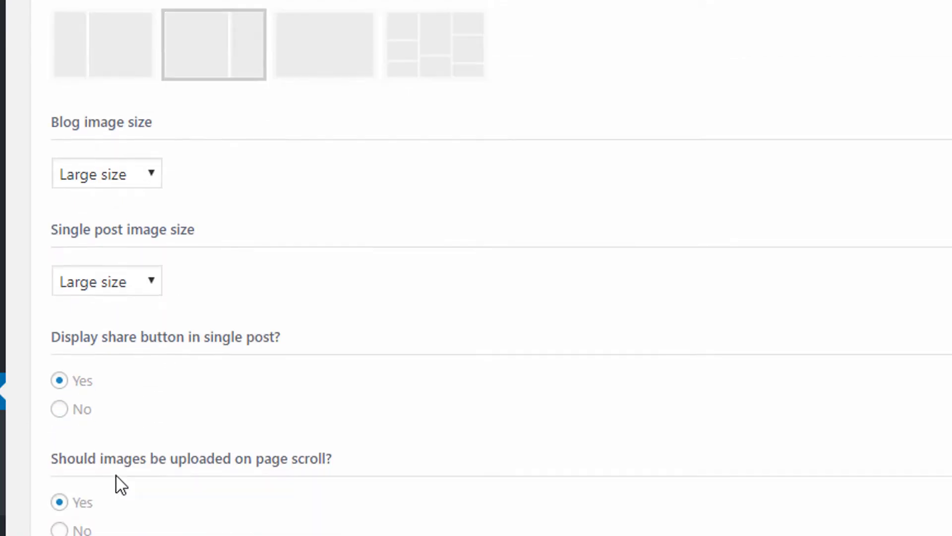
{"action": "scroll", "scroll_direction": "down", "scroll_amount": 3}
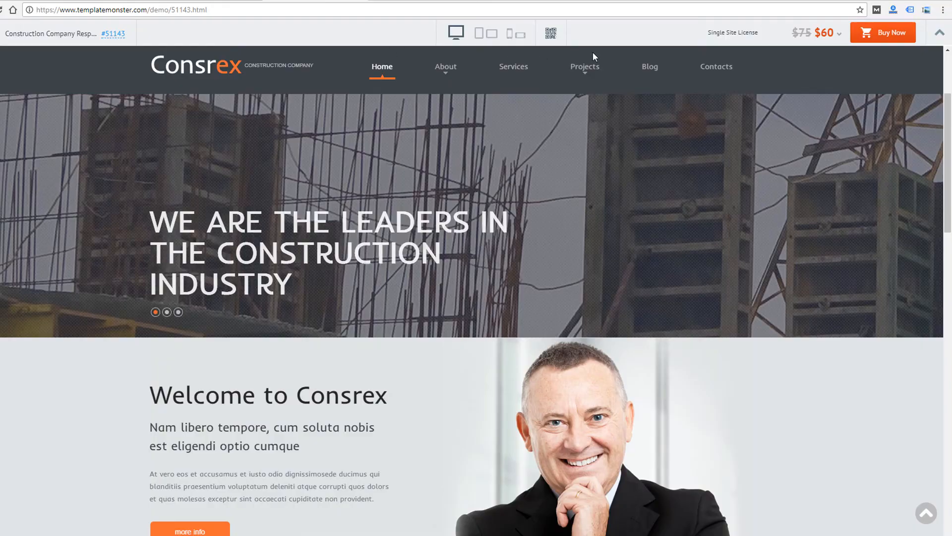
View the demo site's Blog page for comparison with those settings
{"action": "left_click", "coordinate": [650, 66]}
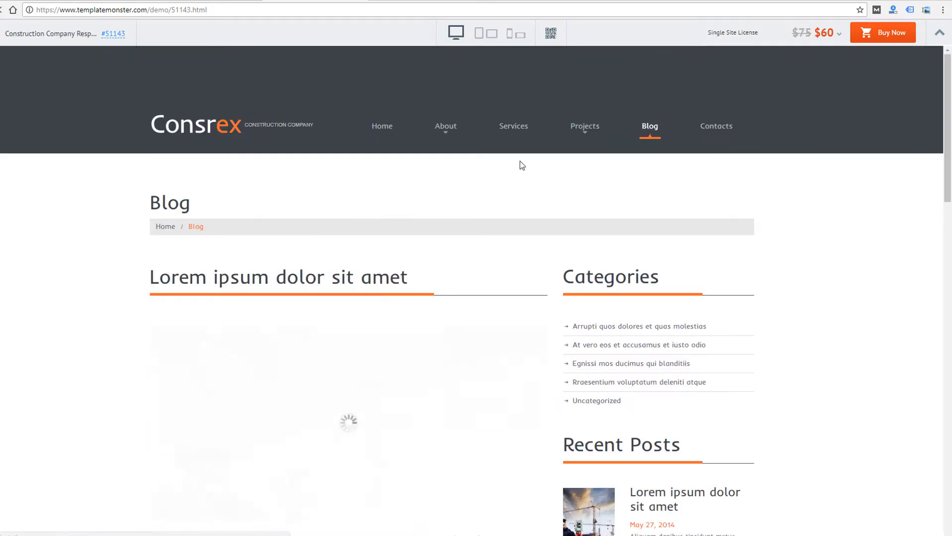
{"action": "scroll", "scroll_direction": "down", "scroll_amount": 3}
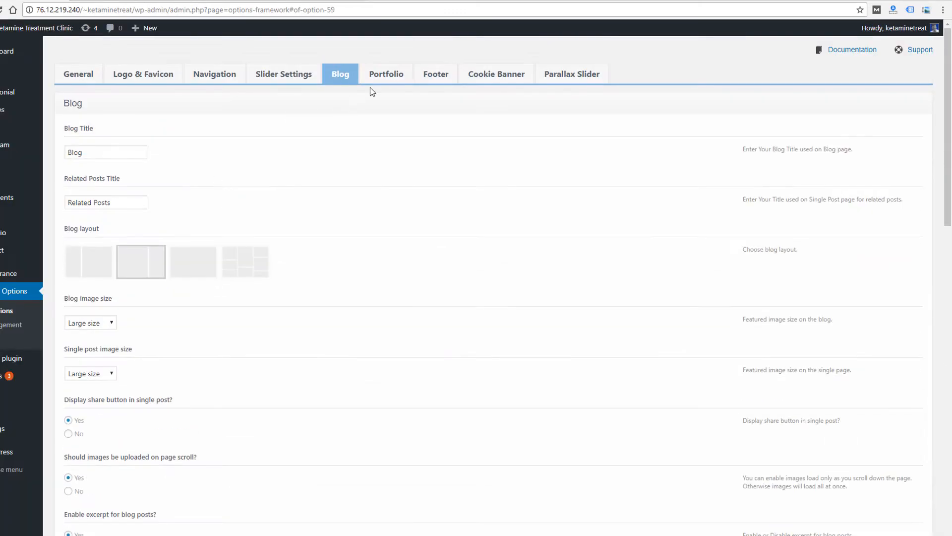
Show the Portfolio settings: title, excerpt, button and Lightbox options
{"action": "left_click", "coordinate": [386, 74]}
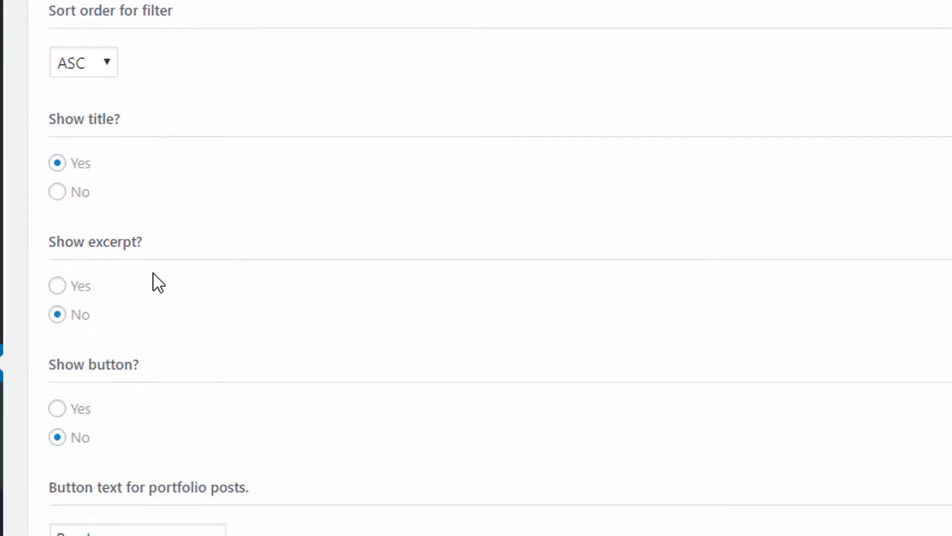
{"action": "mouse_move", "coordinate": [96, 419]}
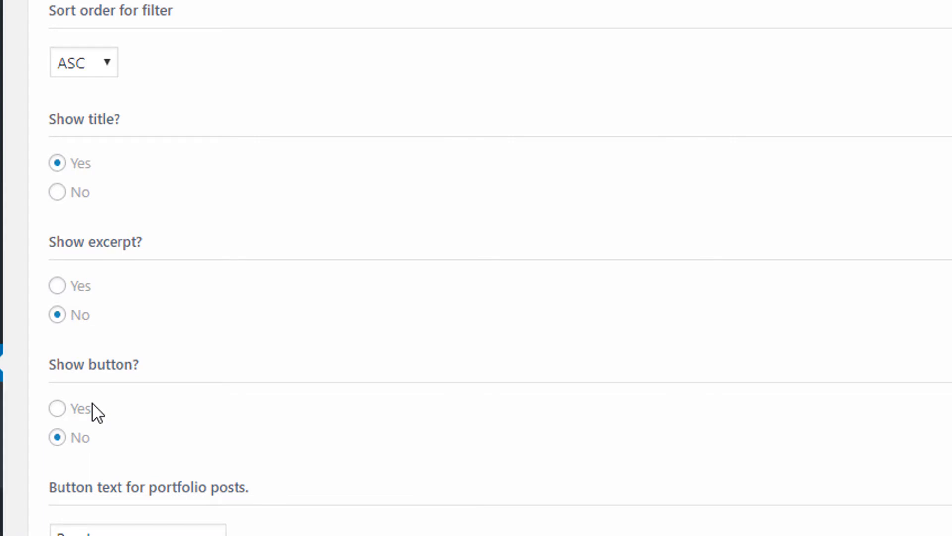
{"action": "scroll", "scroll_direction": "down", "scroll_amount": 3}
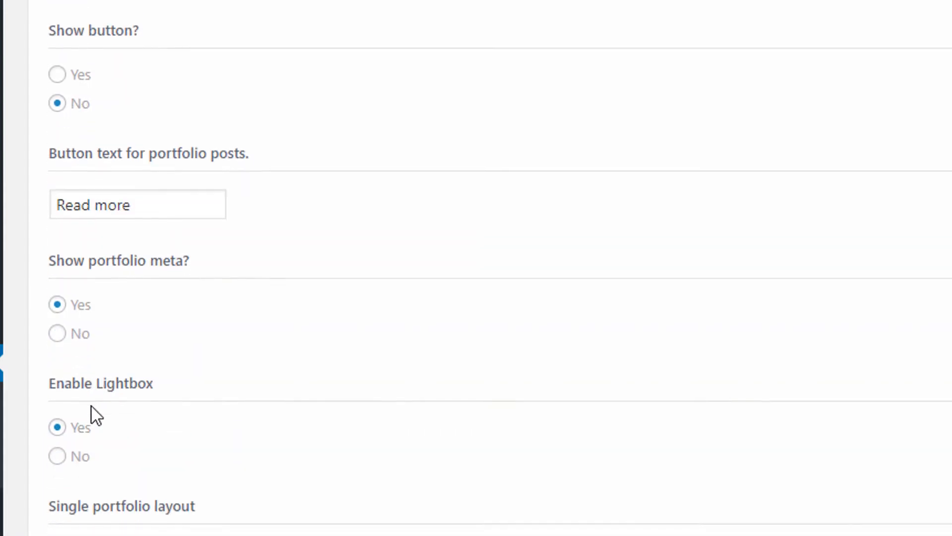
{"action": "scroll", "scroll_direction": "down", "scroll_amount": 3}
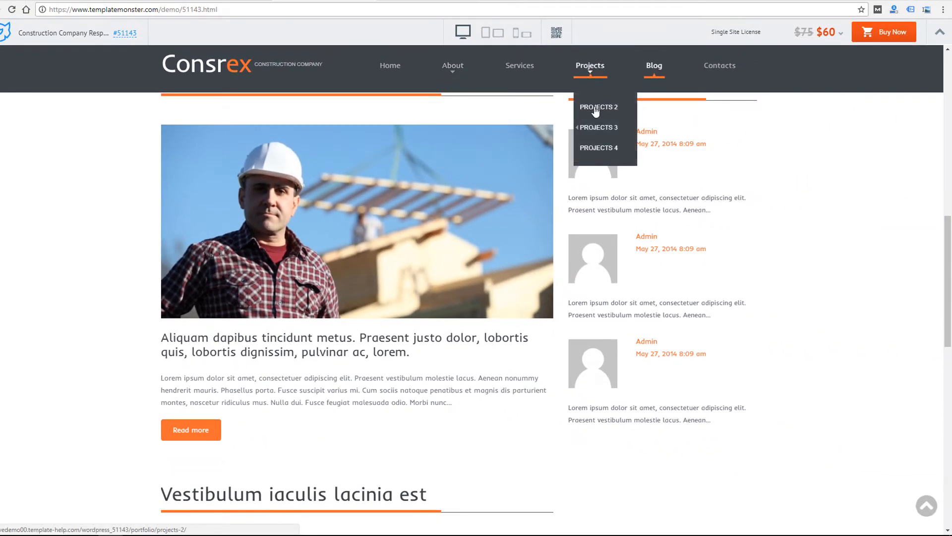
View the demo's Projects 2 portfolio page with category filters and project tiles
{"action": "left_click", "coordinate": [598, 107]}
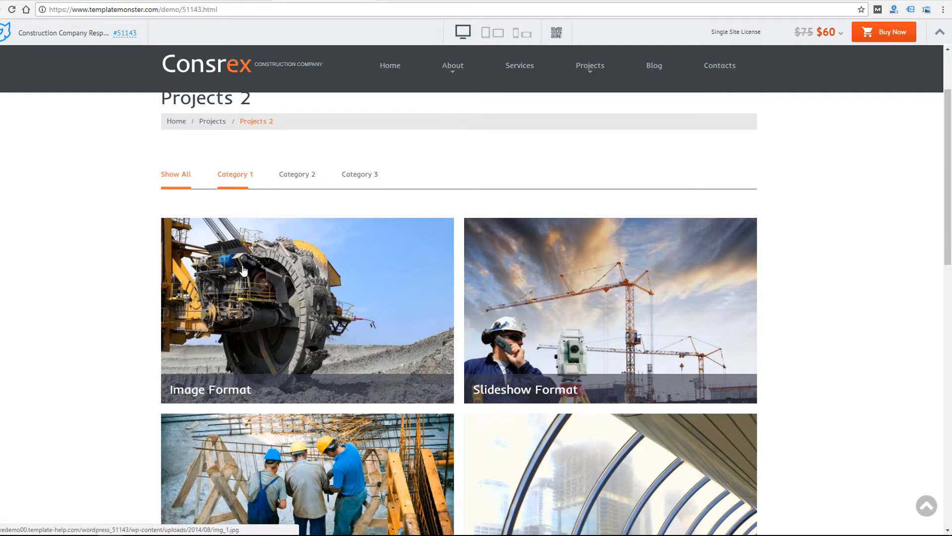
{"action": "scroll", "scroll_direction": "down", "scroll_amount": 3}
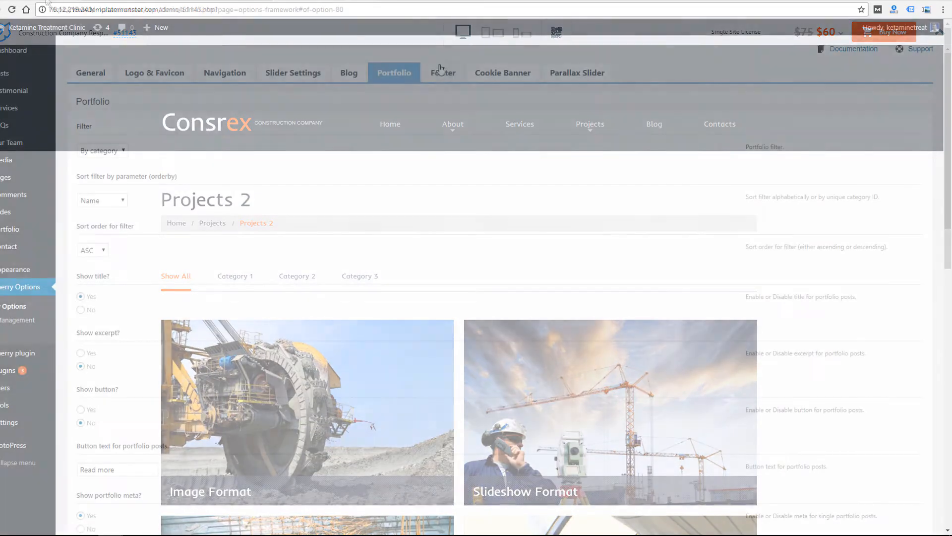
Review the Footer copyright/analytics options, then the Parallax Slider settings (Simple Fade, 7000 pause)
{"action": "left_click", "coordinate": [442, 72]}
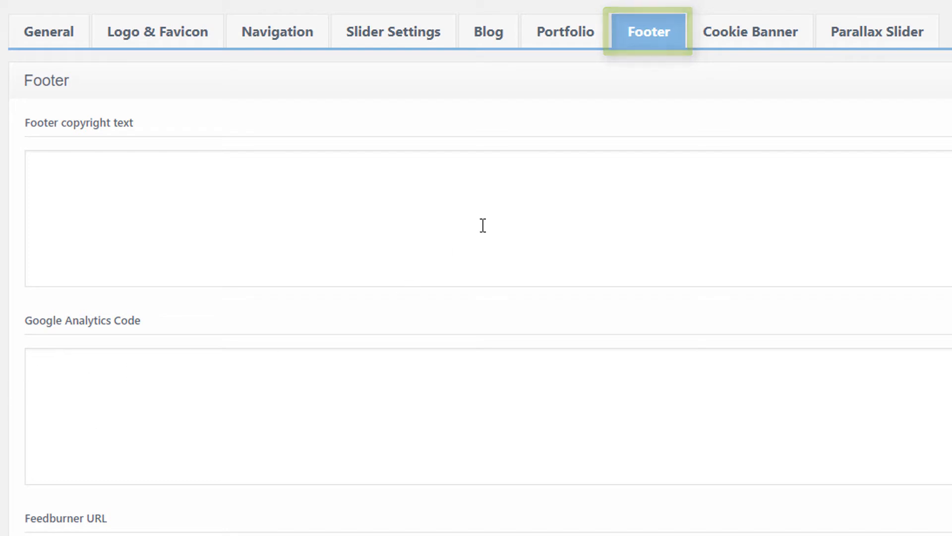
{"action": "left_click", "coordinate": [877, 31]}
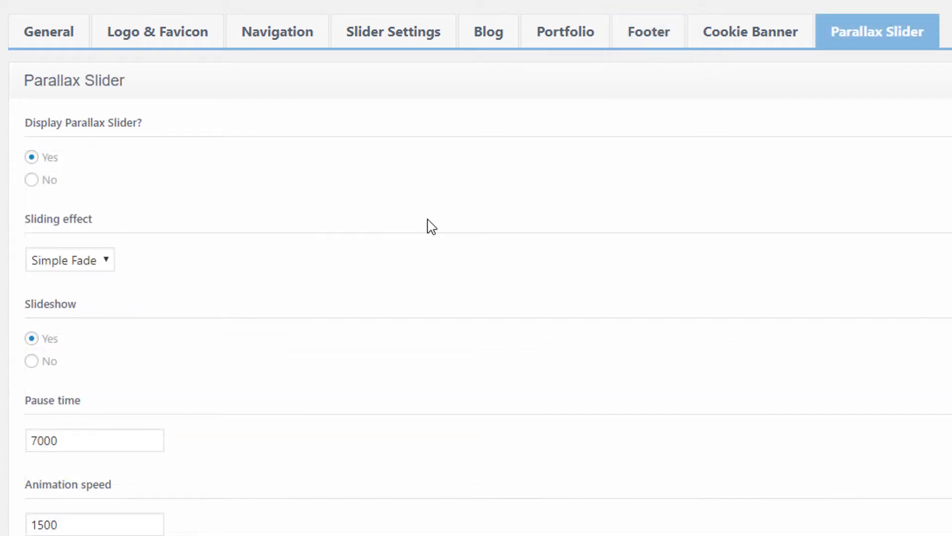
{"action": "mouse_move", "coordinate": [188, 307]}
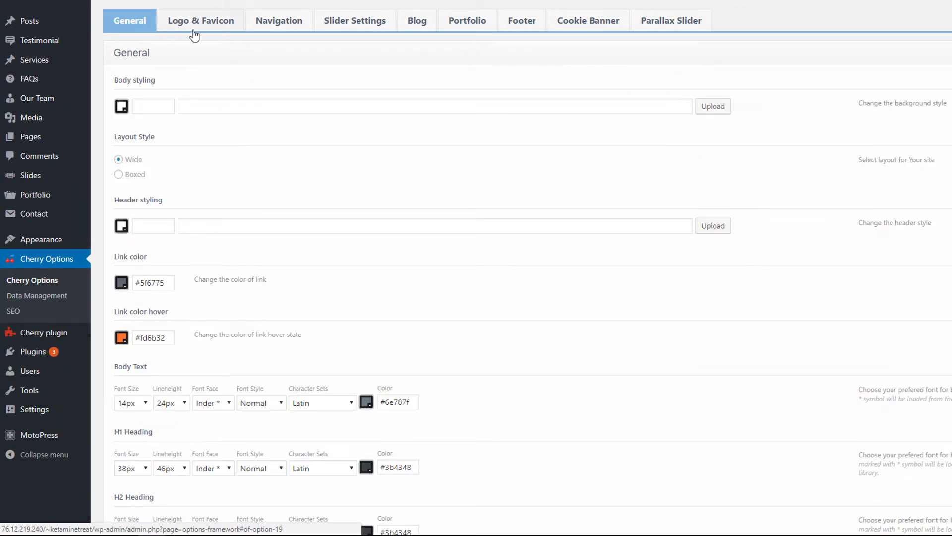
{"action": "mouse_move", "coordinate": [310, 222]}
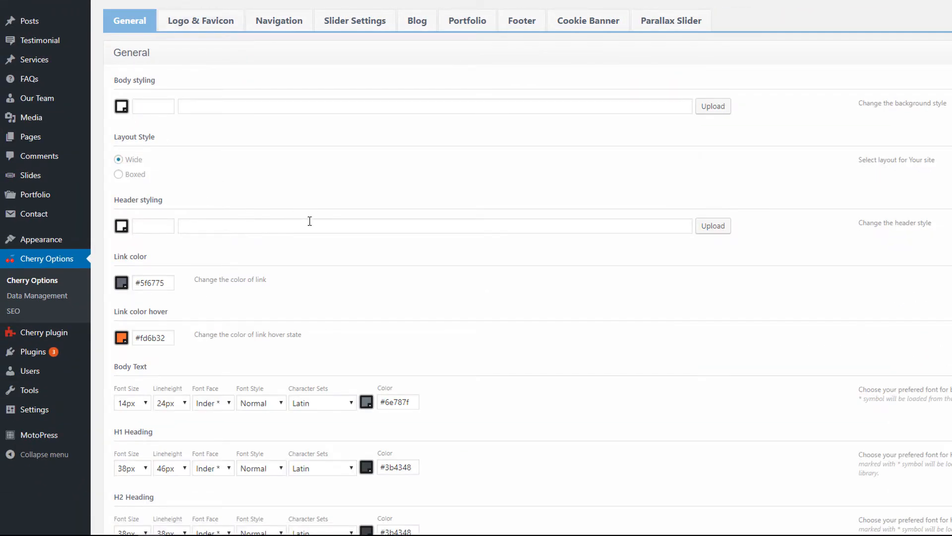
Go to Data Management for framework backup and child theme, then the Cherry SEO page
{"action": "scroll", "scroll_direction": "down", "scroll_amount": 3}
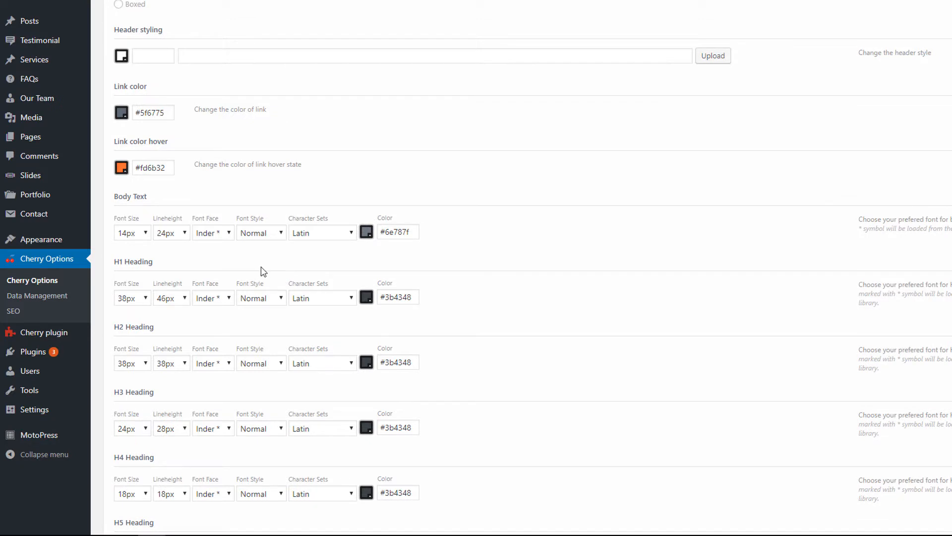
{"action": "scroll", "scroll_direction": "down", "scroll_amount": 3}
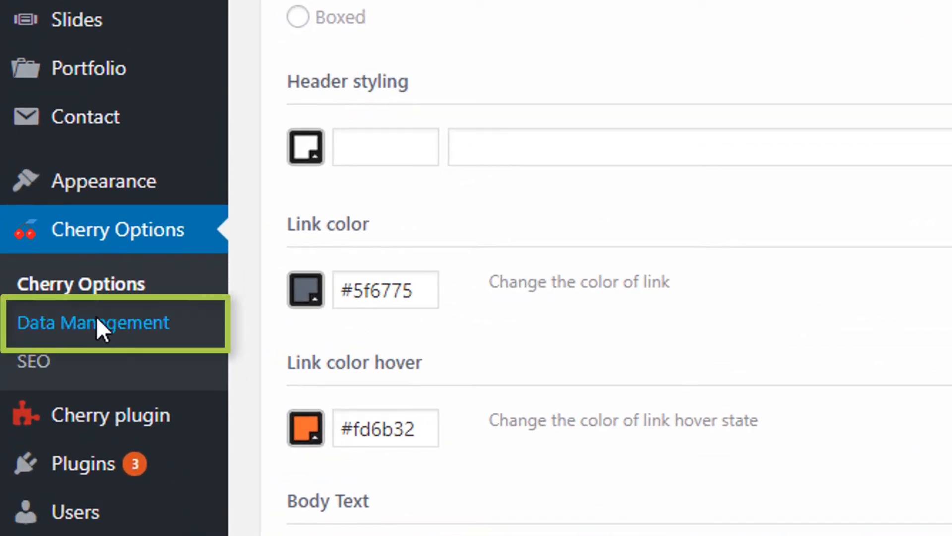
{"action": "left_click", "coordinate": [93, 323]}
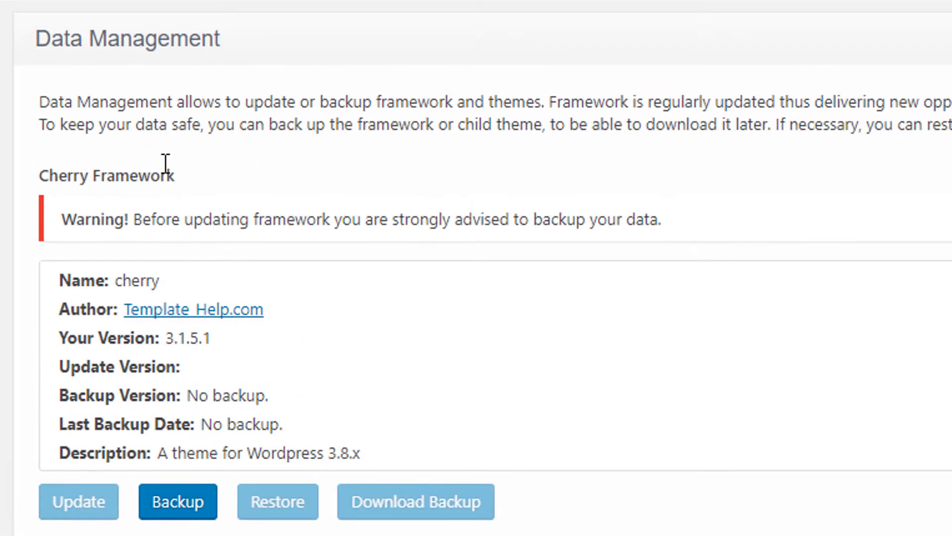
{"action": "mouse_move", "coordinate": [272, 163]}
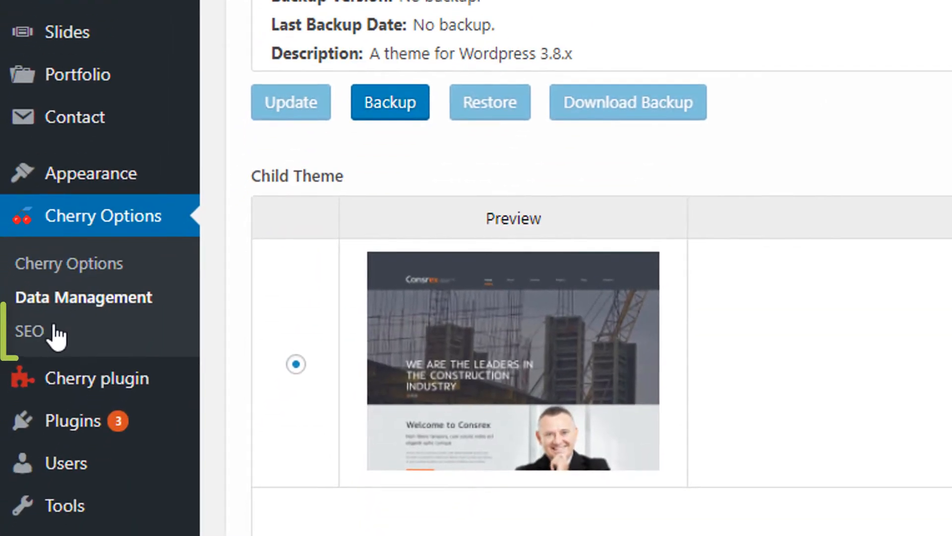
{"action": "left_click", "coordinate": [28, 331]}
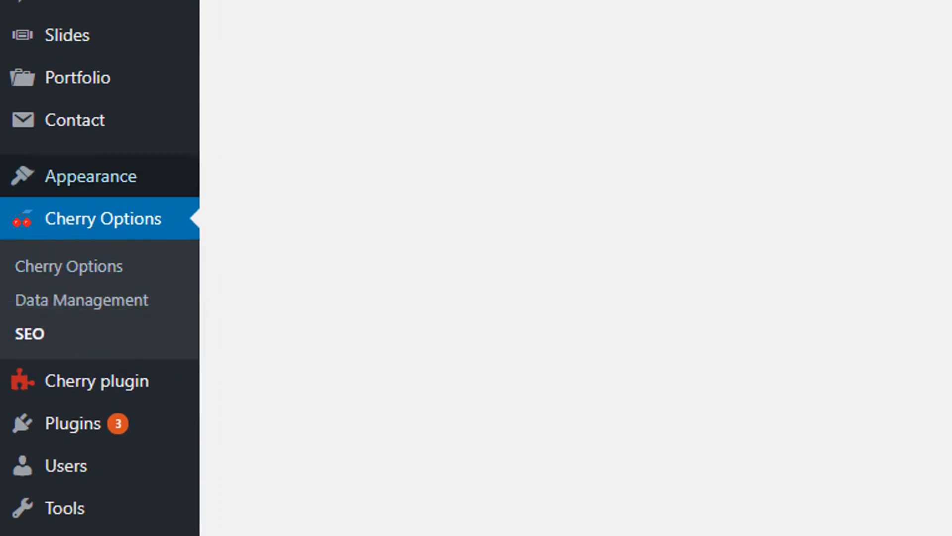
View the Sitemap XML settings, then the General indexation settings for robots.txt and nofollow
{"action": "left_click", "coordinate": [29, 333]}
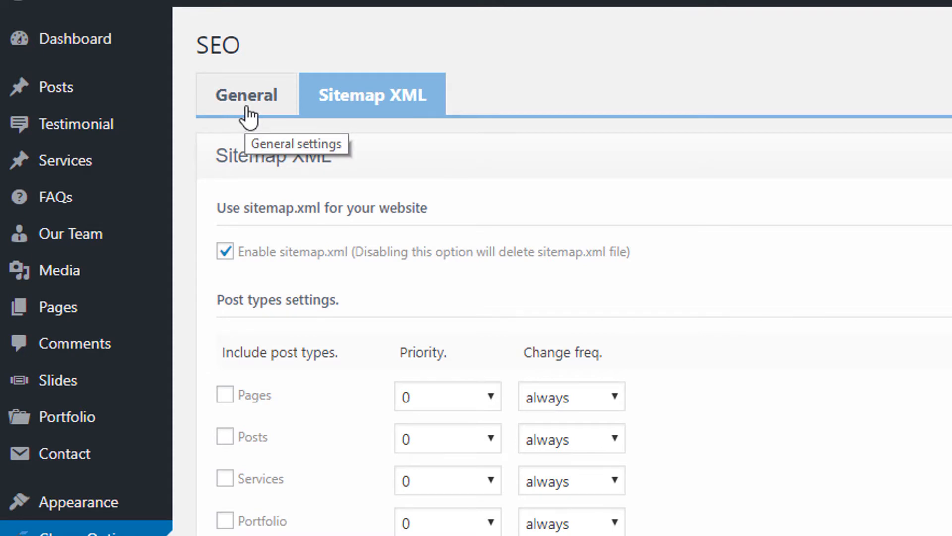
{"action": "mouse_move", "coordinate": [250, 113]}
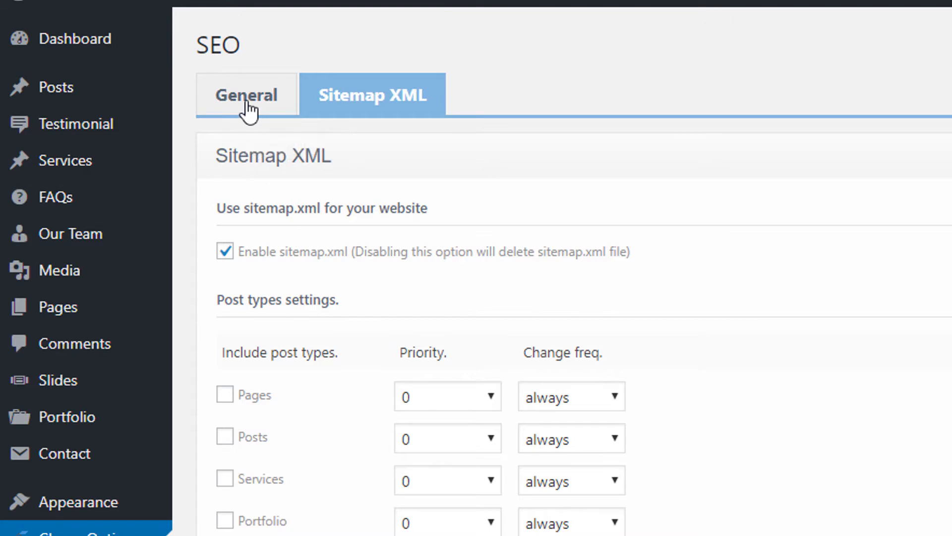
{"action": "left_click", "coordinate": [246, 95]}
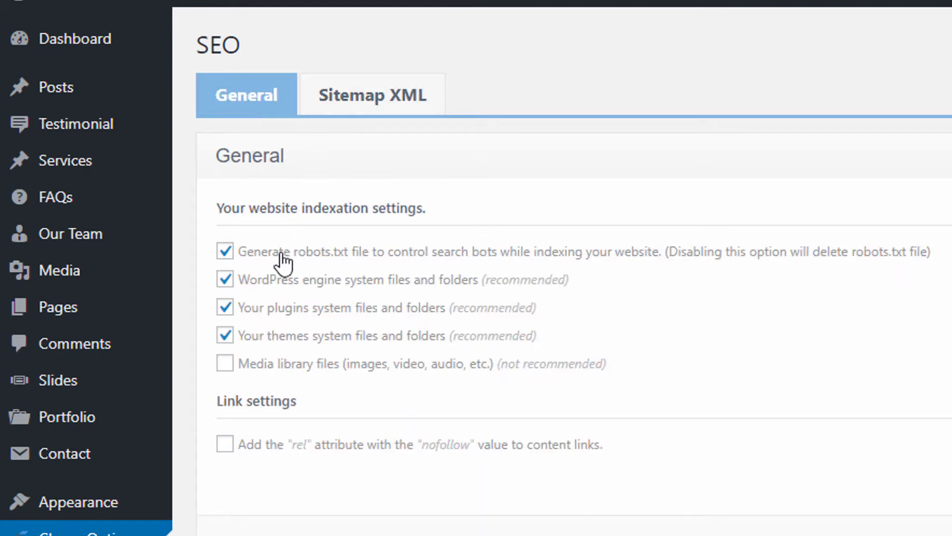
{"action": "mouse_move", "coordinate": [261, 208]}
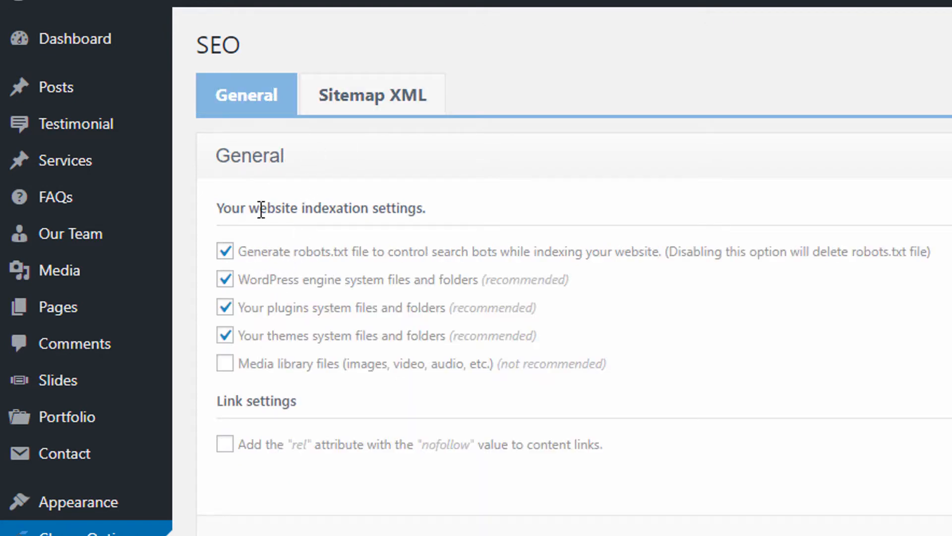
{"action": "mouse_move", "coordinate": [365, 264]}
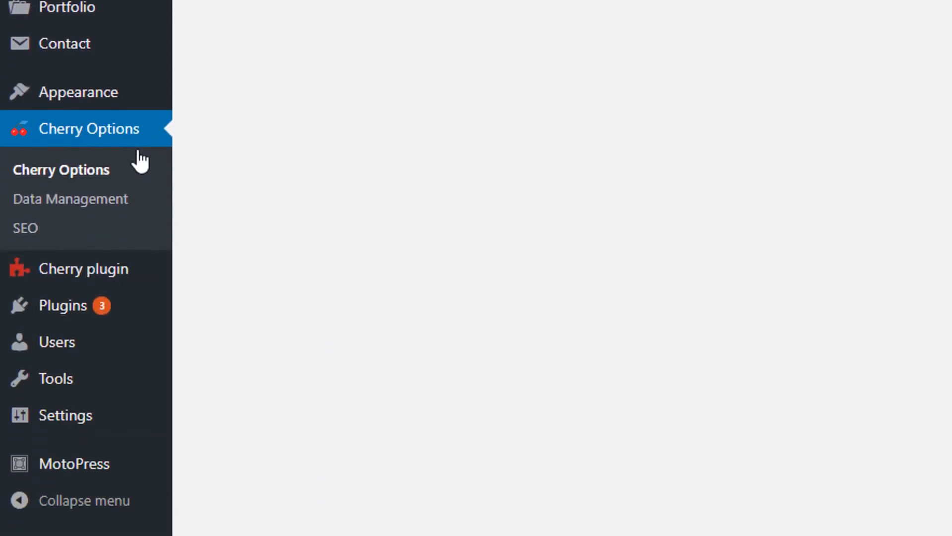
{"action": "mouse_move", "coordinate": [77, 273]}
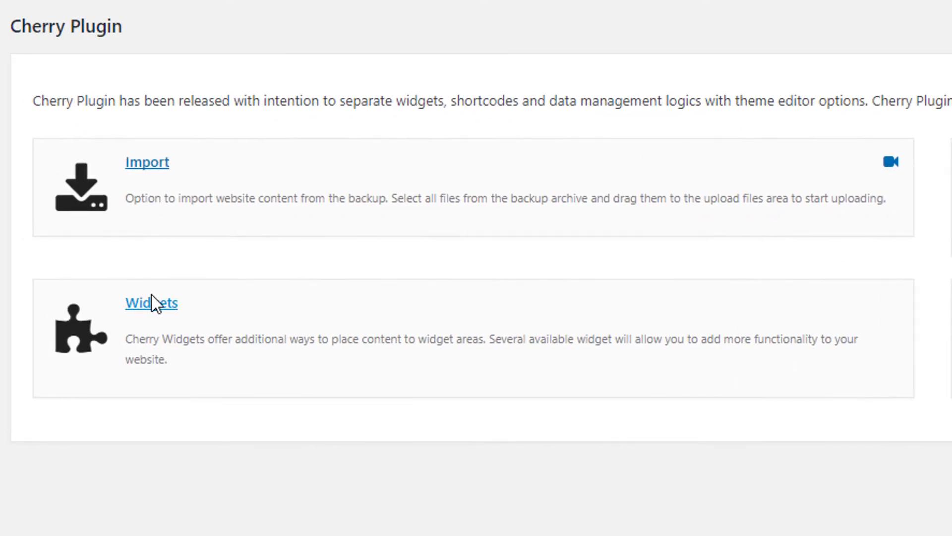
Place the Cherry - Social Networks widget into Footer Area 1 on the Widgets page
{"action": "left_click", "coordinate": [152, 302]}
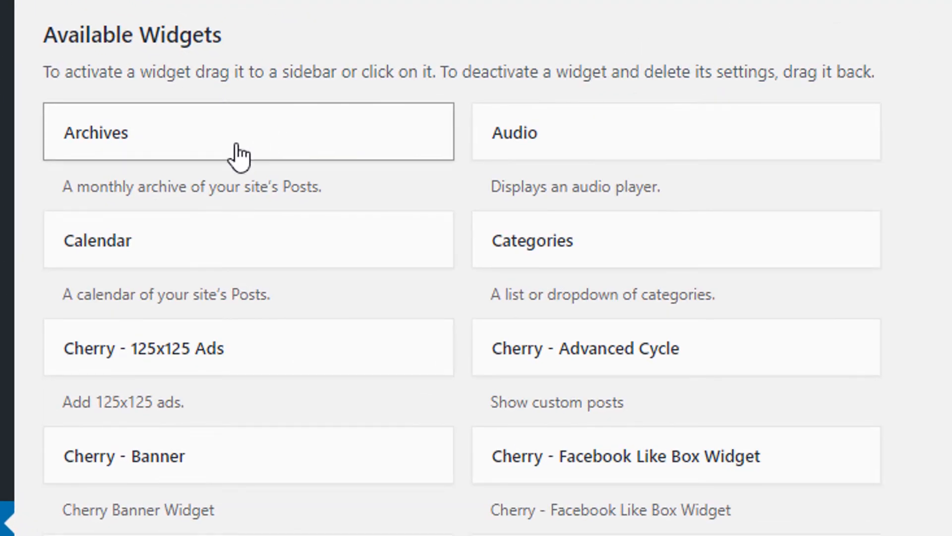
{"action": "mouse_move", "coordinate": [155, 357]}
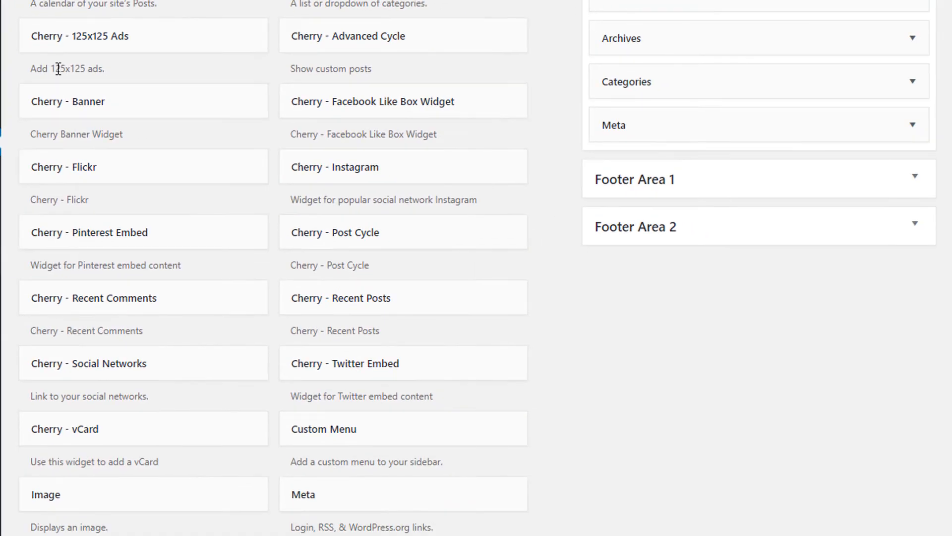
{"action": "mouse_move", "coordinate": [101, 52]}
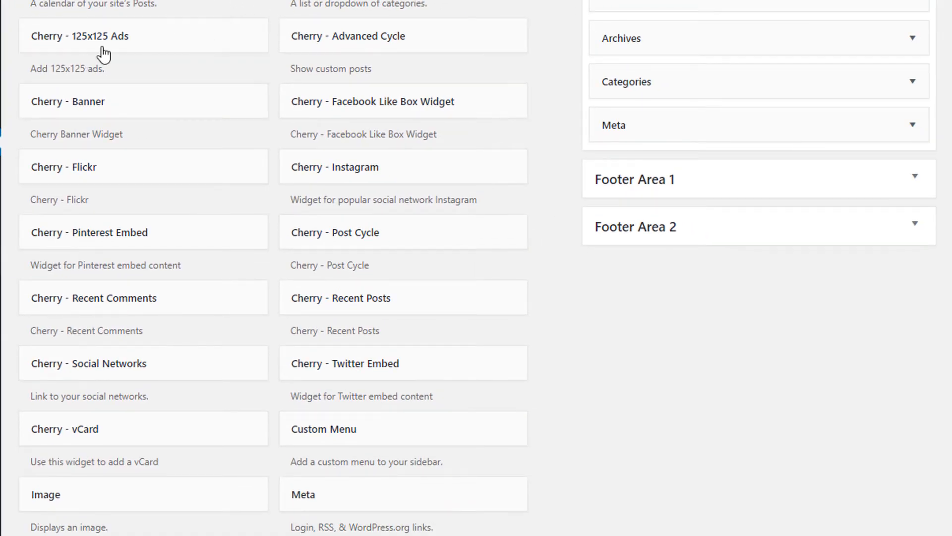
{"action": "mouse_move", "coordinate": [111, 279]}
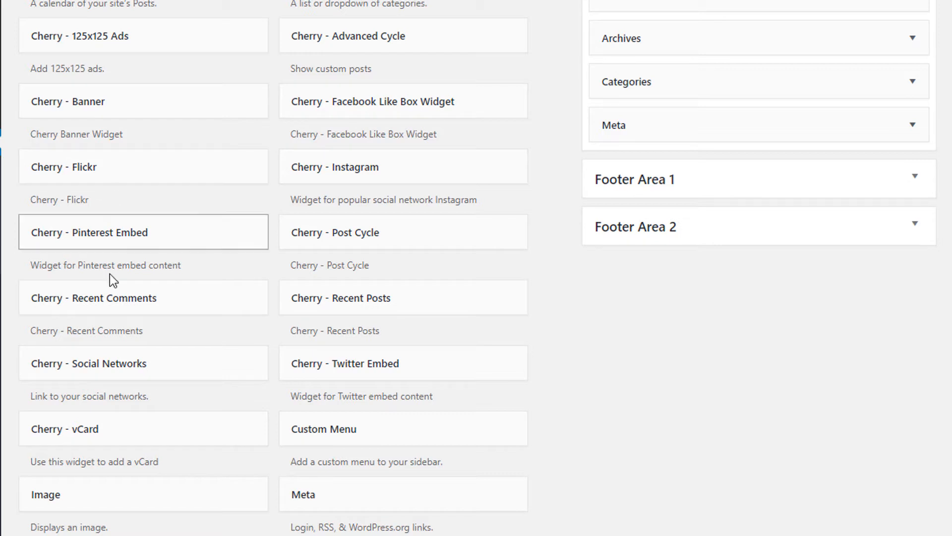
{"action": "mouse_move", "coordinate": [361, 371]}
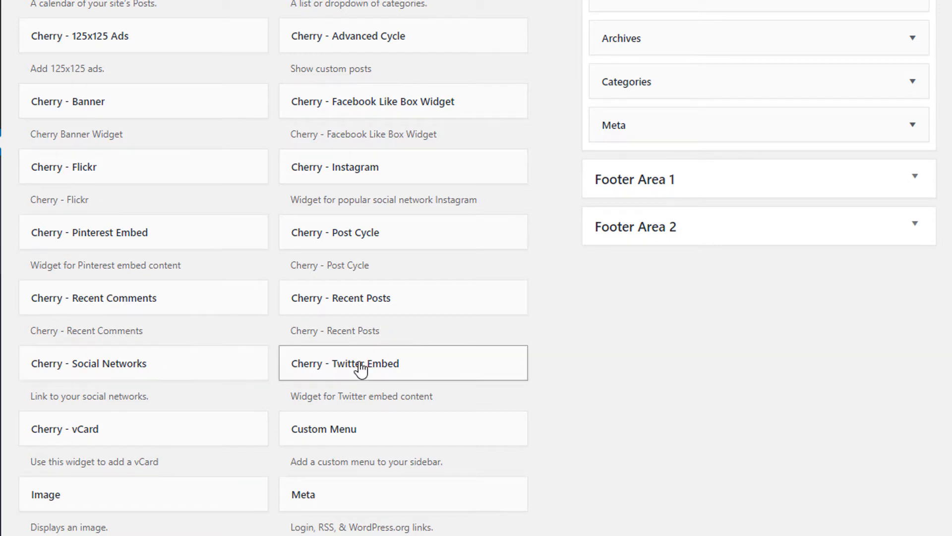
{"action": "mouse_move", "coordinate": [186, 363]}
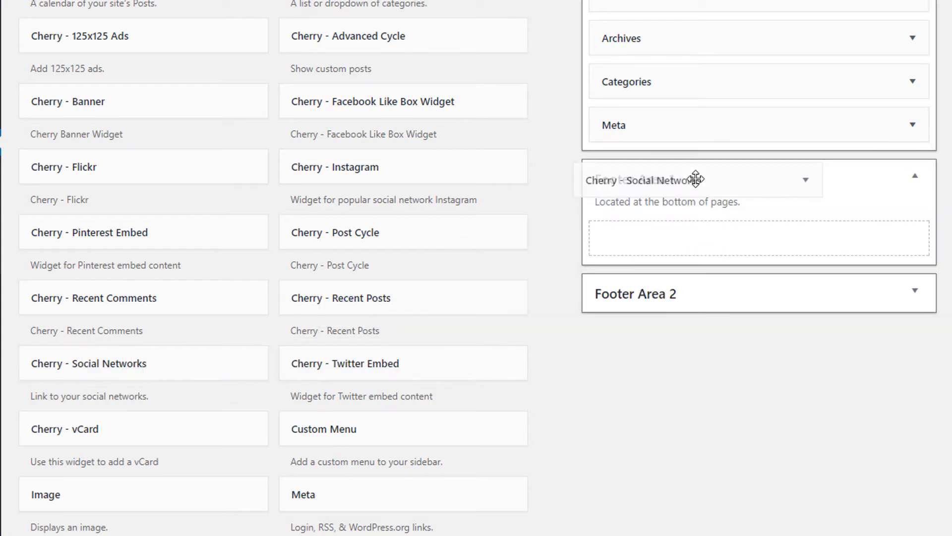
{"action": "left_click_drag", "start_coordinate": [696, 180], "coordinate": [722, 201]}
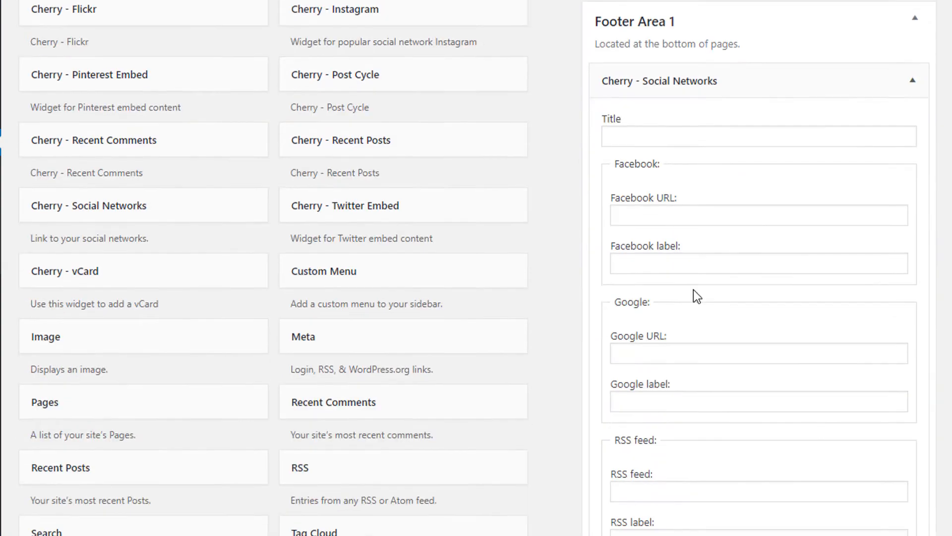
{"action": "scroll", "scroll_direction": "down", "scroll_amount": 3}
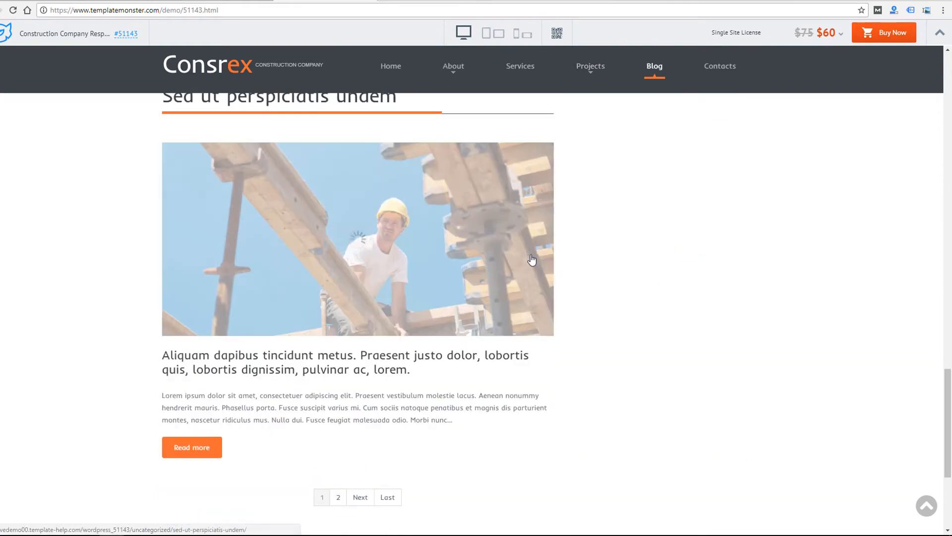
Scroll the Consrex demo down to the footer's Follow Us social icons
{"action": "scroll", "scroll_direction": "down", "scroll_amount": 3}
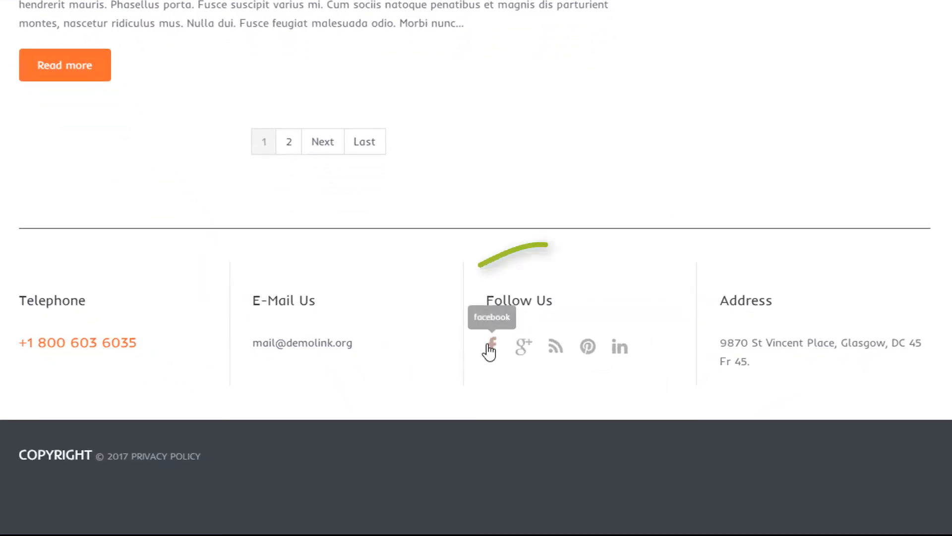
{"action": "mouse_move", "coordinate": [555, 352]}
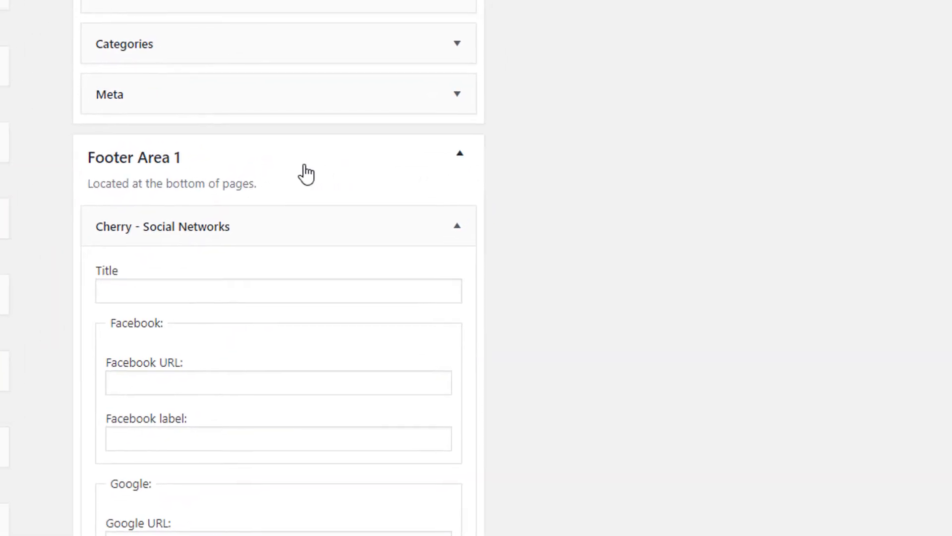
Collapse Footer Area 1 and add the Cherry - Advanced Cycle widget with its post options
{"action": "left_click", "coordinate": [458, 153]}
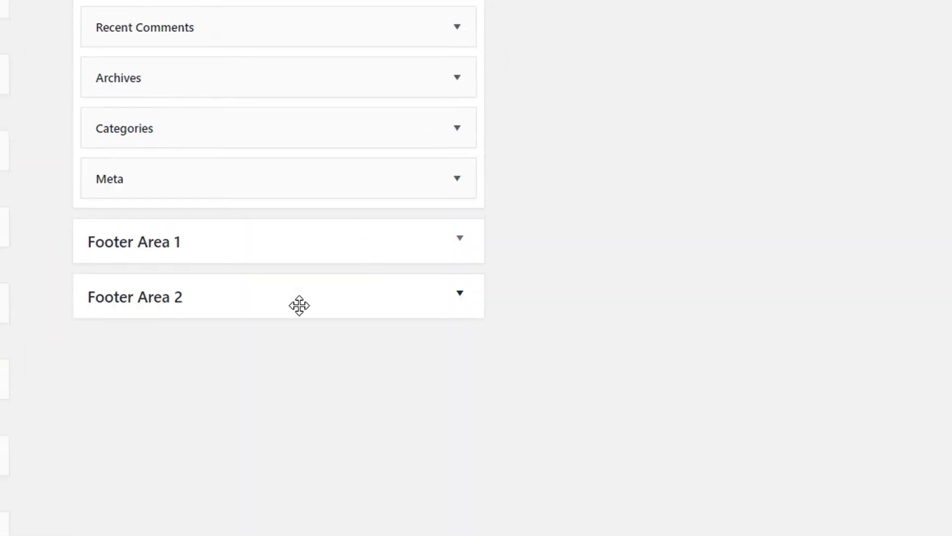
{"action": "scroll", "scroll_direction": "up", "scroll_amount": 3}
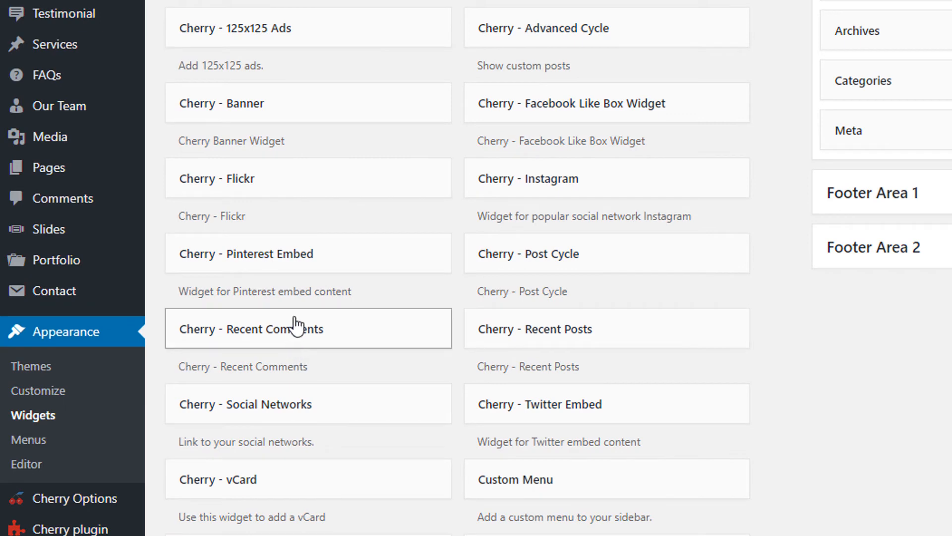
{"action": "mouse_move", "coordinate": [589, 203]}
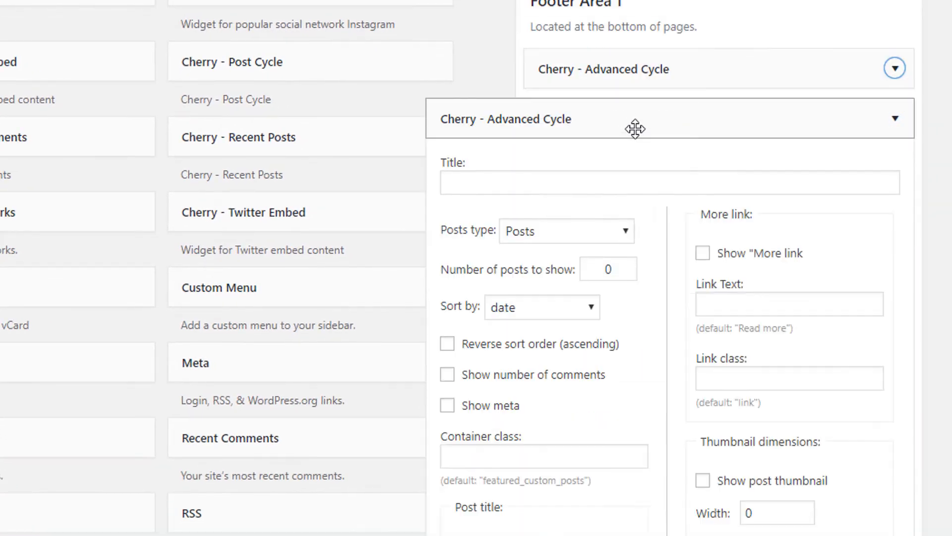
{"action": "scroll", "scroll_direction": "down", "scroll_amount": 3}
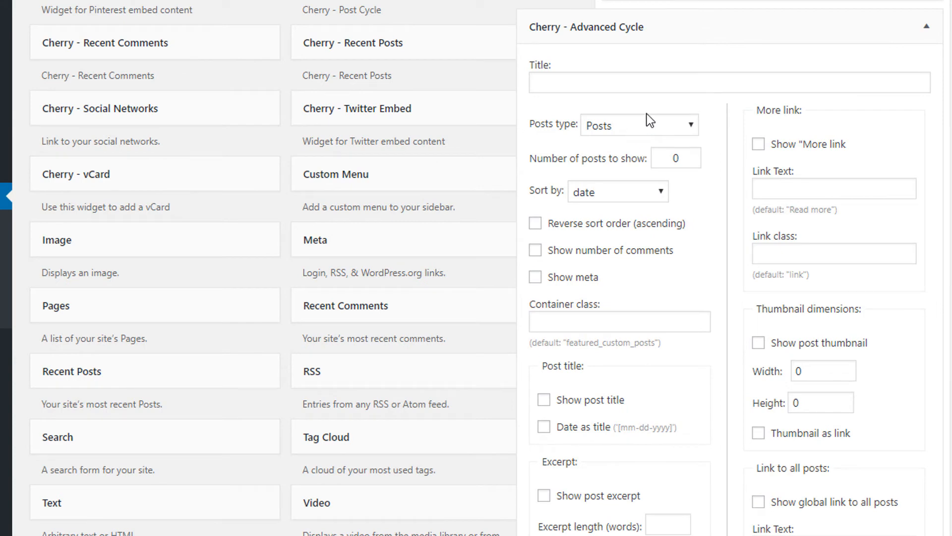
{"action": "scroll", "scroll_direction": "down", "scroll_amount": 3}
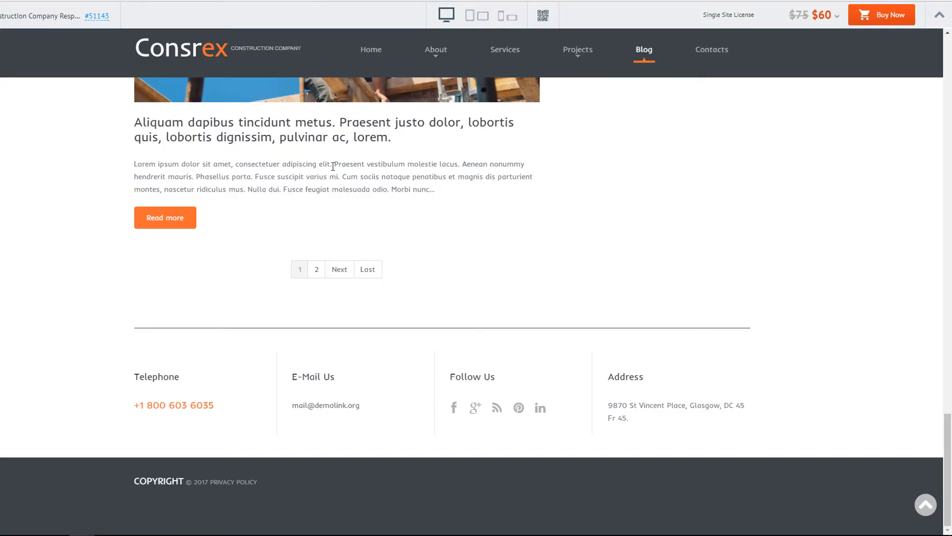
{"action": "mouse_move", "coordinate": [292, 401]}
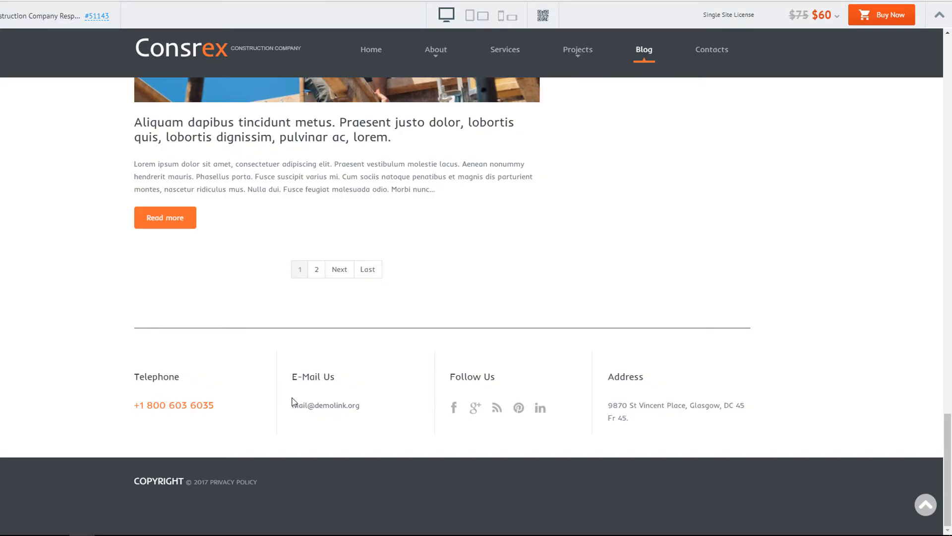
{"action": "mouse_move", "coordinate": [270, 91]}
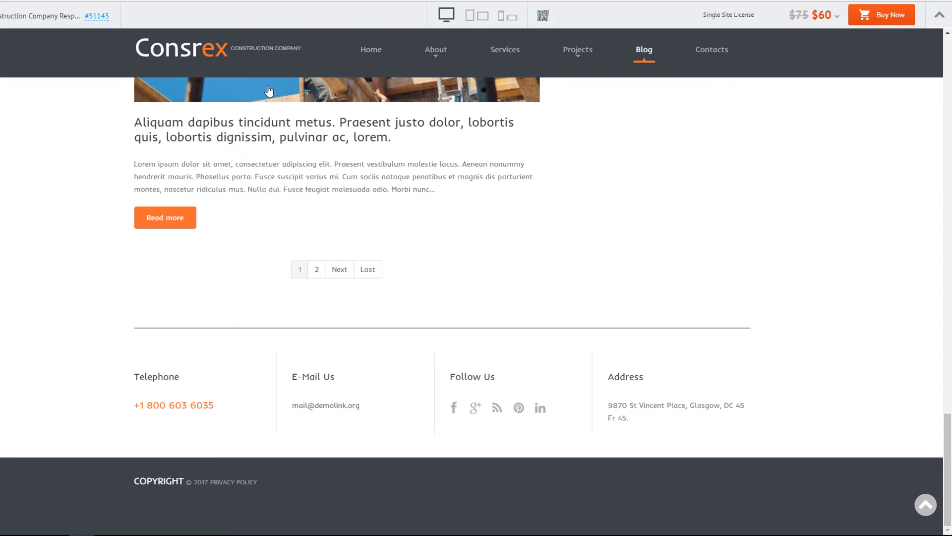
{"action": "mouse_move", "coordinate": [453, 407]}
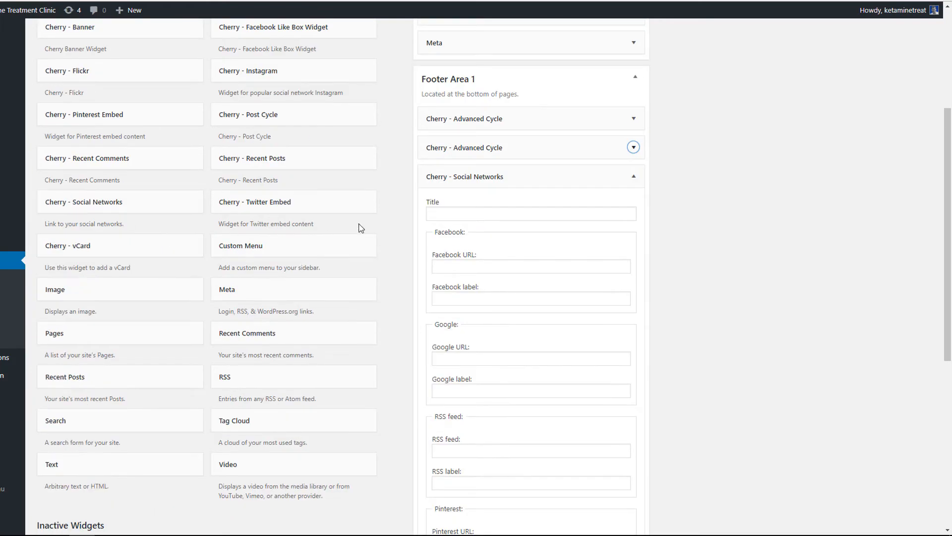
{"action": "mouse_move", "coordinate": [330, 245]}
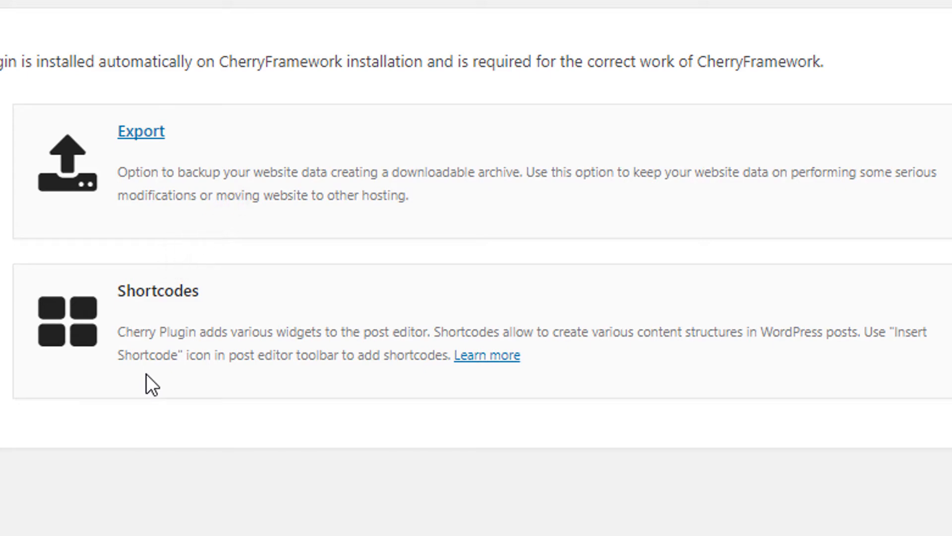
{"action": "mouse_move", "coordinate": [470, 377]}
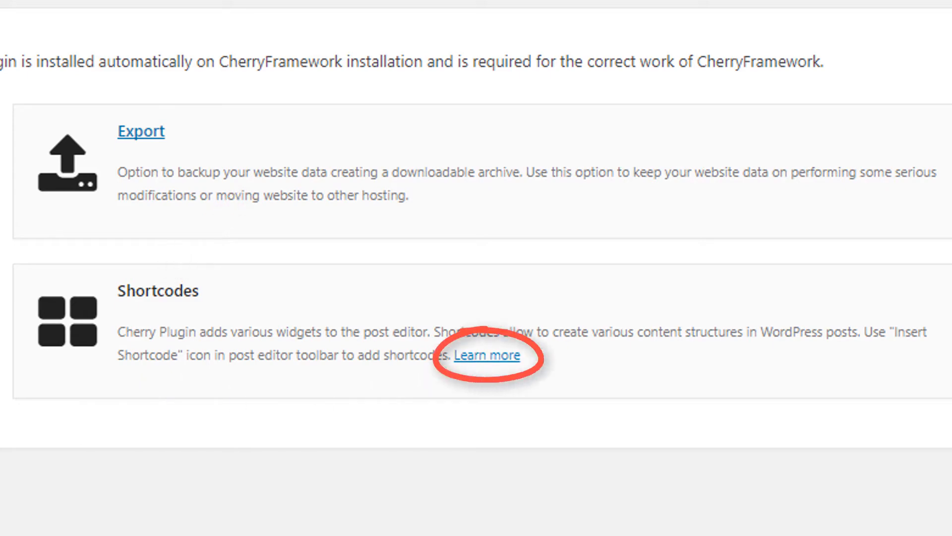
Go to the Shortcodes documentation via 'Learn more' on the Cherry plugin summary
{"action": "left_click", "coordinate": [486, 355]}
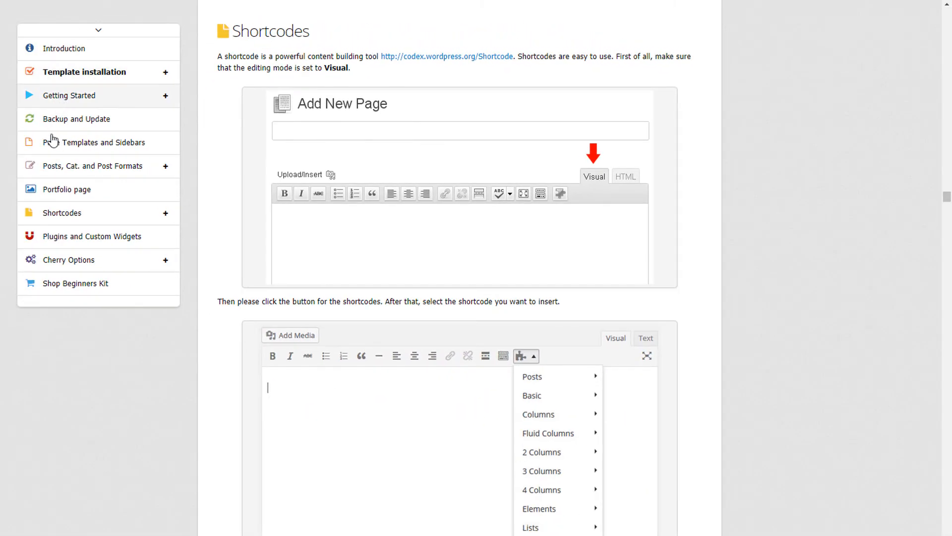
{"action": "mouse_move", "coordinate": [233, 188]}
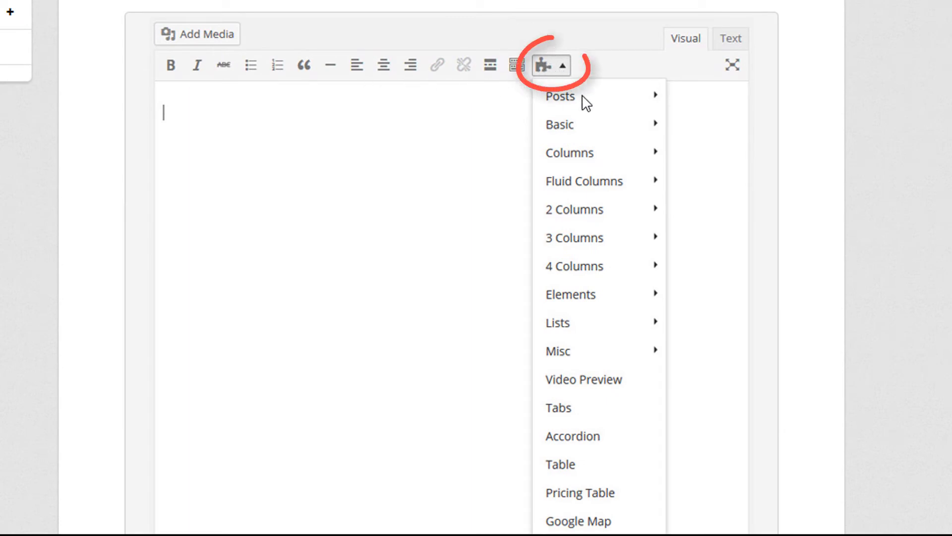
Scroll past the shortcode dropdown screenshots to the Dynamic shortcode options form
{"action": "scroll", "scroll_direction": "down", "scroll_amount": 3}
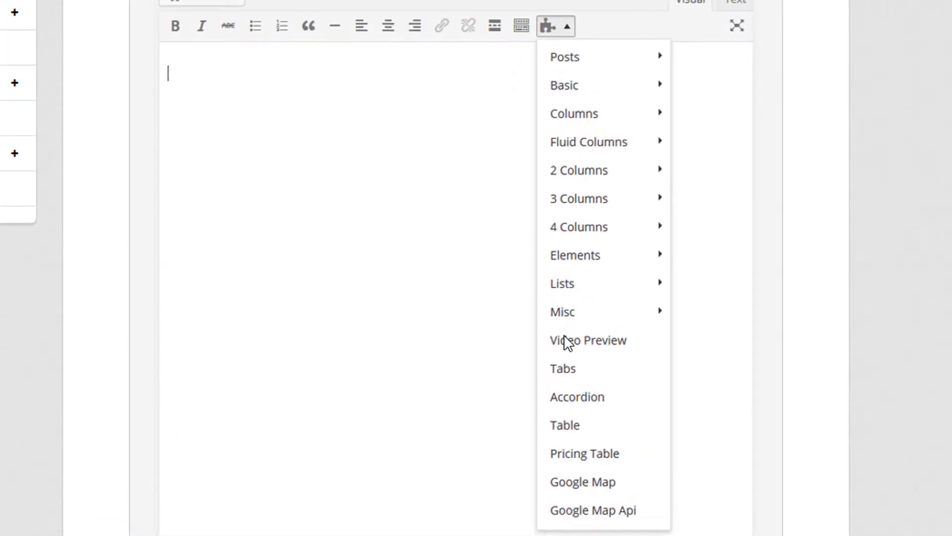
{"action": "scroll", "scroll_direction": "down", "scroll_amount": 3}
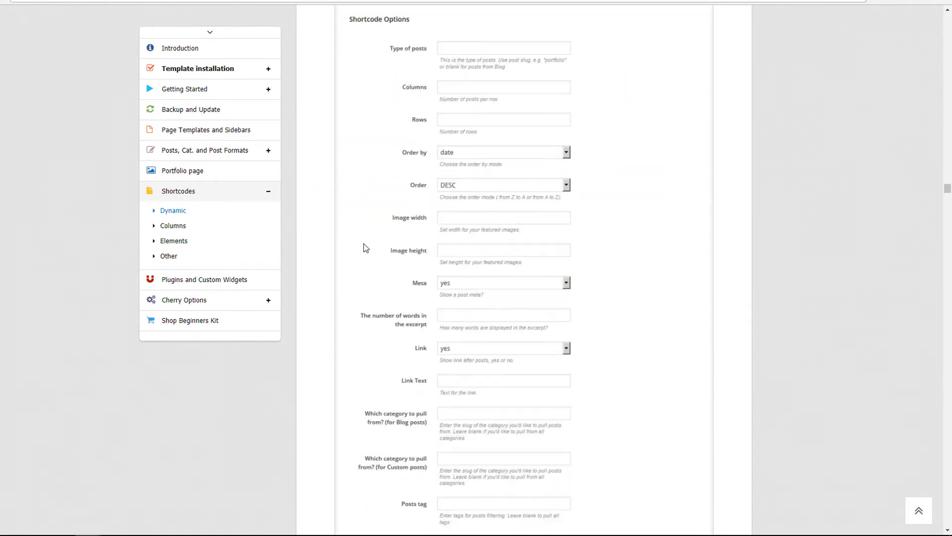
Scroll through mini posts list, recent posts and testimonials down to the Columns shortcodes
{"action": "scroll", "scroll_direction": "down", "scroll_amount": 3}
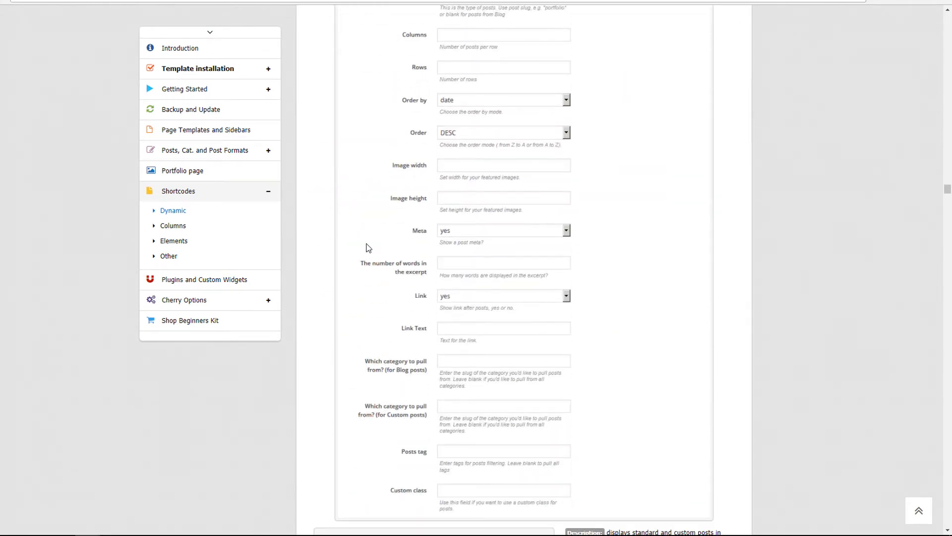
{"action": "scroll", "scroll_direction": "down", "scroll_amount": 3}
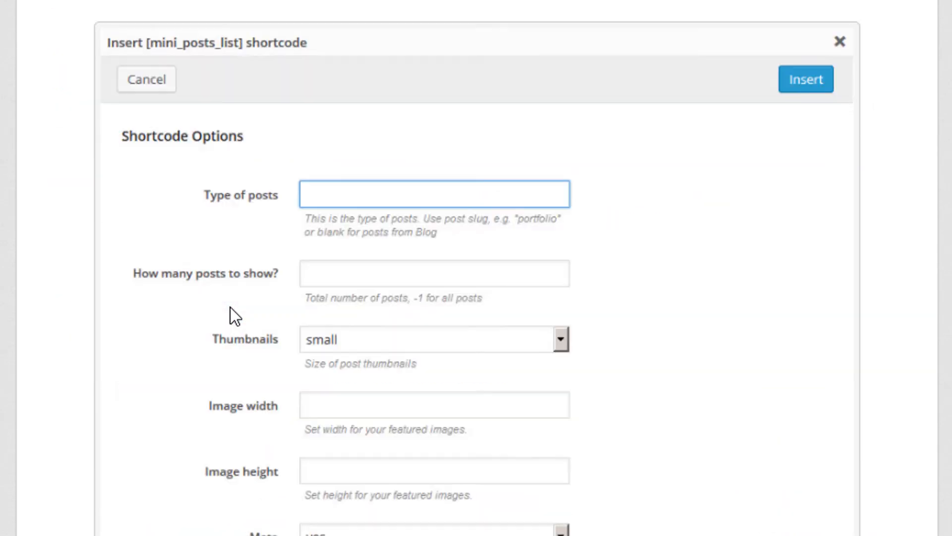
{"action": "left_click", "coordinate": [806, 79]}
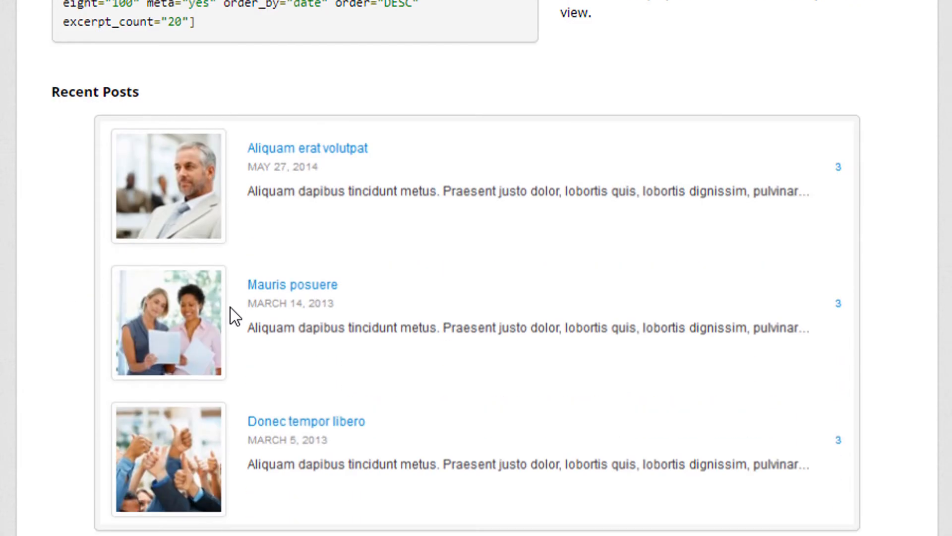
{"action": "scroll", "scroll_direction": "down", "scroll_amount": 3}
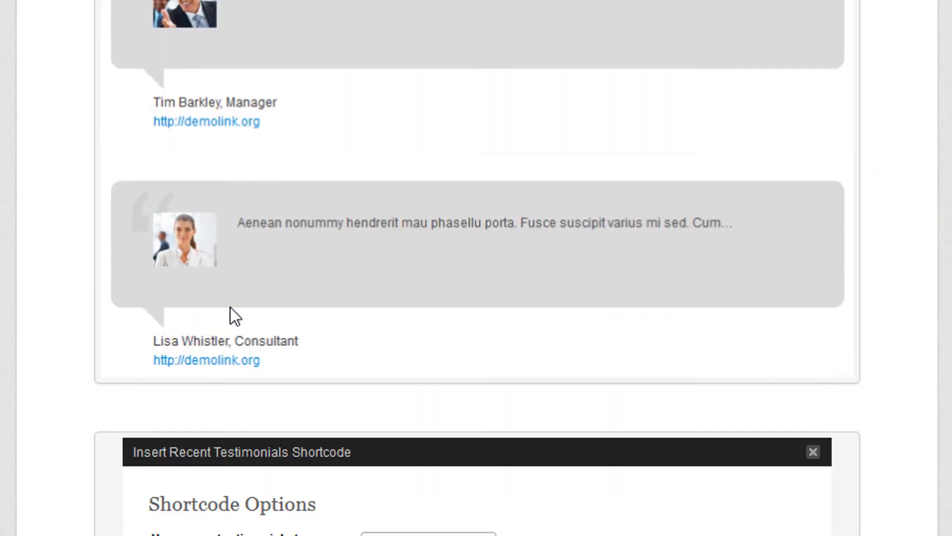
{"action": "scroll", "scroll_direction": "down", "scroll_amount": 3}
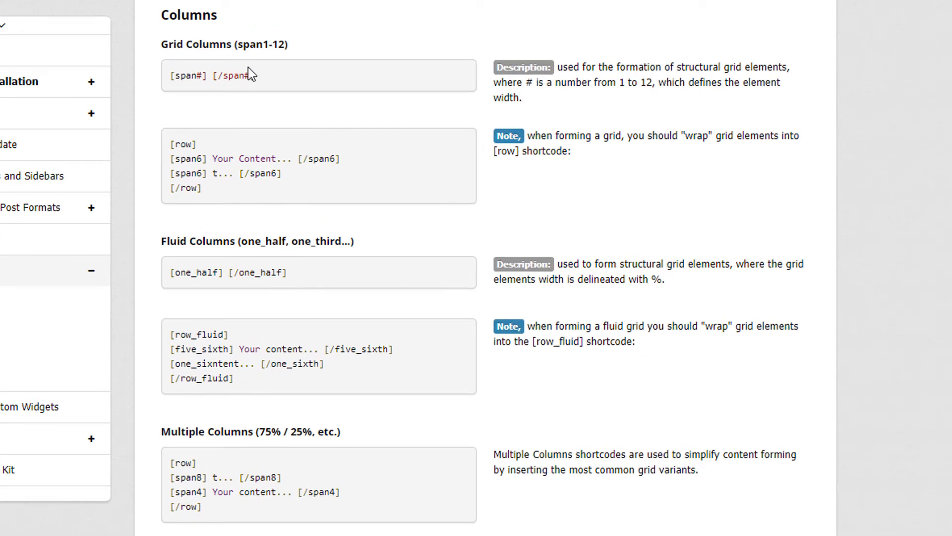
{"action": "mouse_move", "coordinate": [84, 259]}
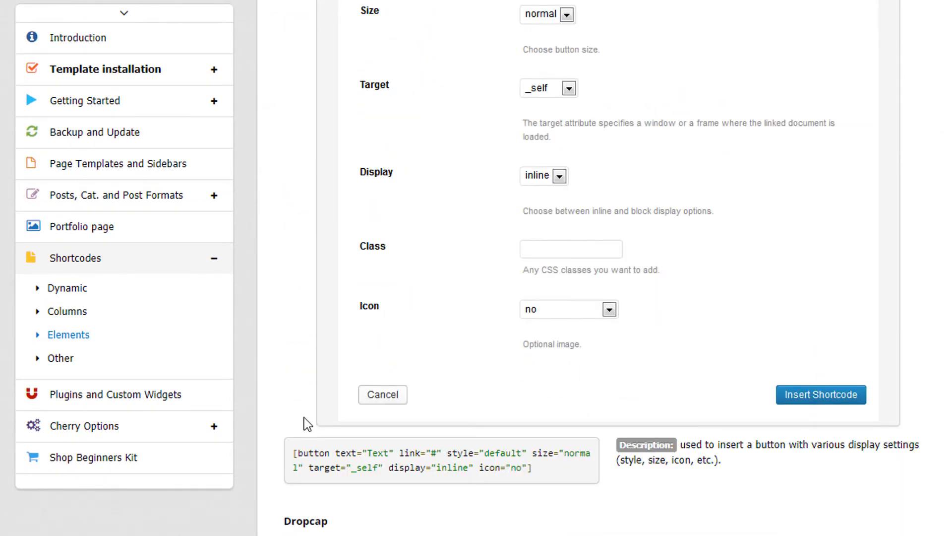
Scroll the Elements shortcodes, then the Other section: video preview, accordion, table, template URL
{"action": "scroll", "scroll_direction": "down", "scroll_amount": 3}
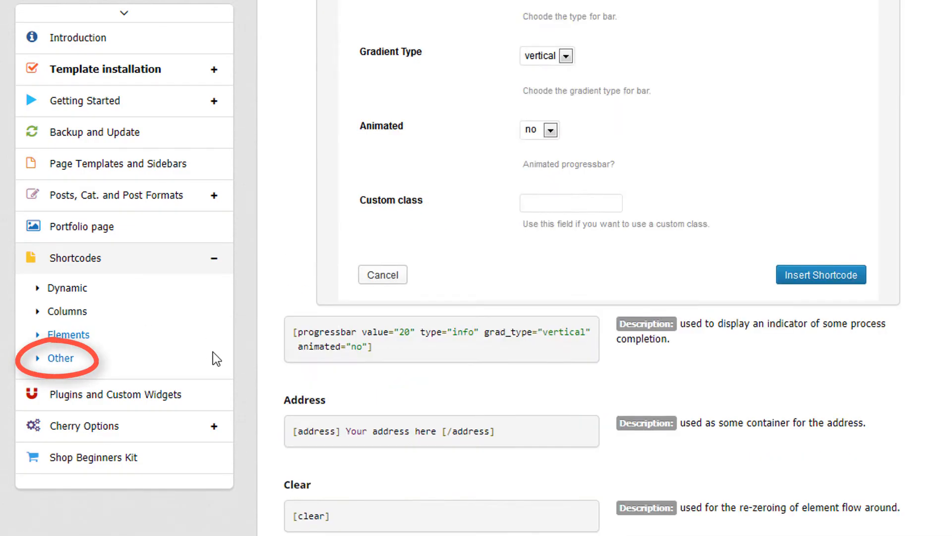
{"action": "left_click", "coordinate": [60, 358]}
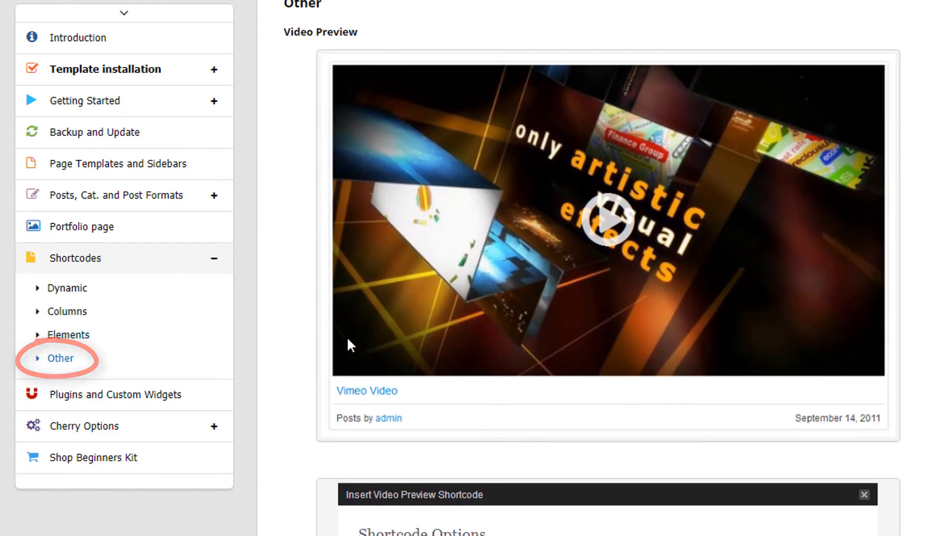
{"action": "scroll", "scroll_direction": "down", "scroll_amount": 3}
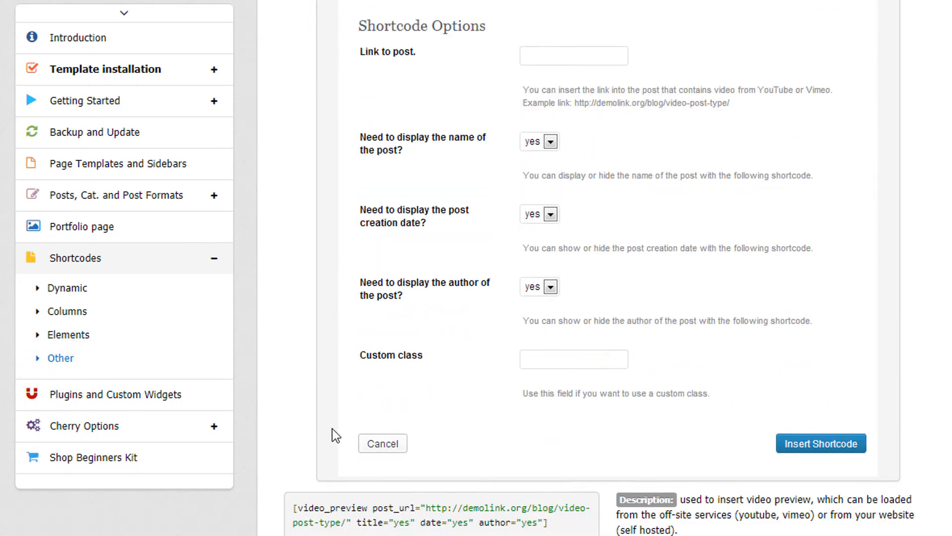
{"action": "scroll", "scroll_direction": "down", "scroll_amount": 3}
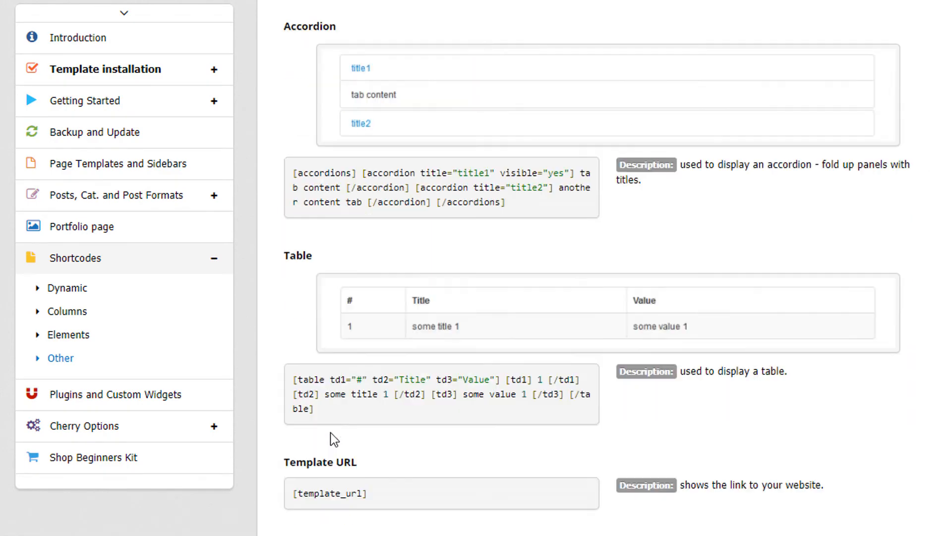
{"action": "scroll", "scroll_direction": "down", "scroll_amount": 3}
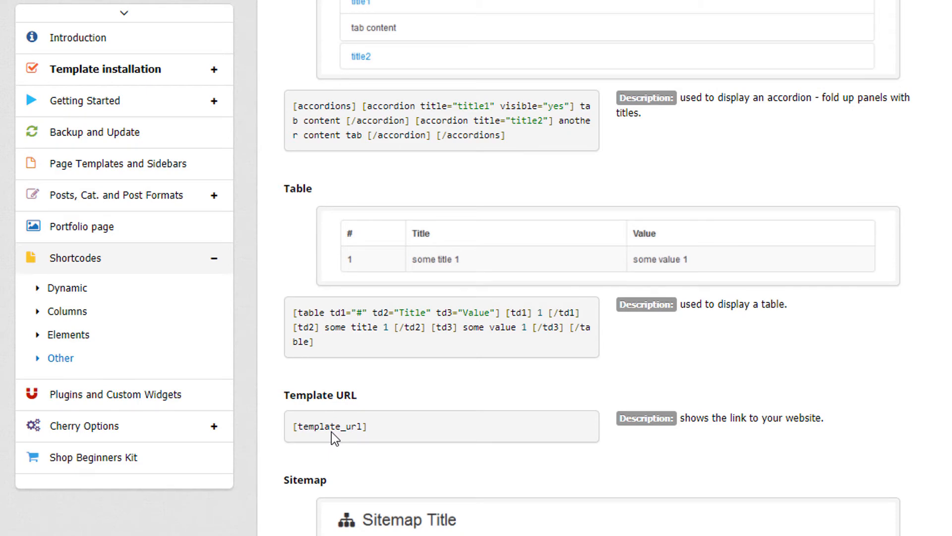
{"action": "mouse_move", "coordinate": [316, 455]}
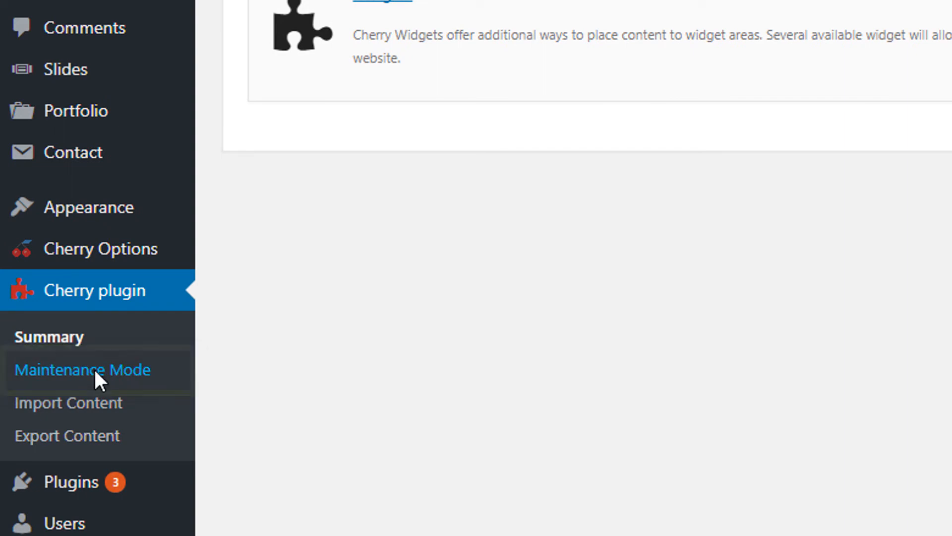
Show the Cherry plugin's Maintenance Mode settings, then move on to its Import Content page
{"action": "left_click", "coordinate": [83, 370]}
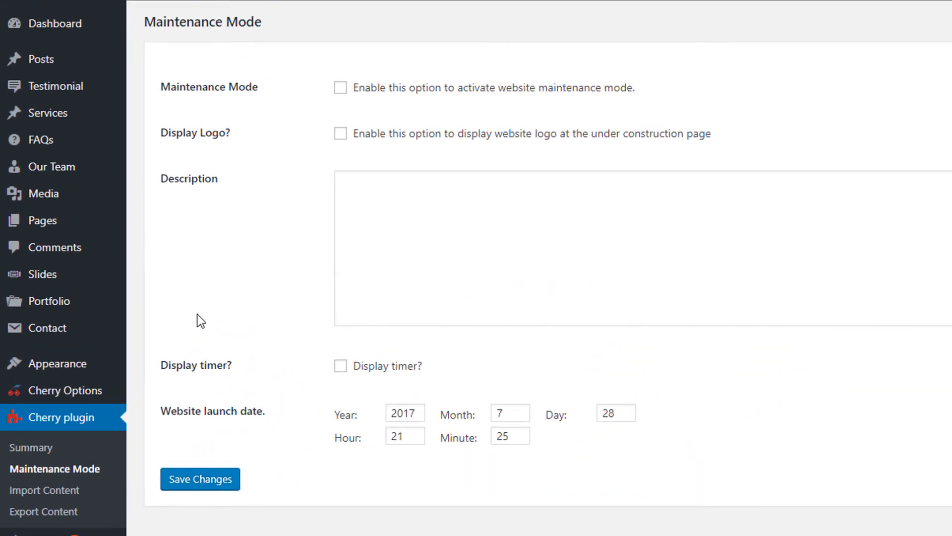
{"action": "mouse_move", "coordinate": [212, 345]}
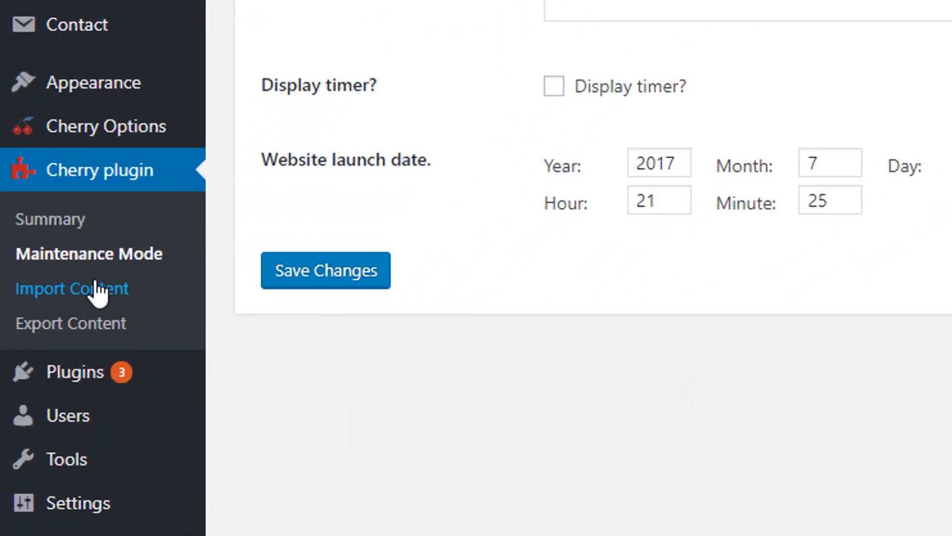
{"action": "left_click", "coordinate": [70, 288]}
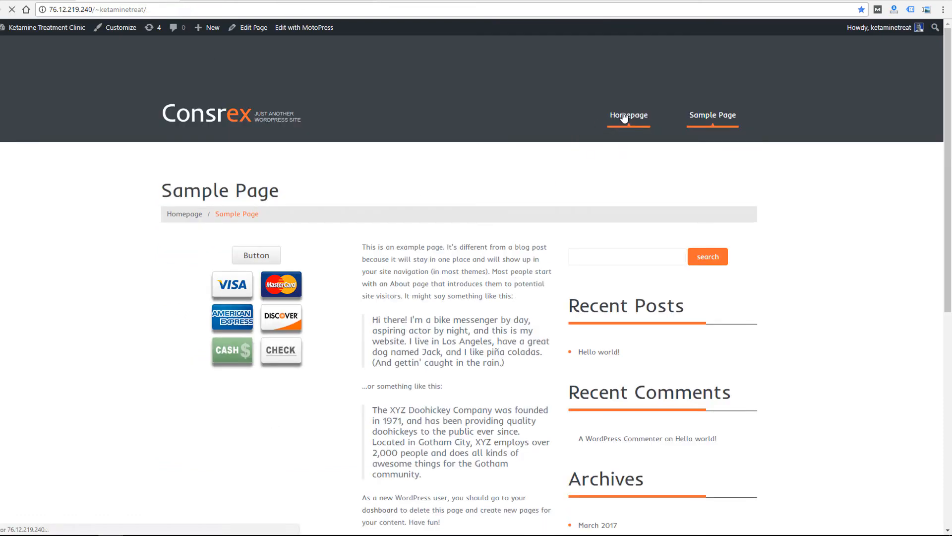
View the live site's Homepage and return to the Sample Page
{"action": "left_click", "coordinate": [715, 115]}
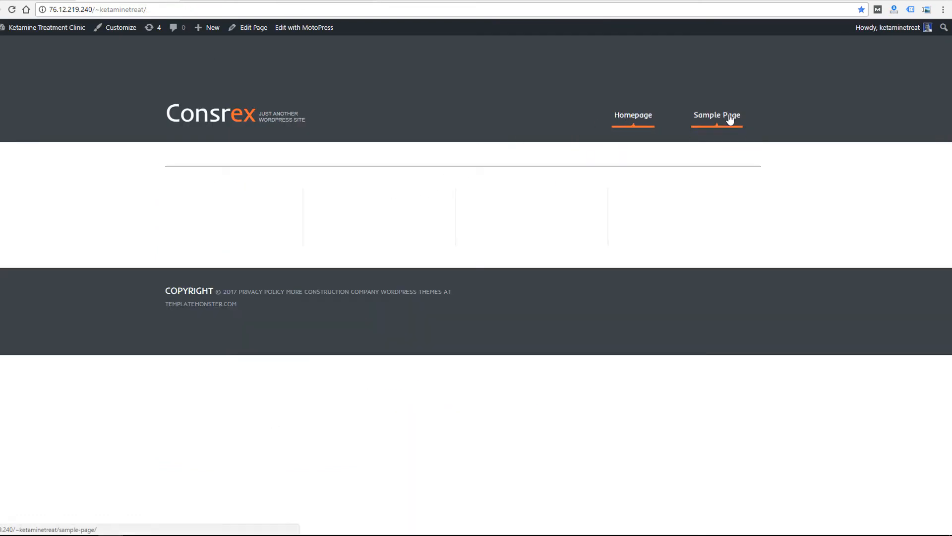
{"action": "left_click", "coordinate": [716, 115]}
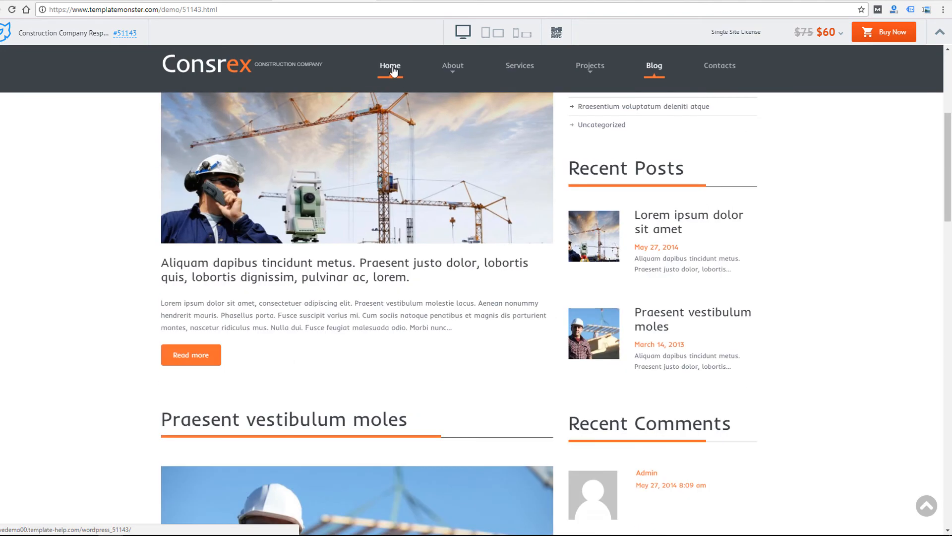
Browse the Consrex demo's Testimonials and Services pages, enlarging the Praesent vestibulum moles image
{"action": "left_click", "coordinate": [390, 65]}
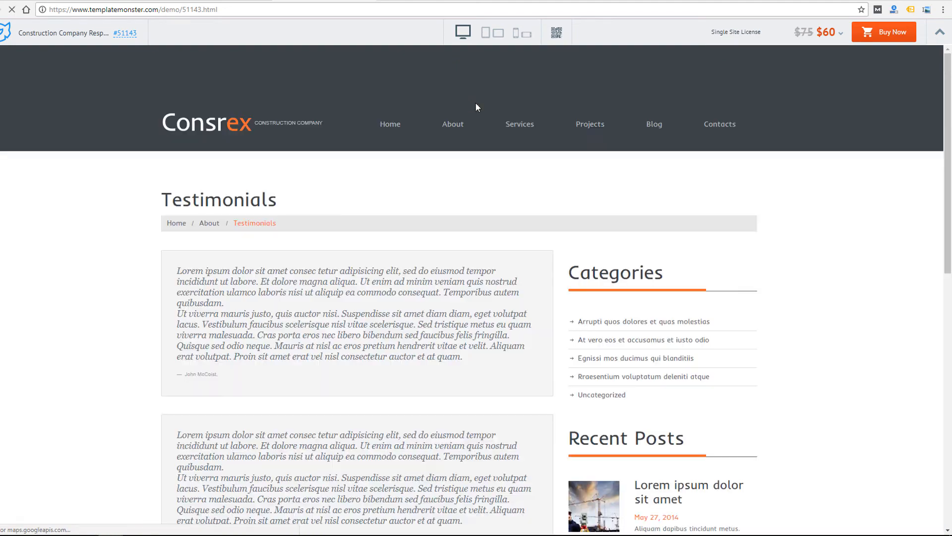
{"action": "left_click", "coordinate": [520, 124]}
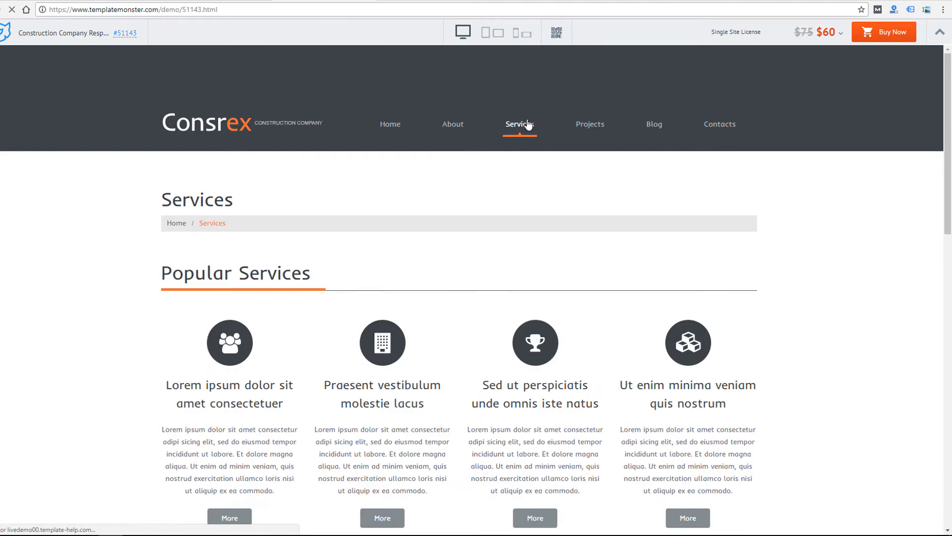
{"action": "scroll", "scroll_direction": "down", "scroll_amount": 3}
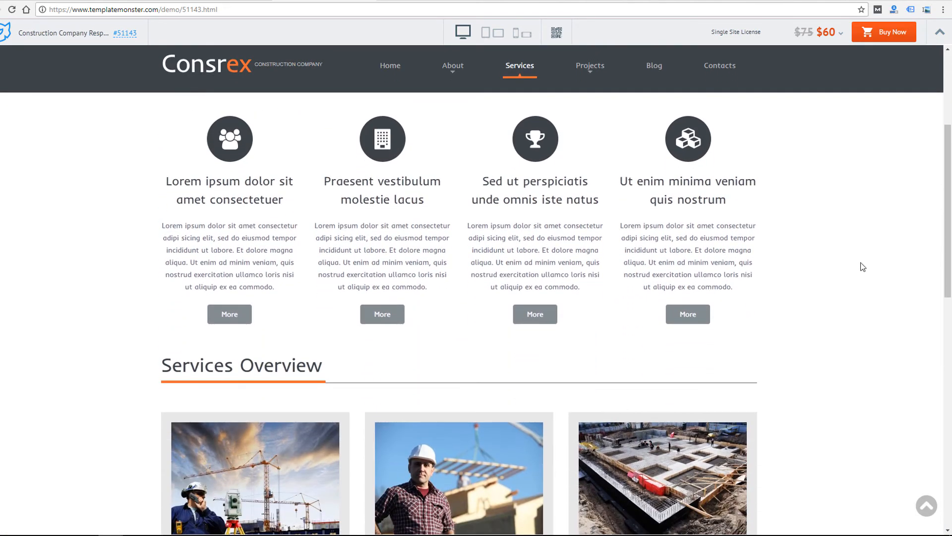
{"action": "left_click", "coordinate": [458, 484]}
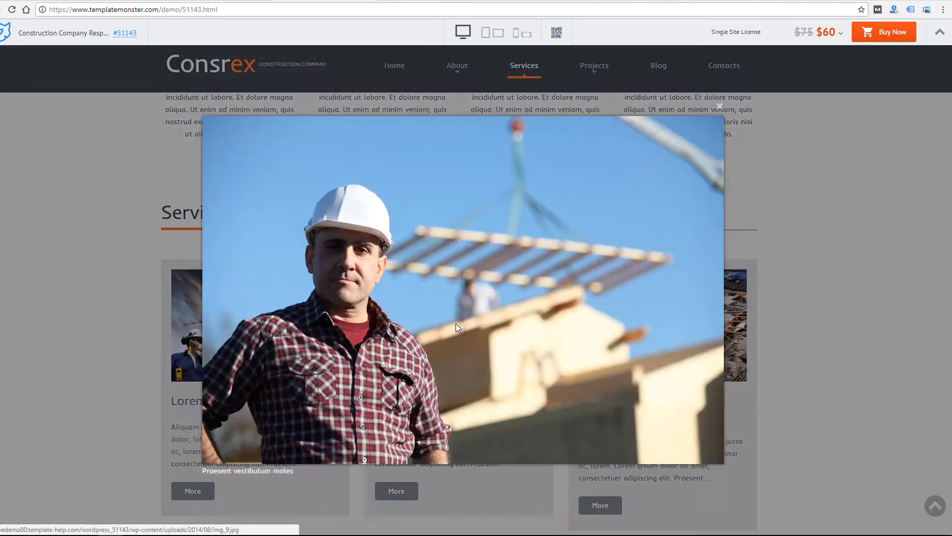
{"action": "left_click", "coordinate": [718, 105]}
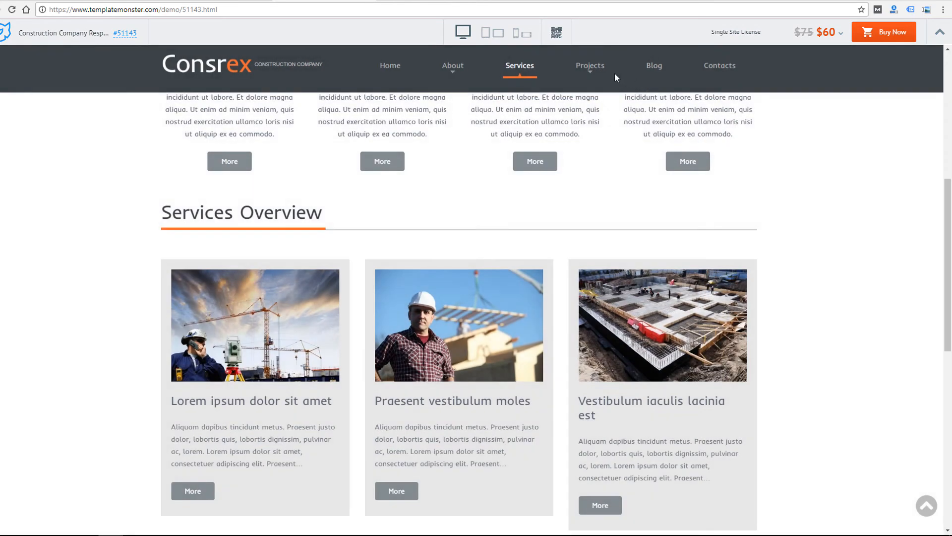
Show the demo's Projects 2 portfolio page, then return to the WordPress Themes screen
{"action": "left_click", "coordinate": [589, 65]}
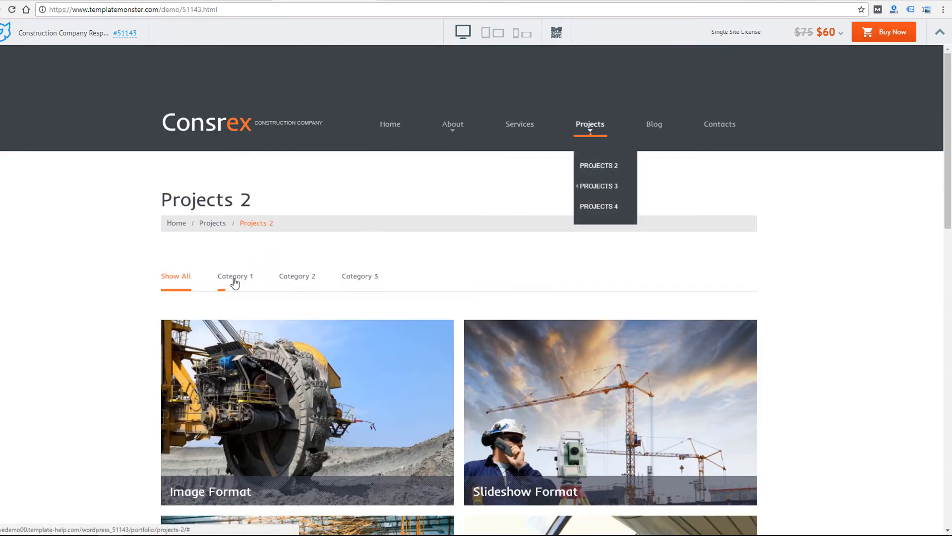
{"action": "left_click", "coordinate": [235, 275]}
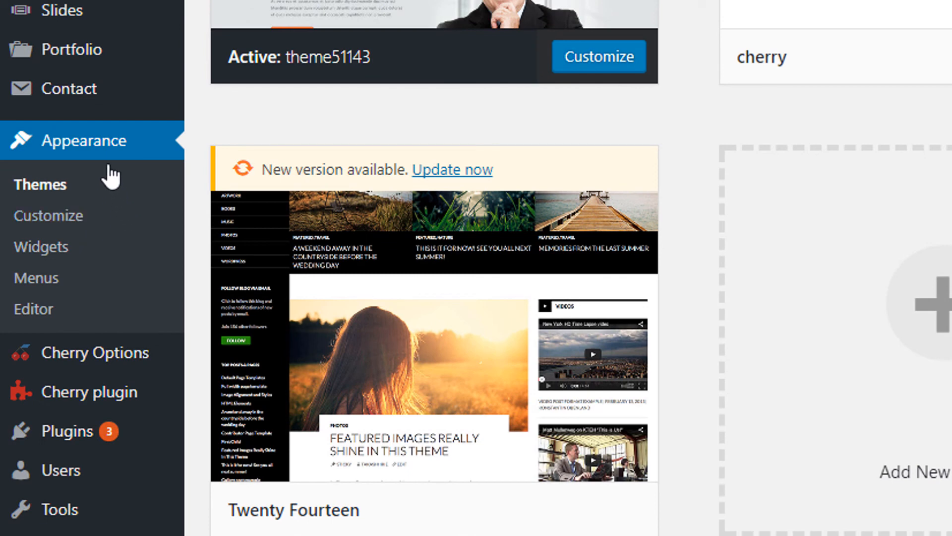
{"action": "mouse_move", "coordinate": [67, 246]}
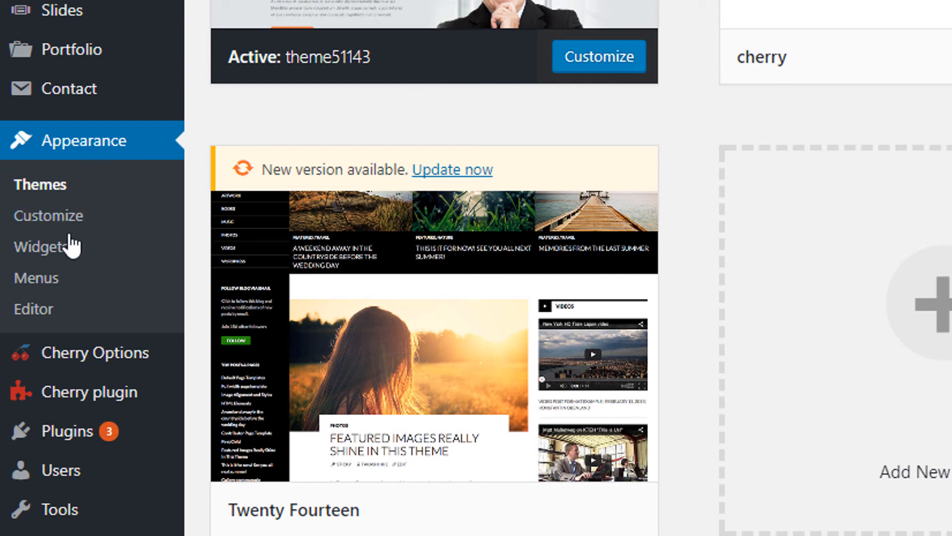
{"action": "mouse_move", "coordinate": [77, 357]}
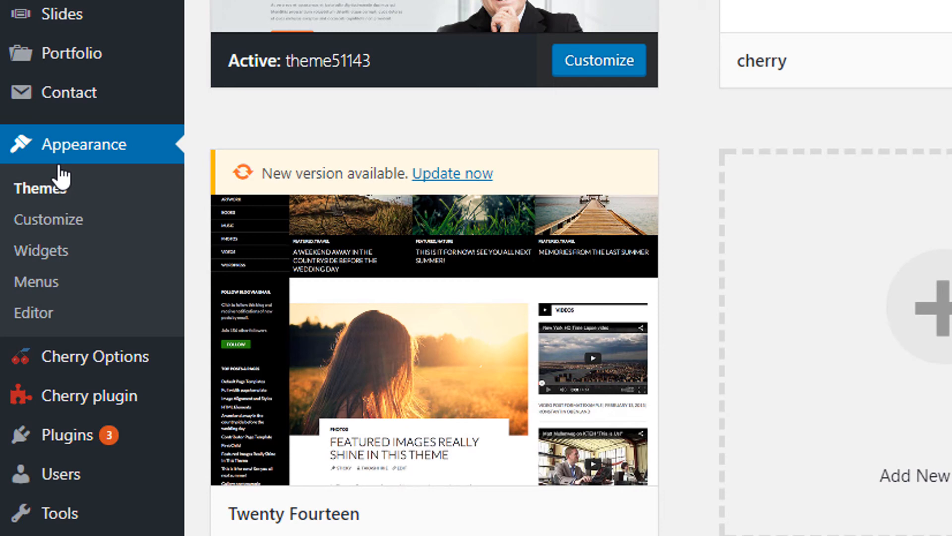
{"action": "mouse_move", "coordinate": [74, 154]}
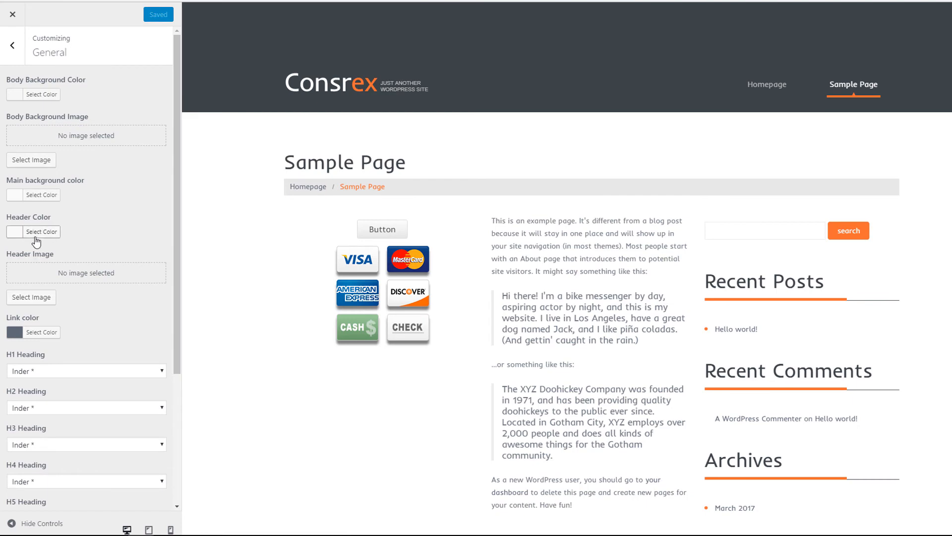
Set the H1 Heading font to Iceland in the Customizer's General section
{"action": "scroll", "scroll_direction": "down", "scroll_amount": 3}
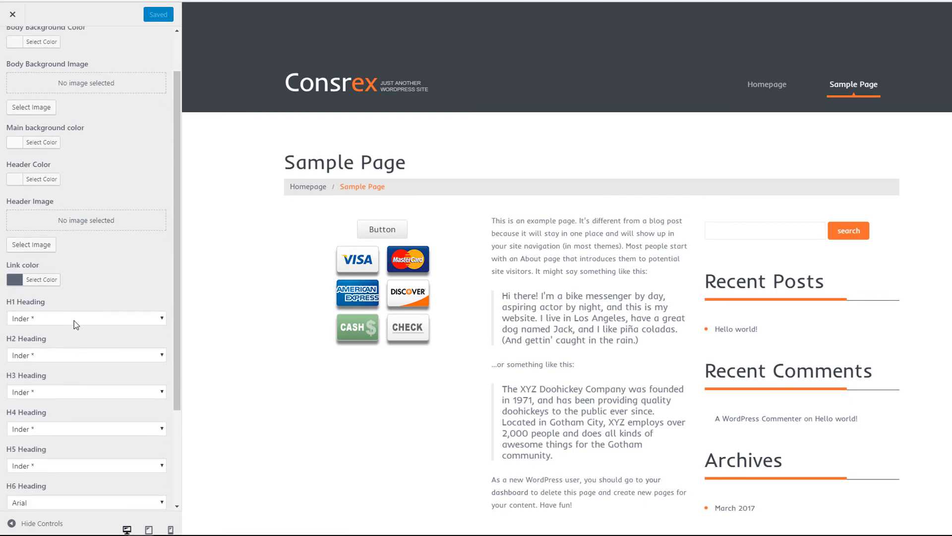
{"action": "left_click", "coordinate": [86, 318]}
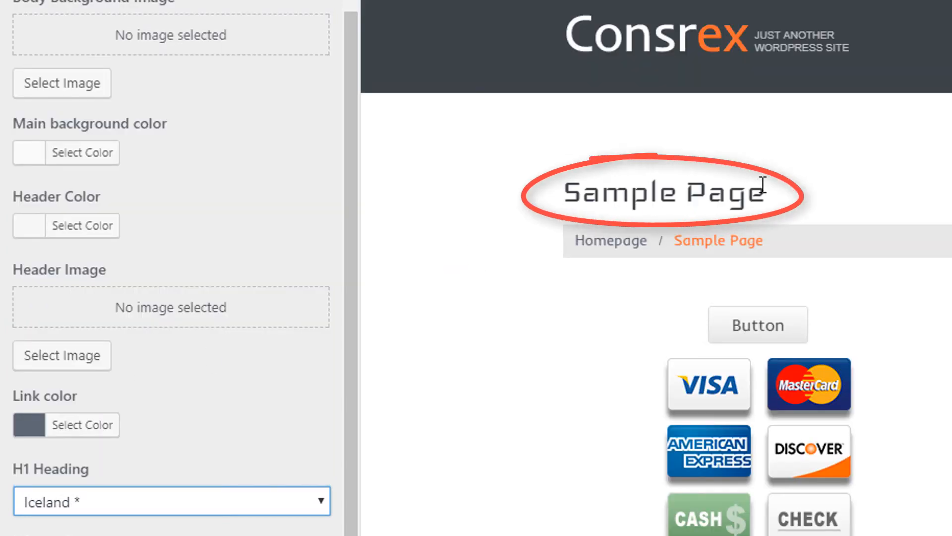
{"action": "mouse_move", "coordinate": [224, 394]}
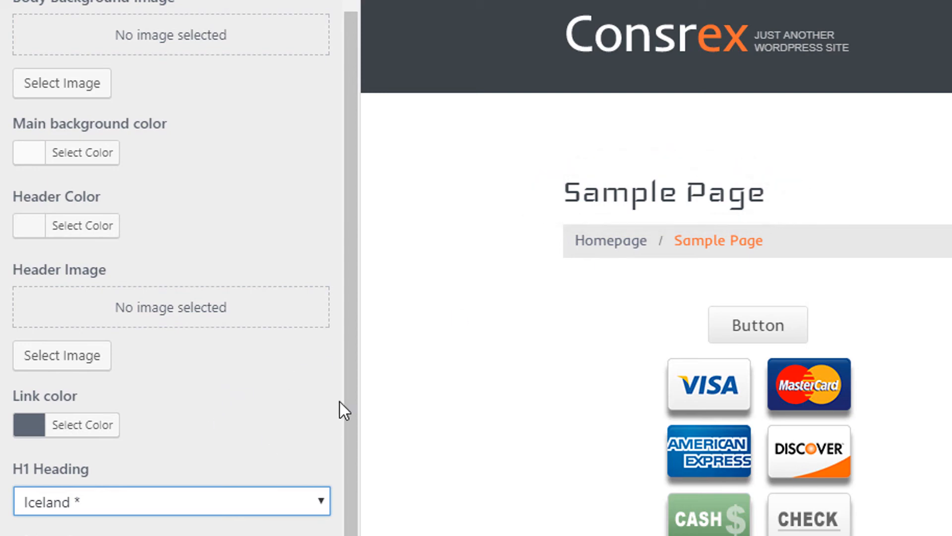
Toggle Display breadcrumbs to No and back to Yes so they remain shown
{"action": "scroll", "scroll_direction": "down", "scroll_amount": 3}
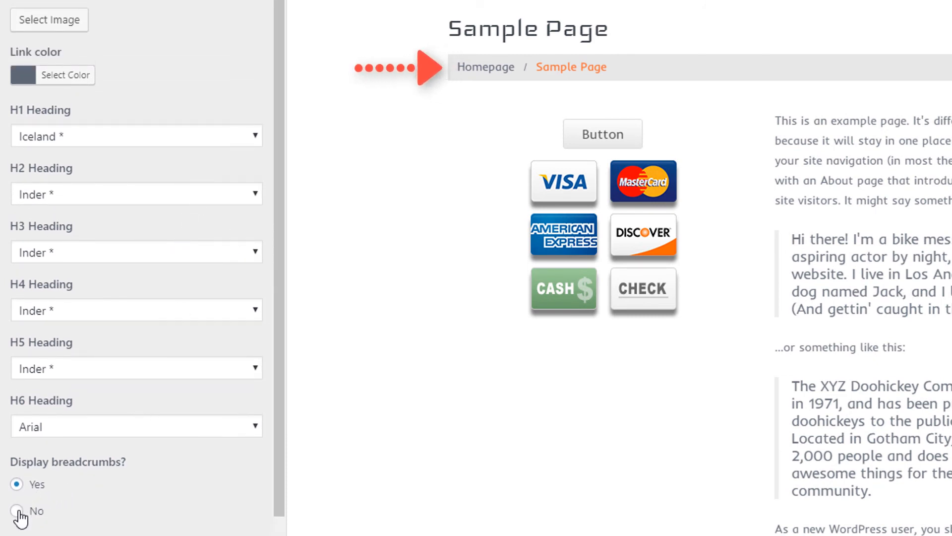
{"action": "left_click", "coordinate": [18, 511]}
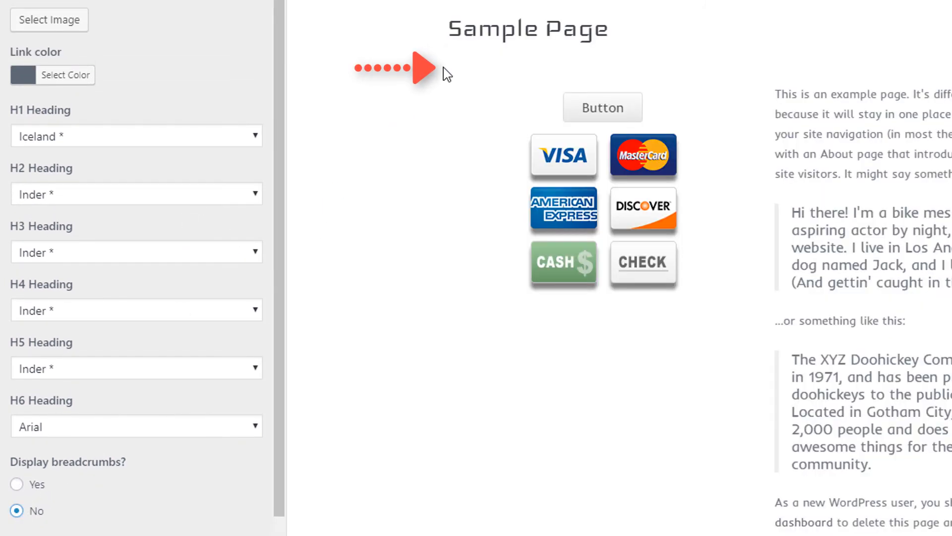
{"action": "left_click", "coordinate": [18, 485]}
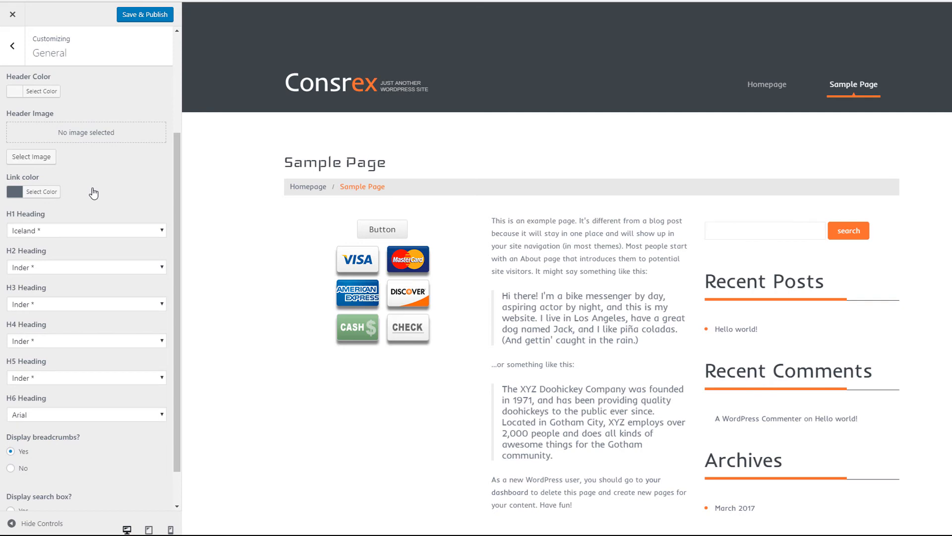
Back out of the Customizer sections and return to the Appearance Themes screen
{"action": "left_click", "coordinate": [9, 46]}
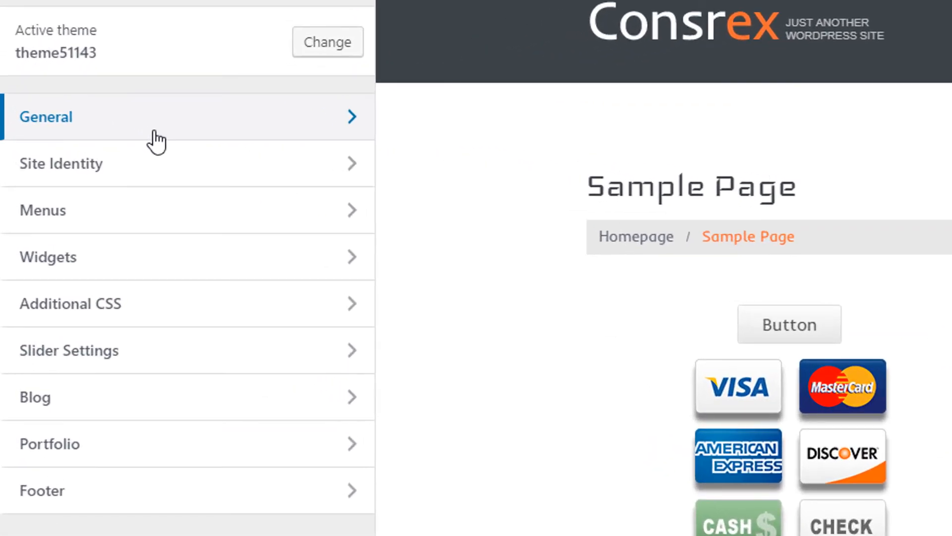
{"action": "left_click", "coordinate": [43, 210]}
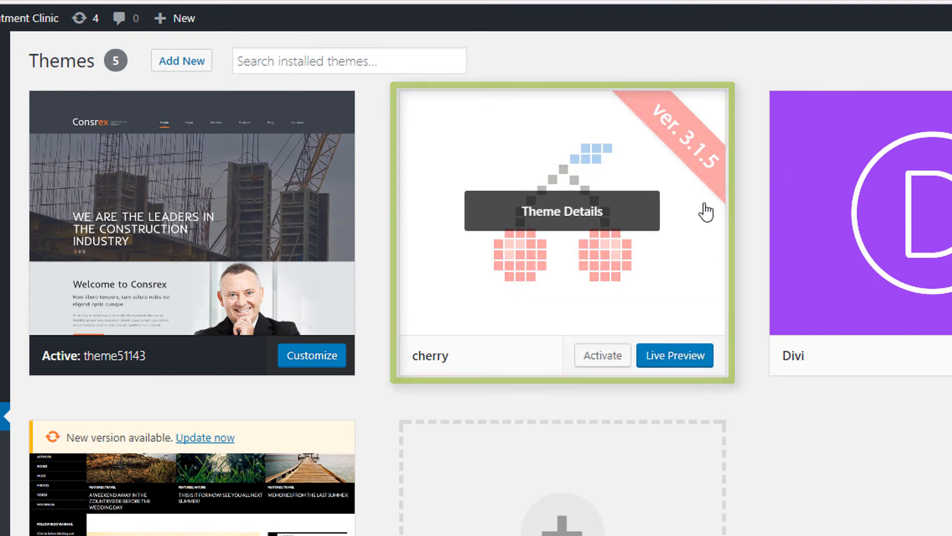
{"action": "mouse_move", "coordinate": [707, 210]}
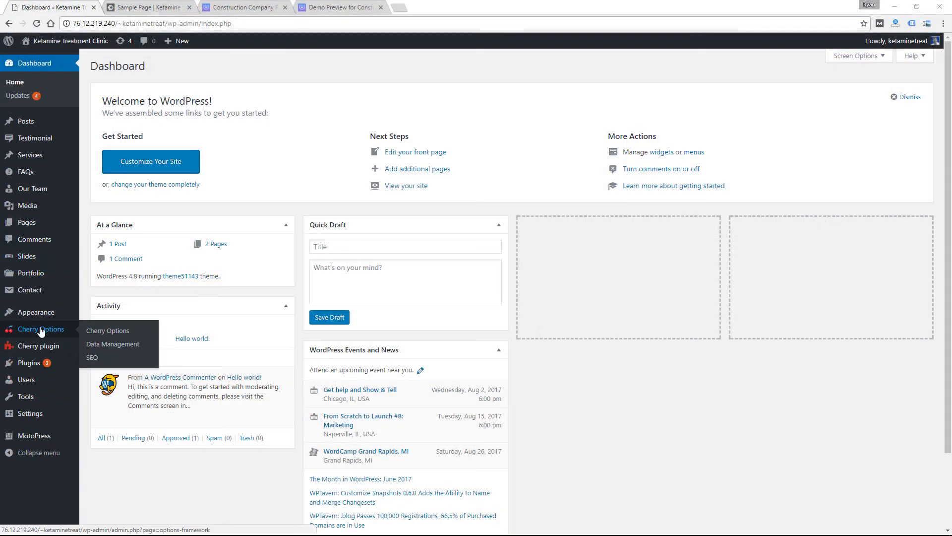
{"action": "mouse_move", "coordinate": [35, 312]}
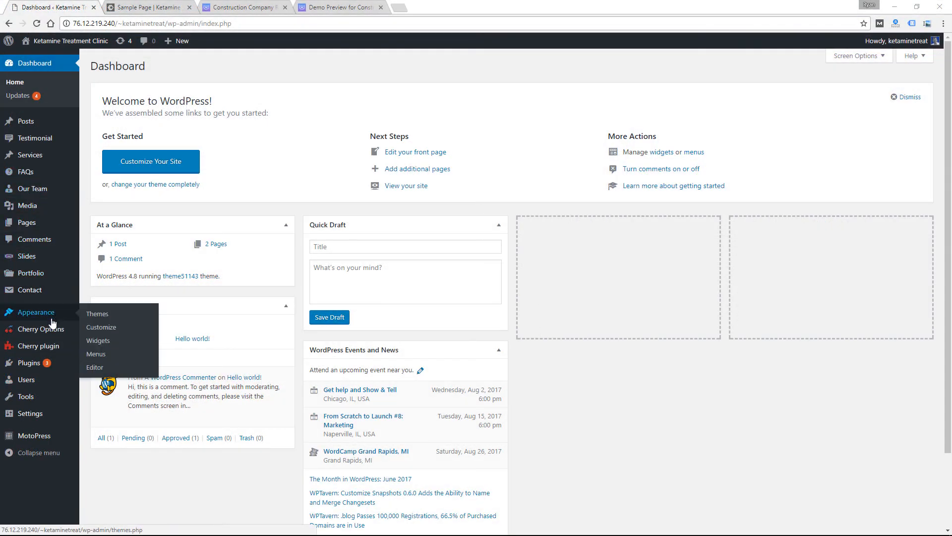
Reopen the Cherry Options settings page on its General tab from the admin sidebar
{"action": "left_click", "coordinate": [40, 329]}
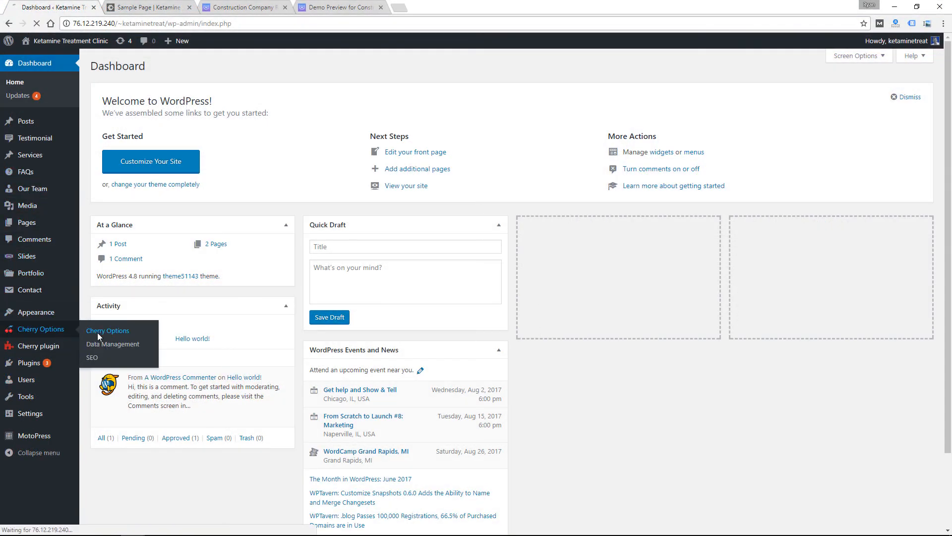
{"action": "left_click", "coordinate": [108, 330]}
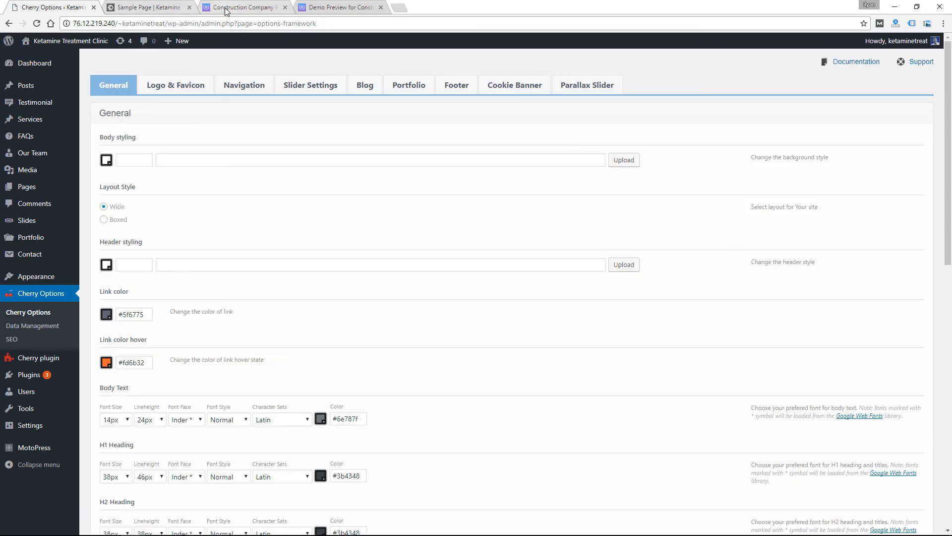
{"action": "left_click", "coordinate": [347, 7]}
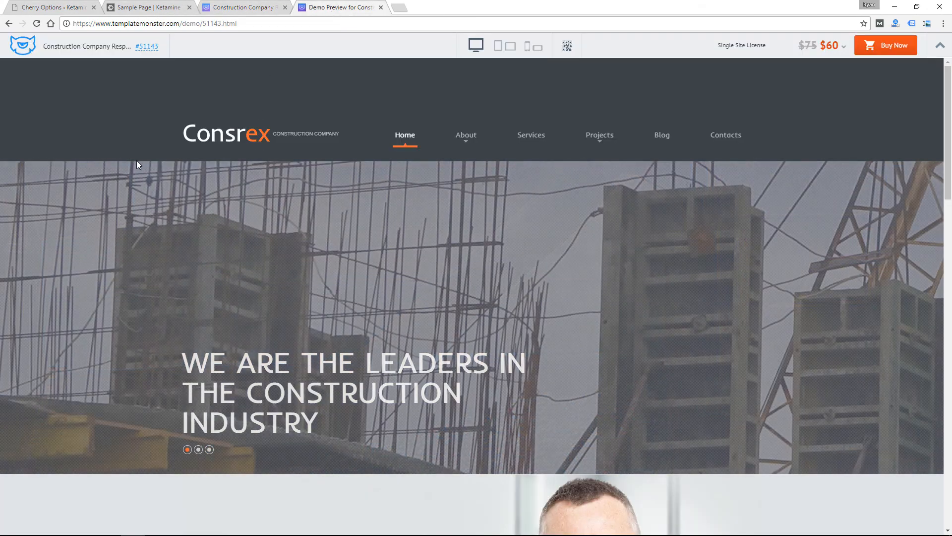
{"action": "scroll", "scroll_direction": "down", "scroll_amount": 3}
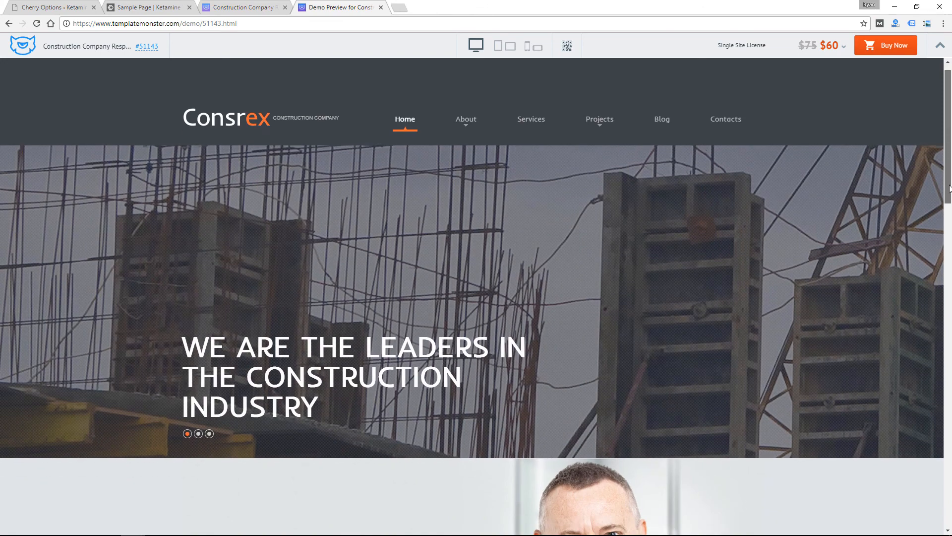
{"action": "scroll", "scroll_direction": "down", "scroll_amount": 3}
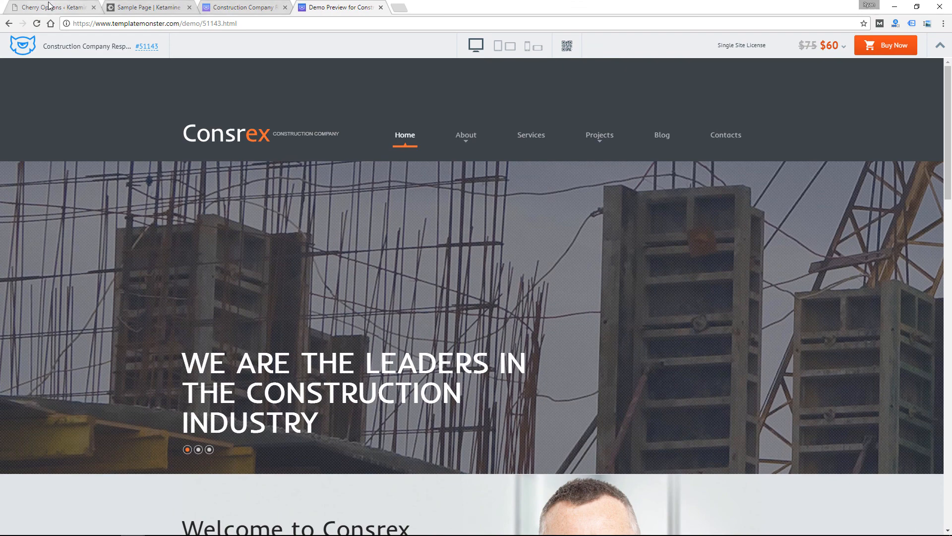
{"action": "left_click", "coordinate": [50, 8]}
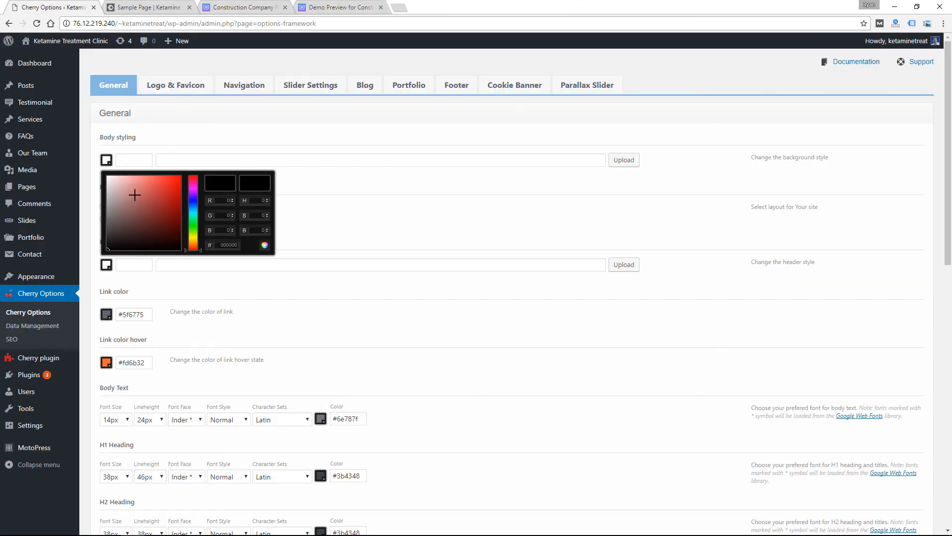
{"action": "mouse_move", "coordinate": [281, 188]}
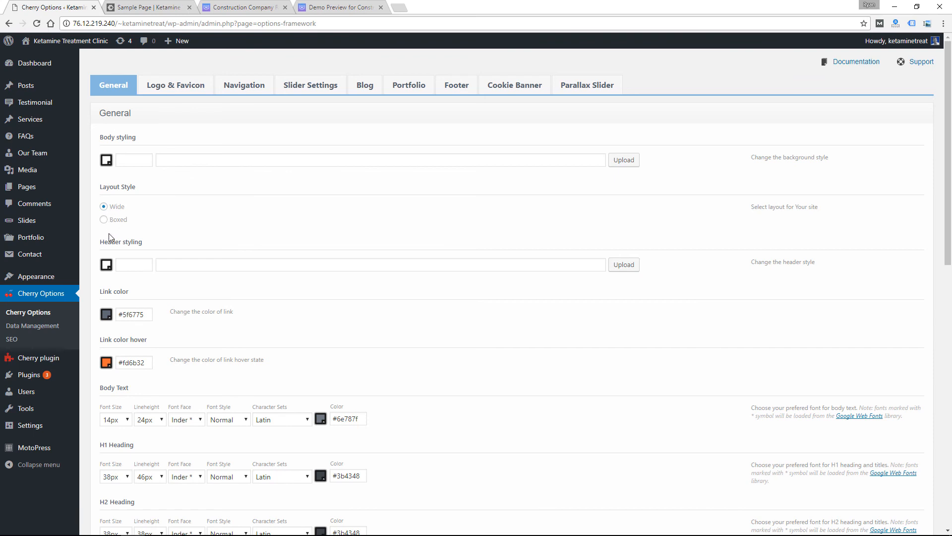
{"action": "scroll", "scroll_direction": "down", "scroll_amount": 3}
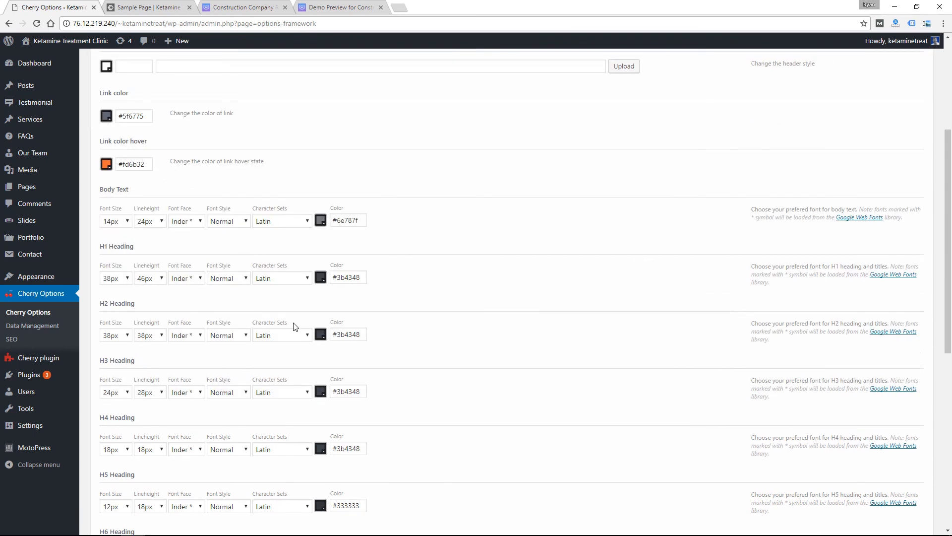
{"action": "scroll", "scroll_direction": "down", "scroll_amount": 3}
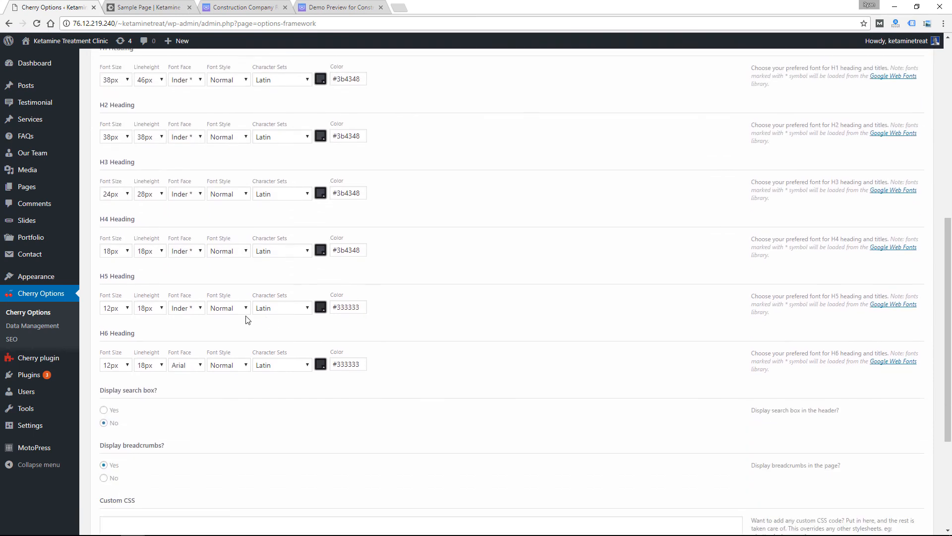
{"action": "left_click", "coordinate": [342, 7]}
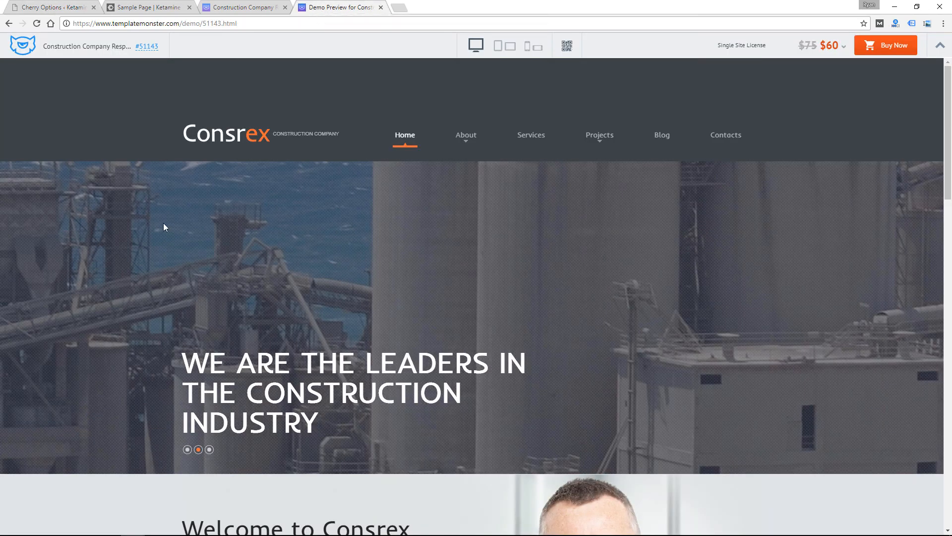
{"action": "left_click", "coordinate": [55, 8]}
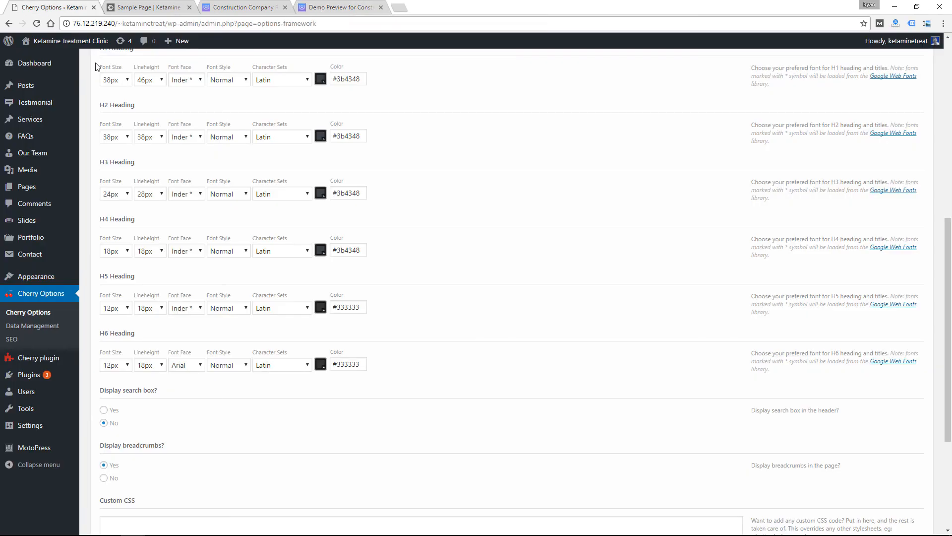
{"action": "mouse_move", "coordinate": [112, 104]}
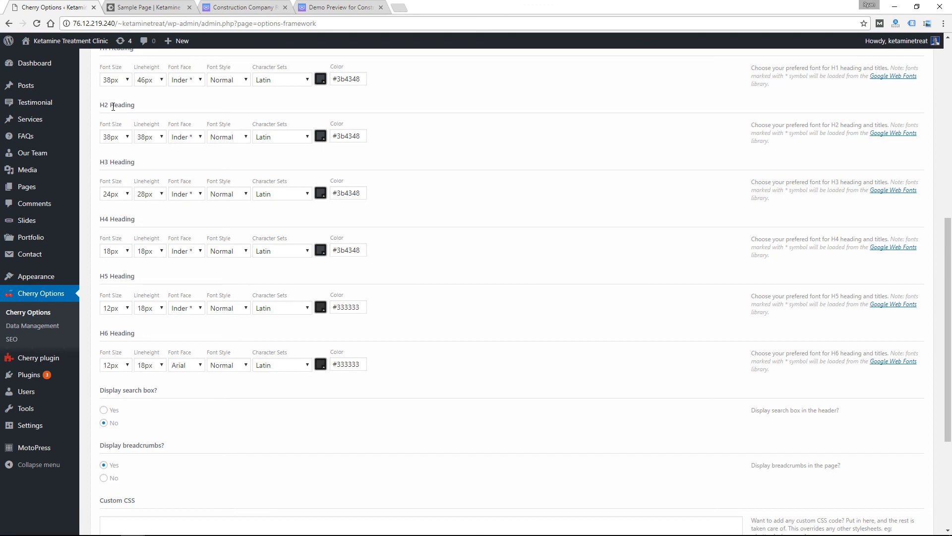